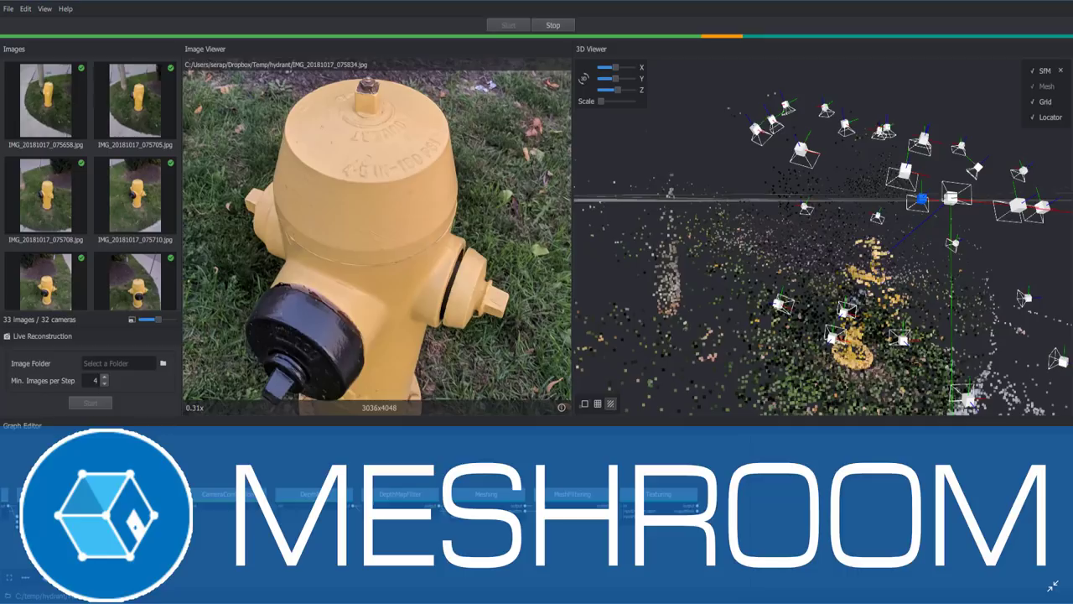
- Switch to Chrome showing the AliceVision Meshroom landing page
{"action": "key", "text": "alt+tab"}
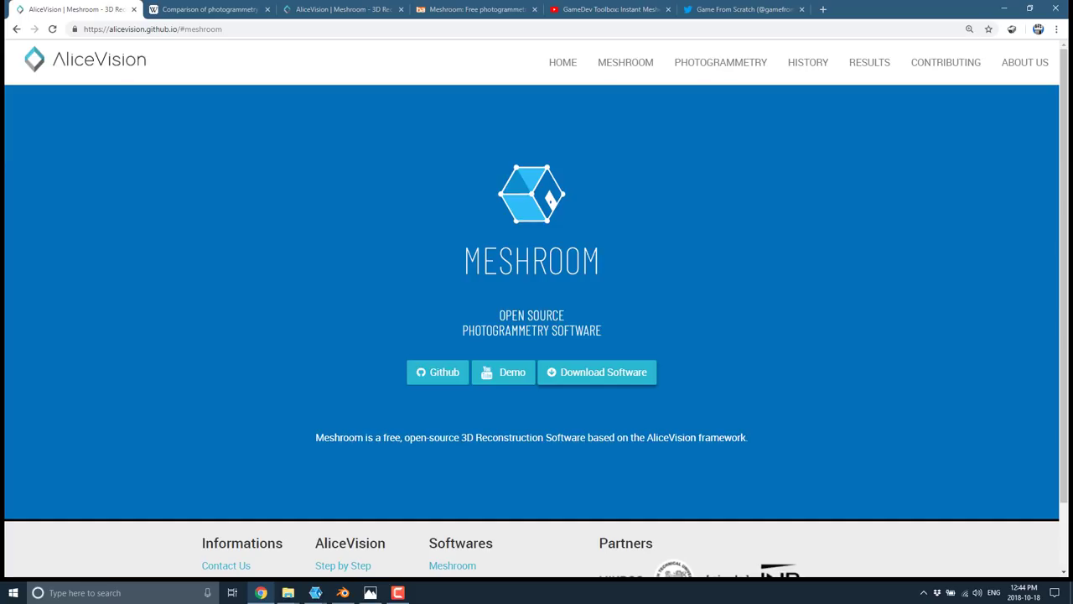
{"action": "mouse_move", "coordinate": [557, 240]}
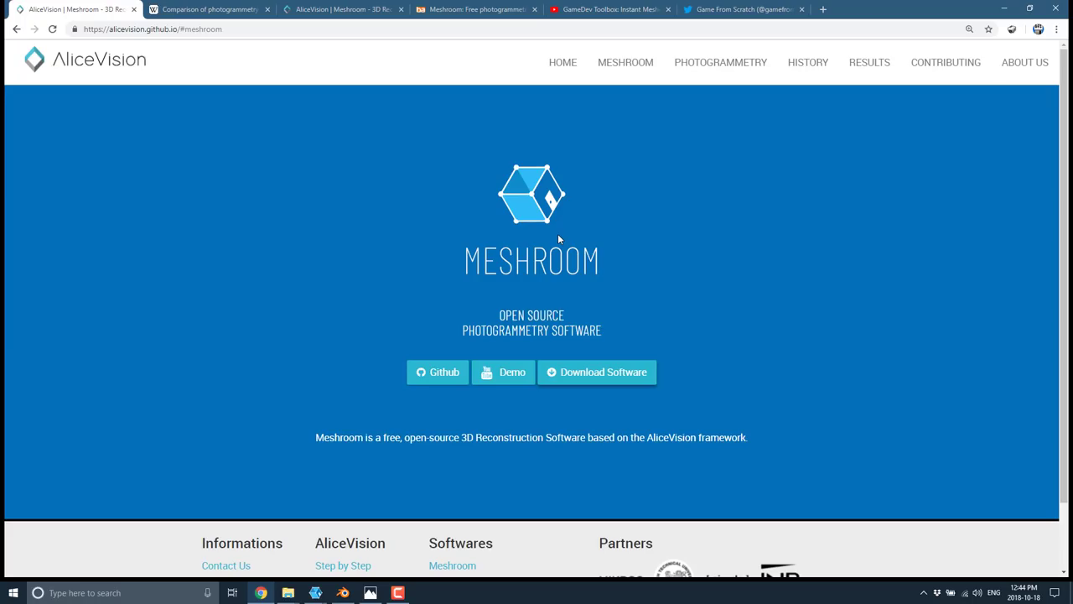
{"action": "mouse_move", "coordinate": [625, 62]}
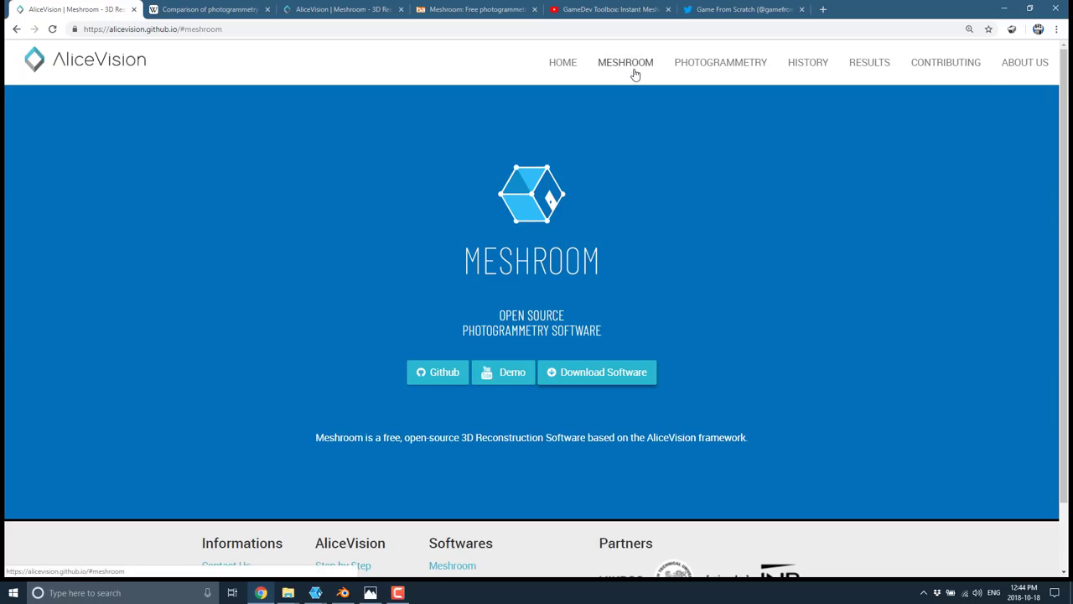
{"action": "mouse_move", "coordinate": [703, 346]}
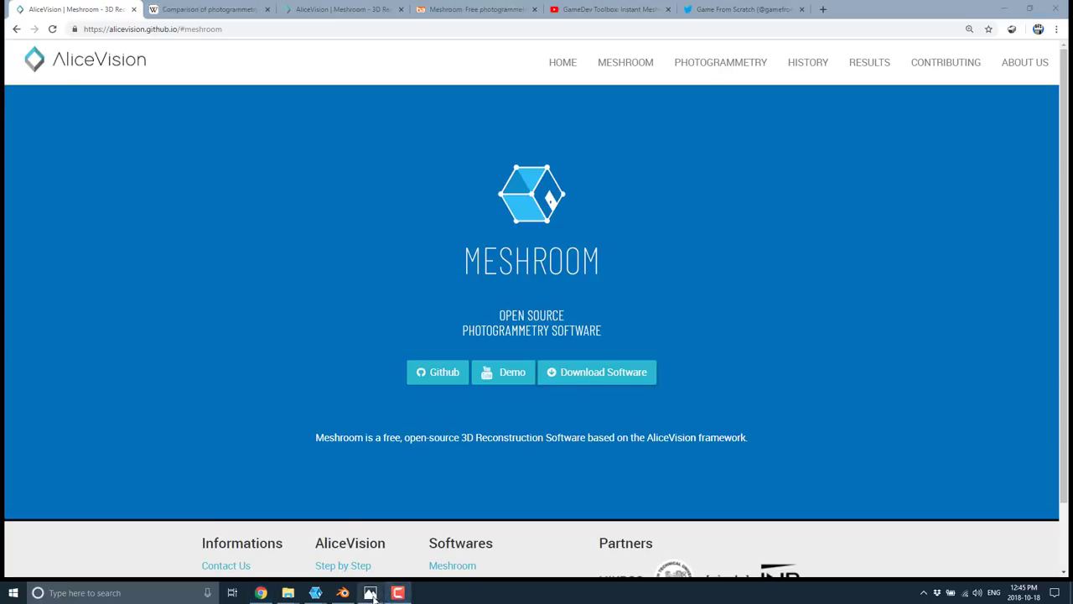
- Switch to Meshroom with the Rock.mg project, its 50 photos and reconstructed mesh
{"action": "left_click", "coordinate": [370, 594]}
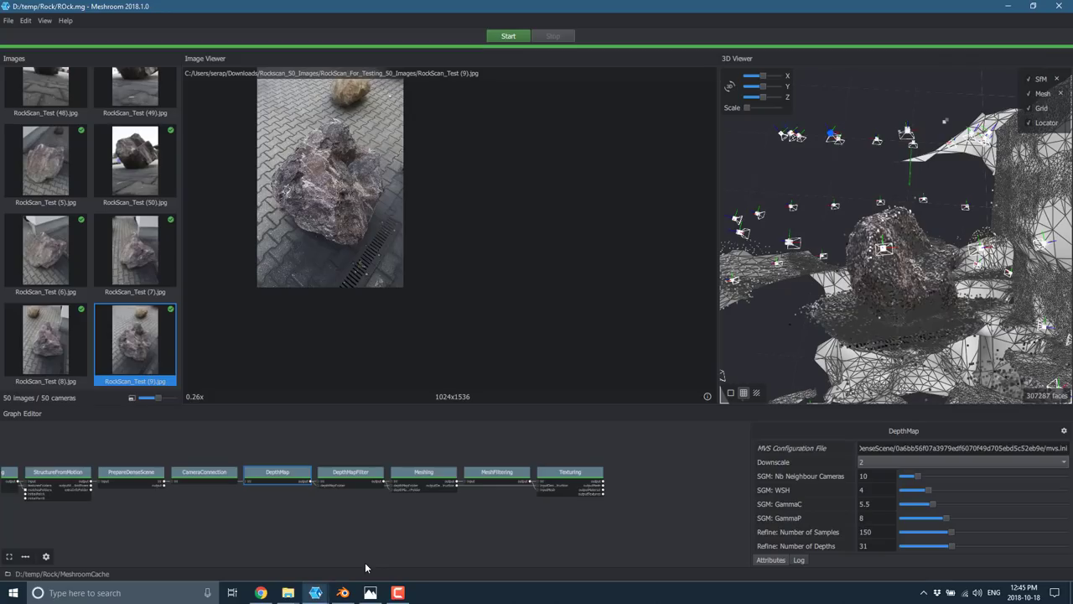
{"action": "mouse_move", "coordinate": [245, 416]}
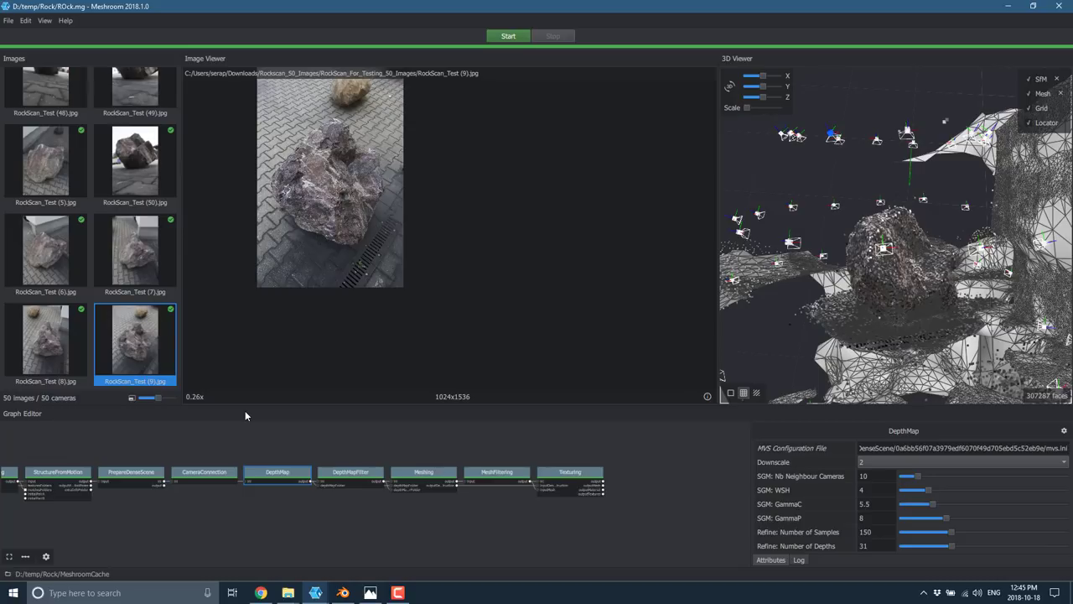
{"action": "mouse_move", "coordinate": [780, 403]}
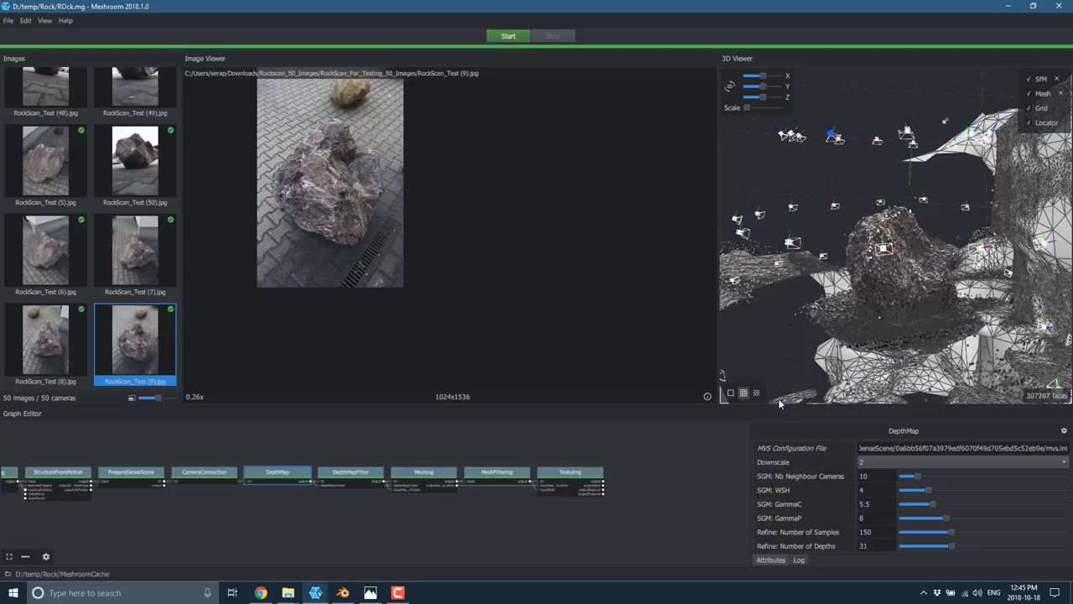
{"action": "mouse_move", "coordinate": [728, 411]}
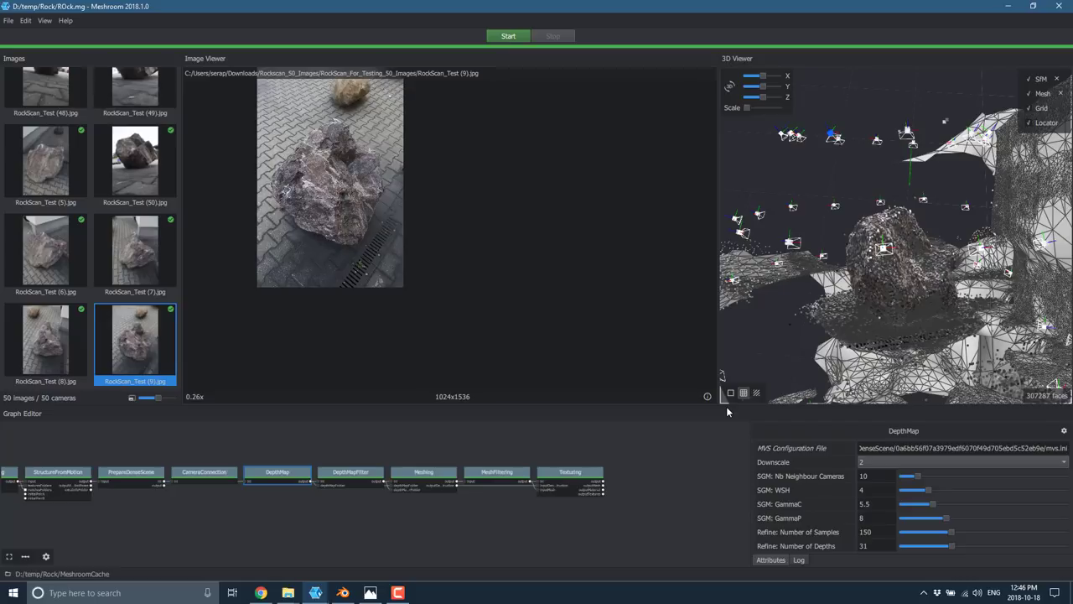
{"action": "mouse_move", "coordinate": [47, 160]}
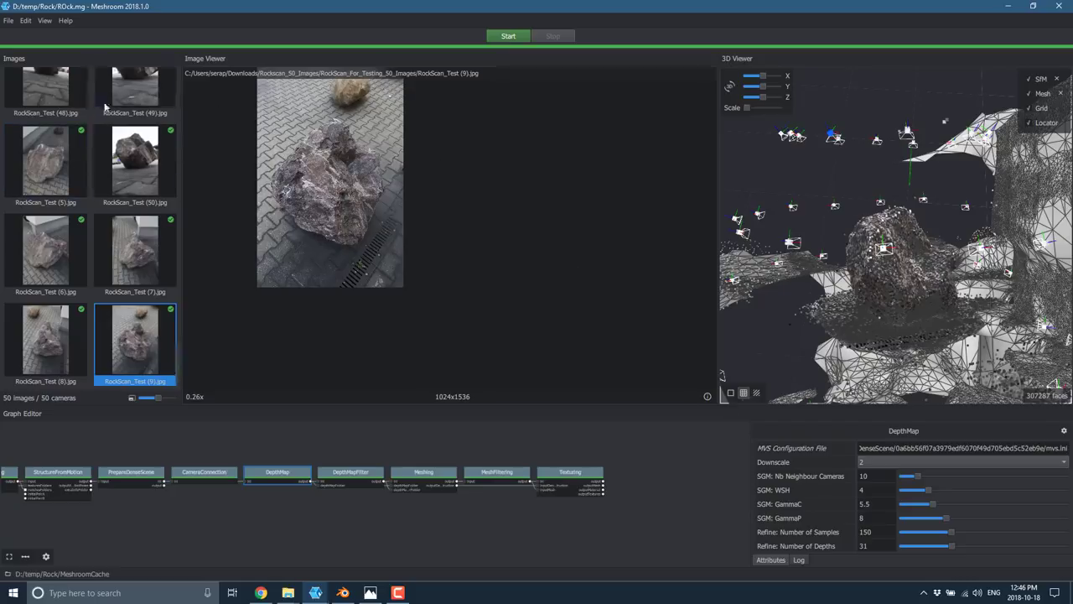
{"action": "scroll", "scroll_direction": "up", "scroll_amount": 3}
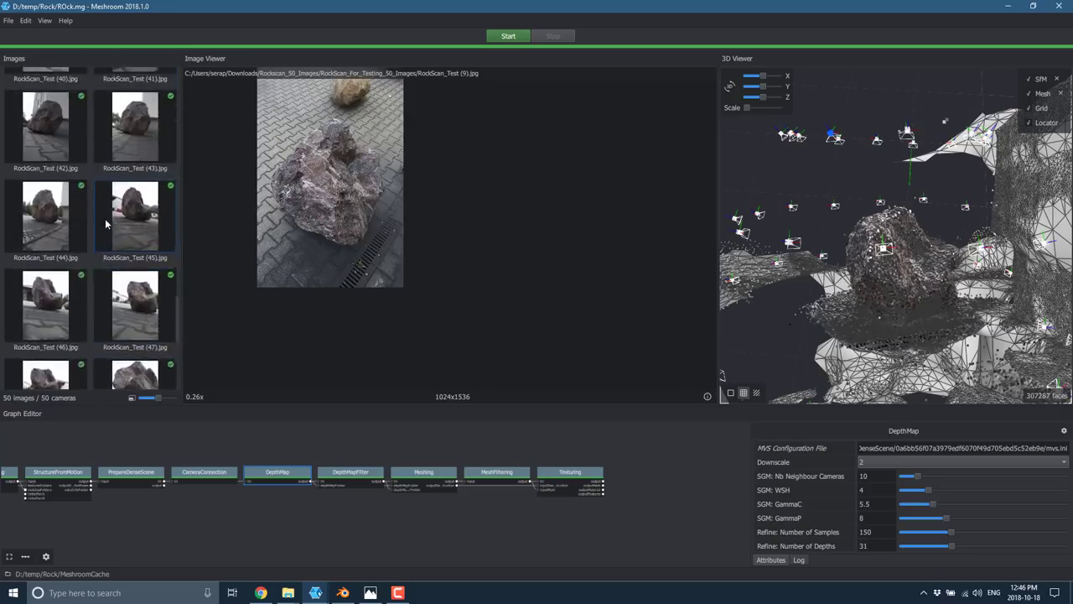
{"action": "scroll", "scroll_direction": "up", "scroll_amount": 3}
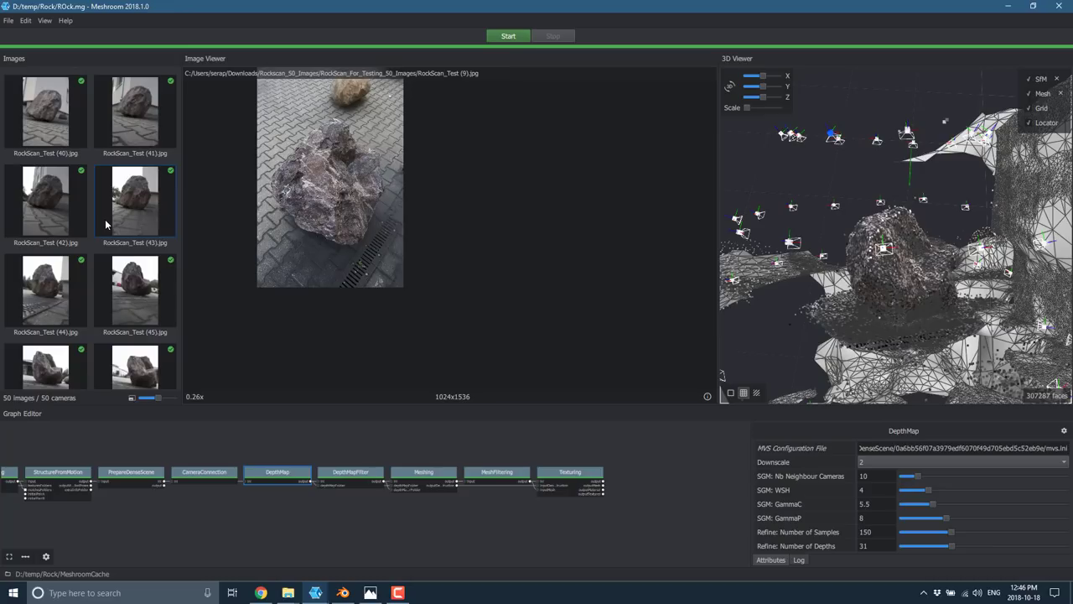
{"action": "mouse_move", "coordinate": [107, 281]}
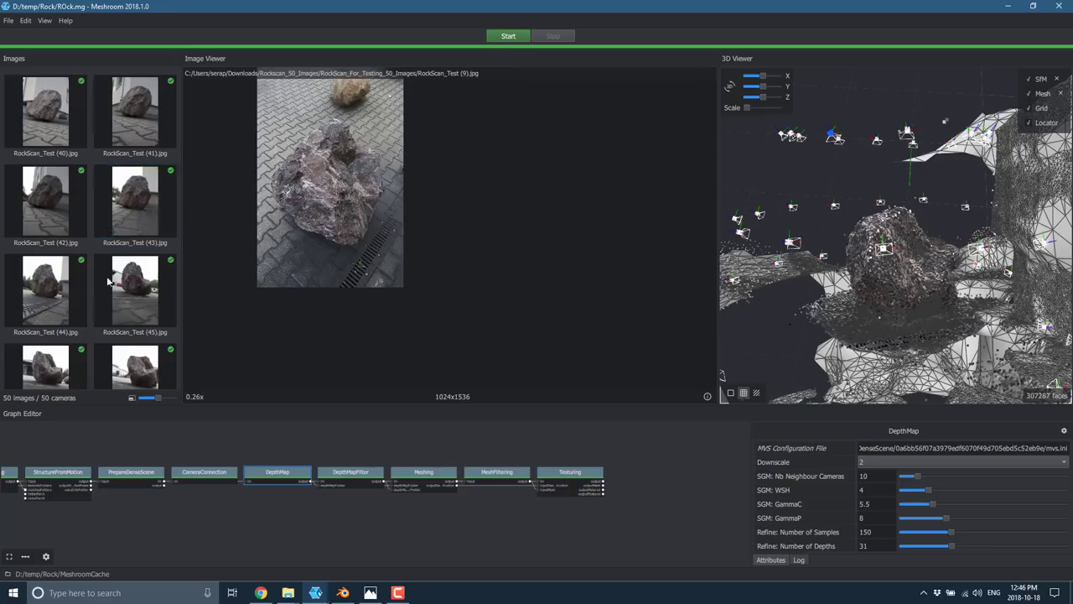
{"action": "scroll", "scroll_direction": "up", "scroll_amount": 3}
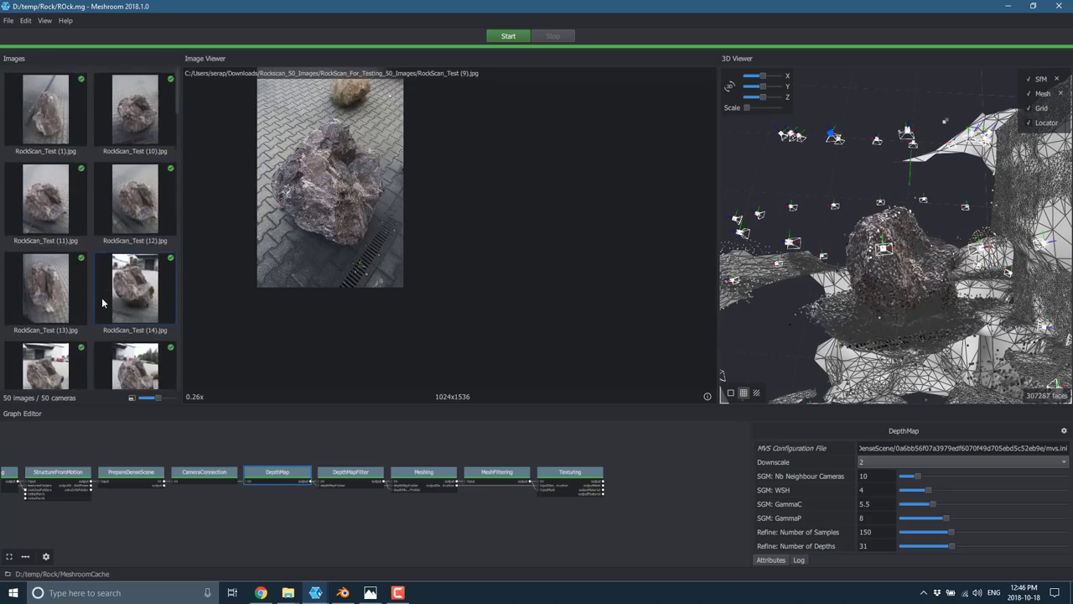
{"action": "scroll", "scroll_direction": "down", "scroll_amount": 3}
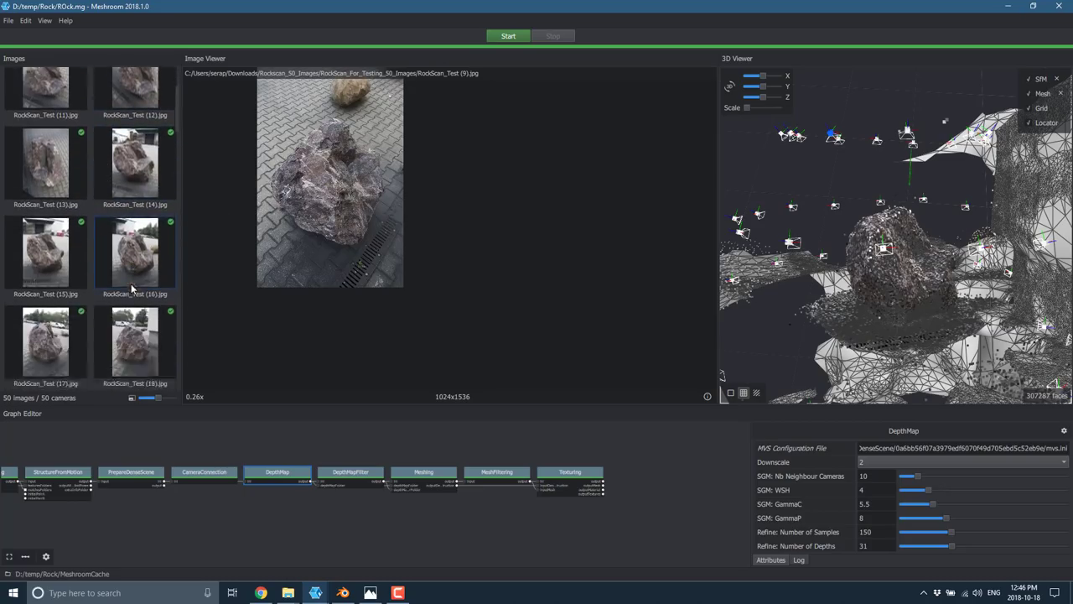
{"action": "scroll", "scroll_direction": "down", "scroll_amount": 3}
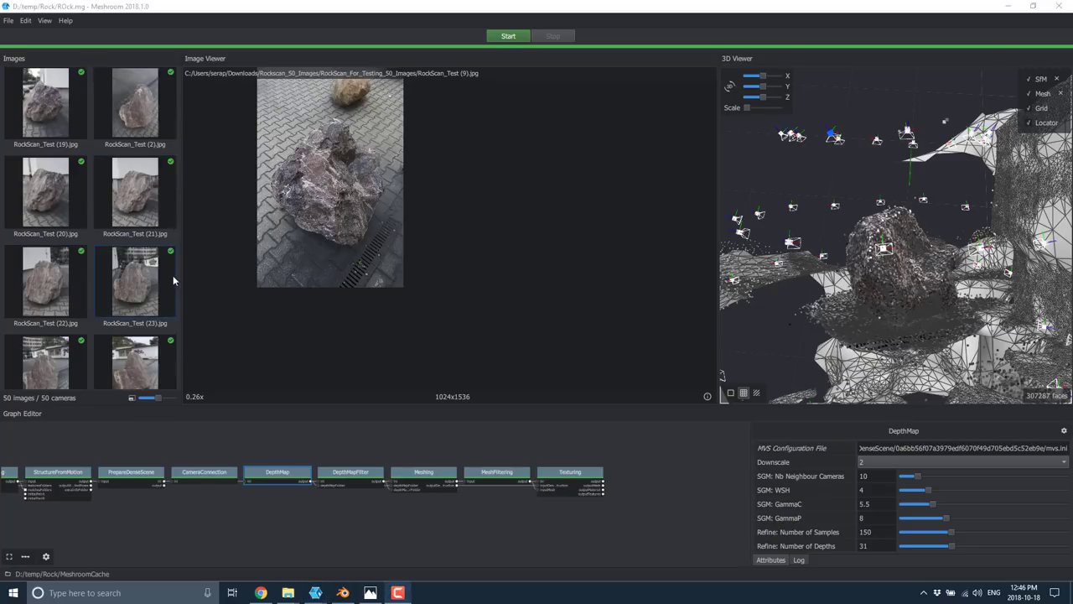
{"action": "mouse_move", "coordinate": [555, 315]}
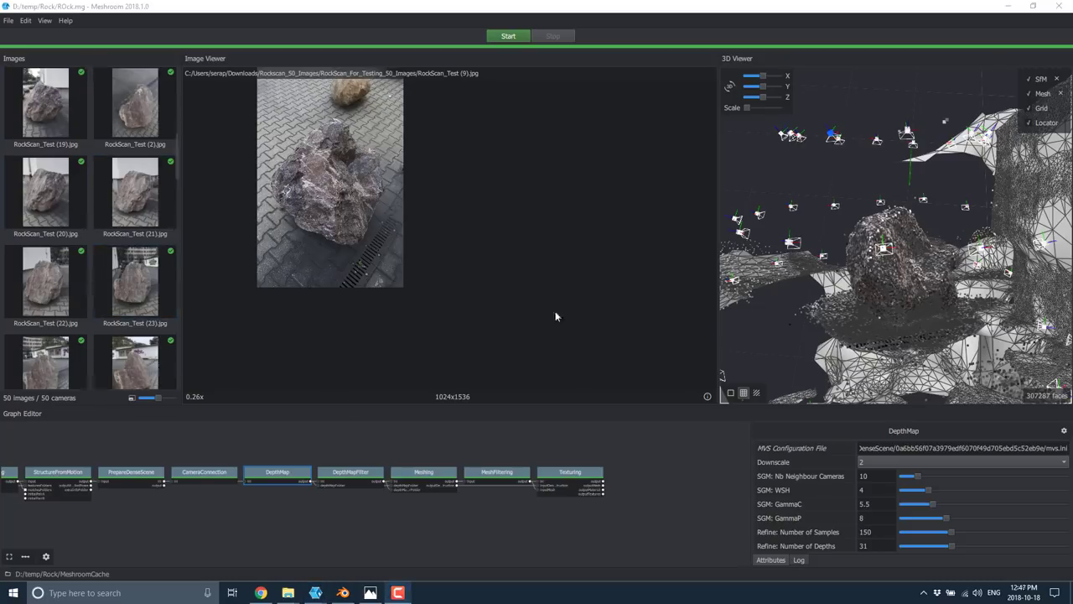
- View two neighbouring rock photos at full size and move the node graph to DepthMap–Texturing
{"action": "left_click", "coordinate": [134, 285]}
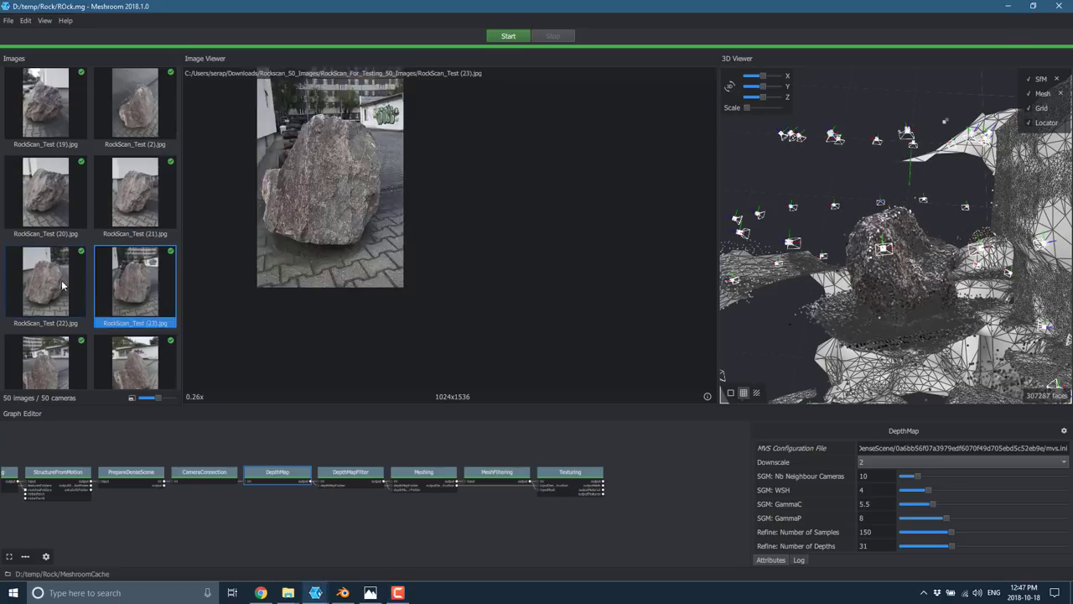
{"action": "left_click", "coordinate": [45, 192]}
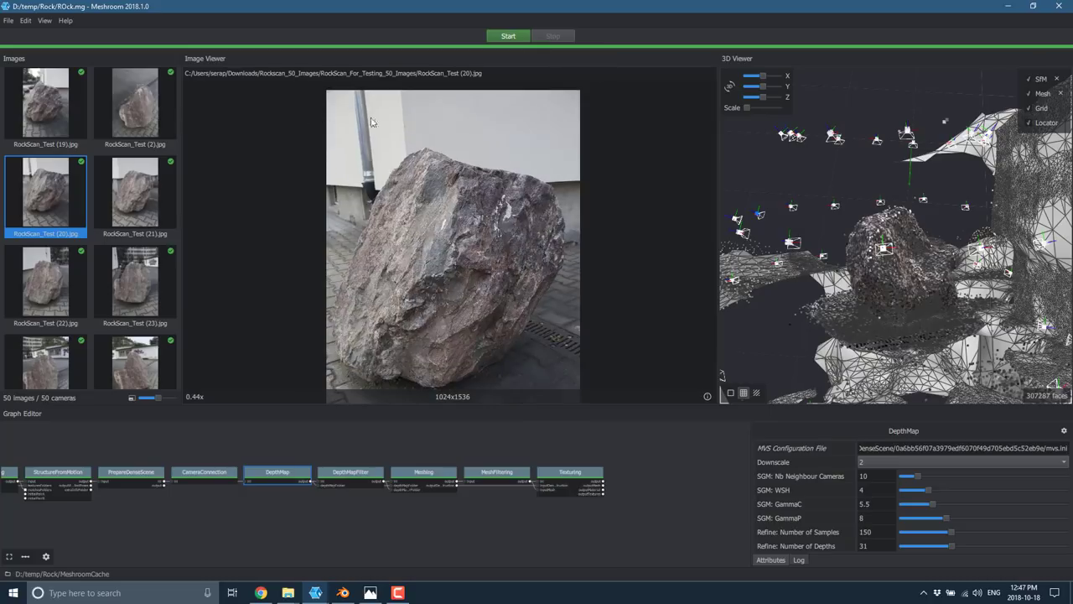
{"action": "mouse_move", "coordinate": [530, 193]}
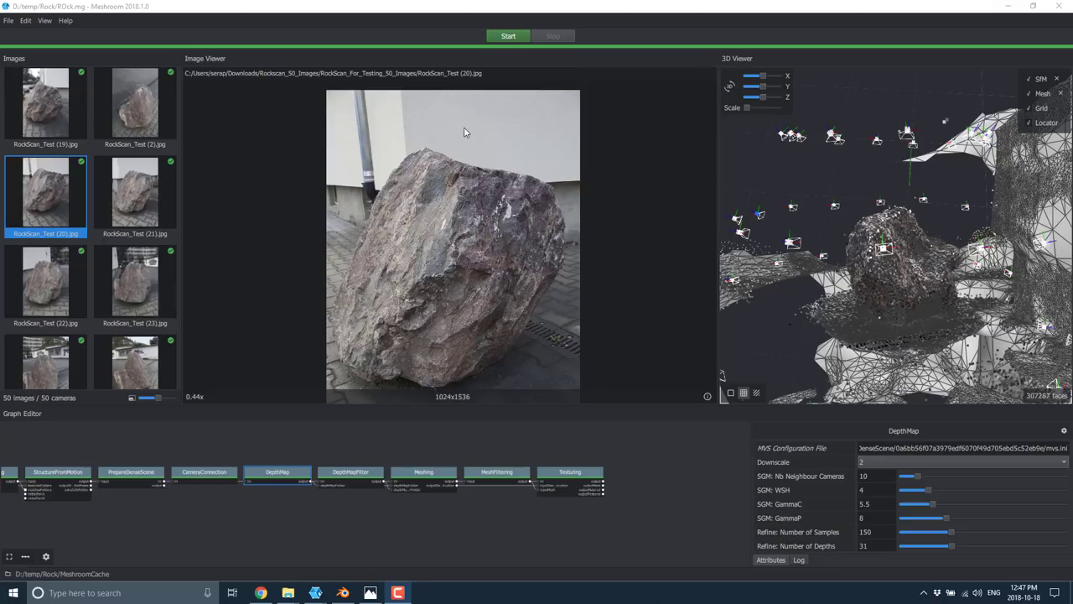
{"action": "mouse_move", "coordinate": [406, 27]}
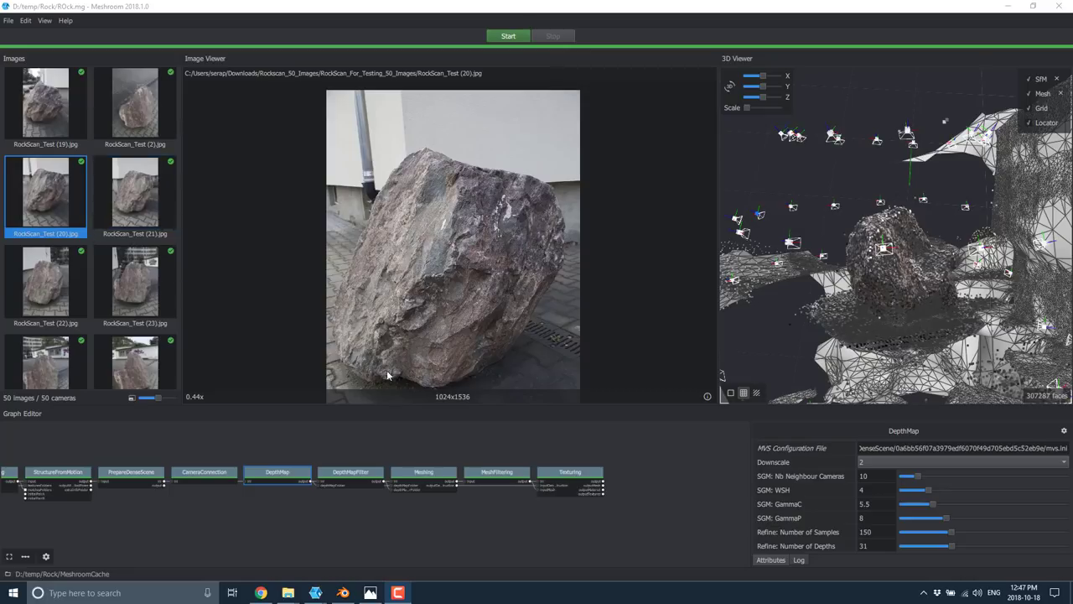
{"action": "scroll", "scroll_direction": "down", "scroll_amount": 3}
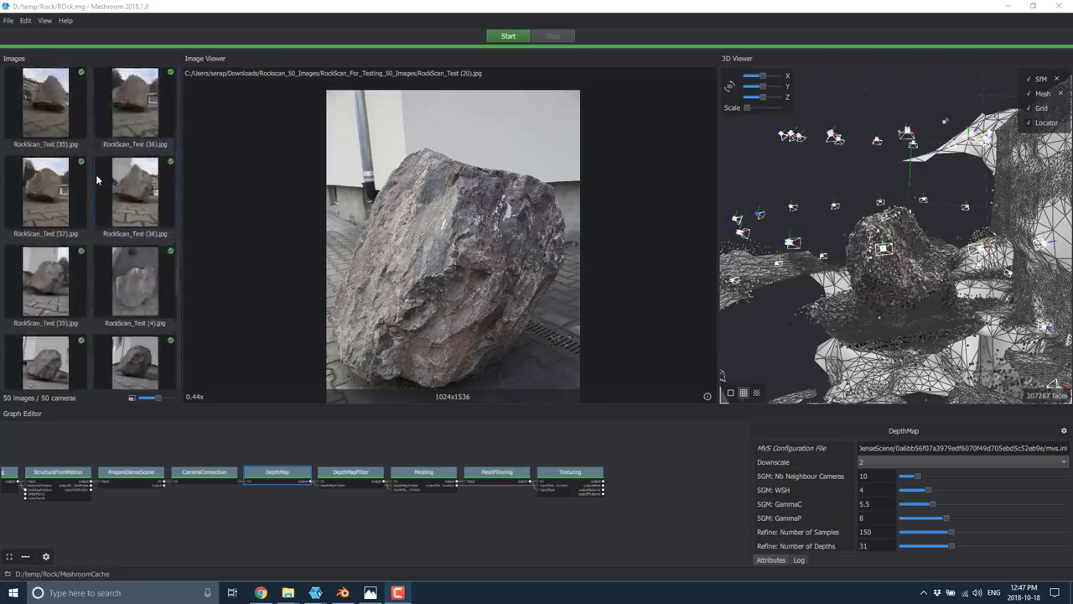
{"action": "scroll", "scroll_direction": "down", "scroll_amount": 3}
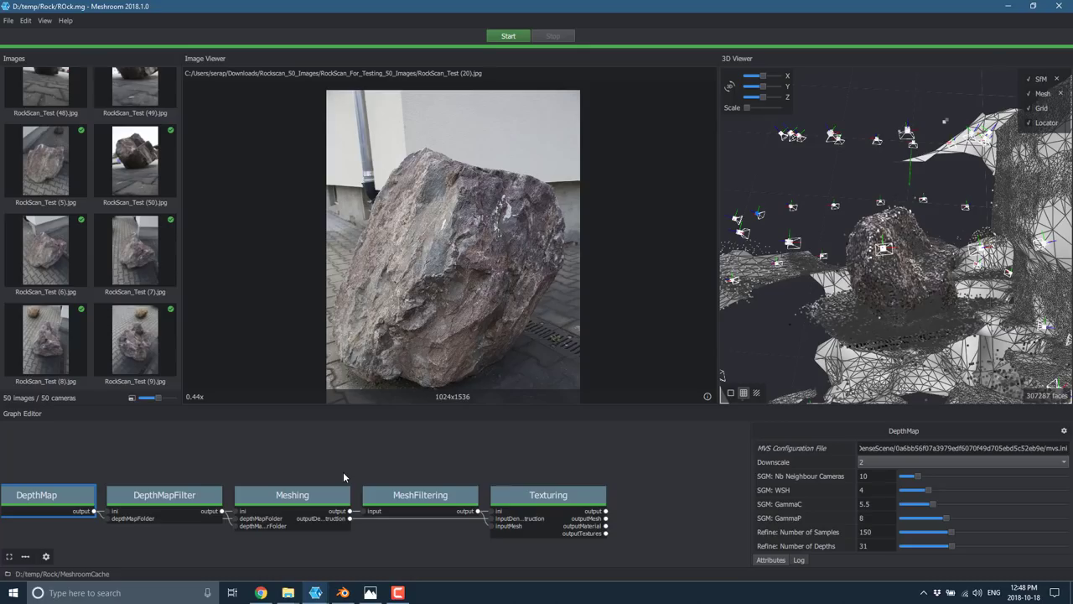
{"action": "mouse_move", "coordinate": [215, 192]}
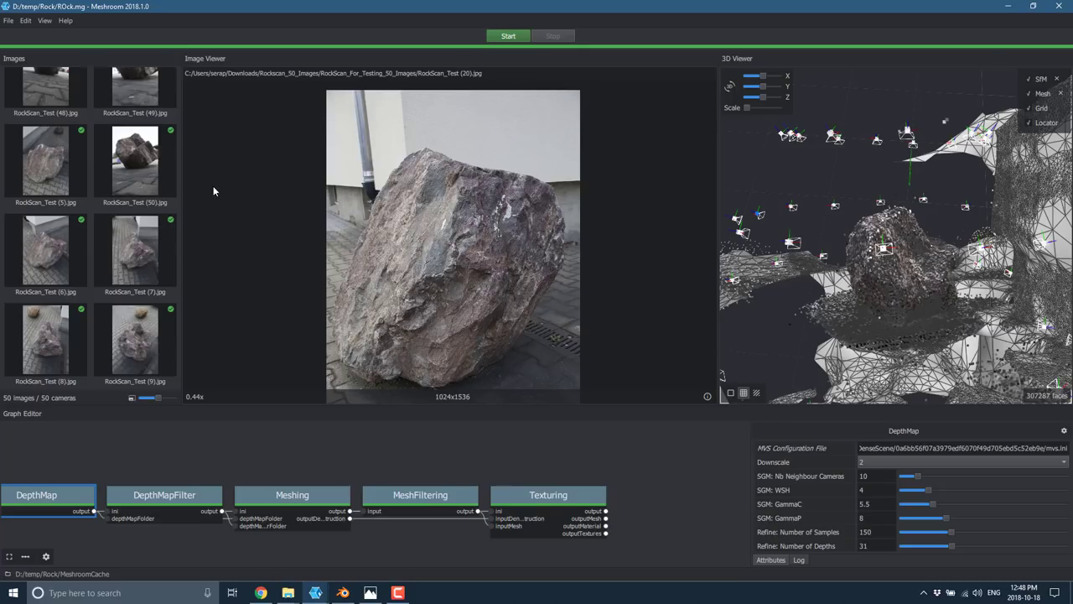
{"action": "mouse_move", "coordinate": [200, 178]}
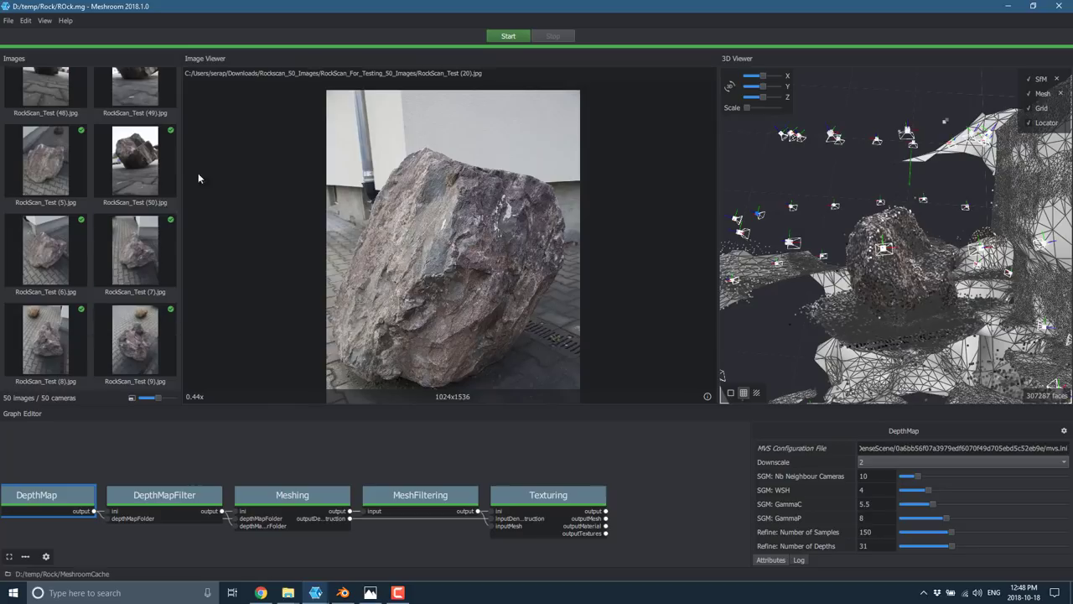
{"action": "mouse_move", "coordinate": [507, 154]}
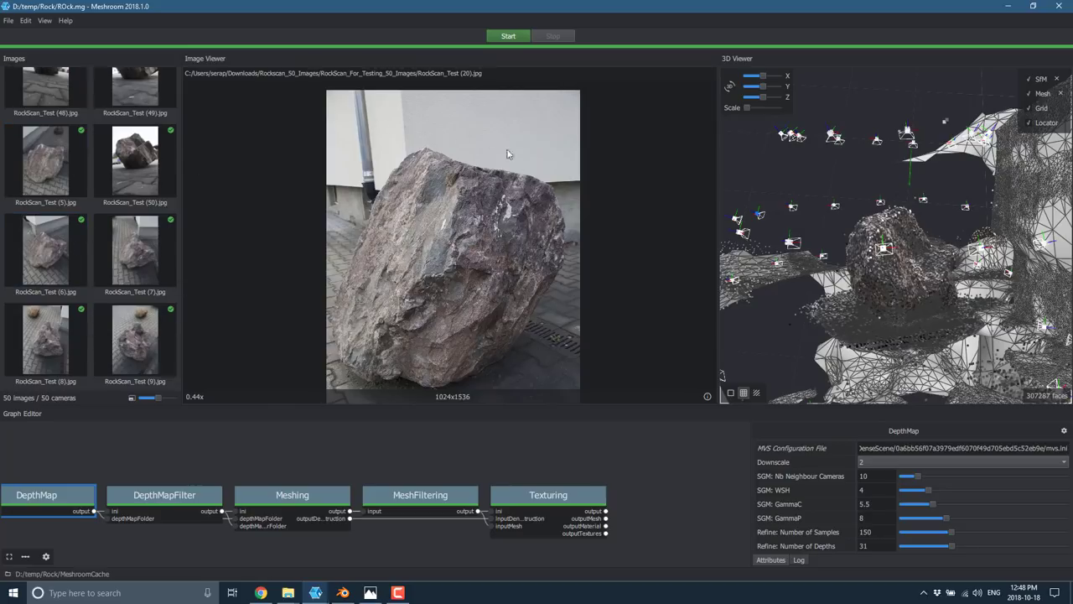
{"action": "mouse_move", "coordinate": [551, 117]}
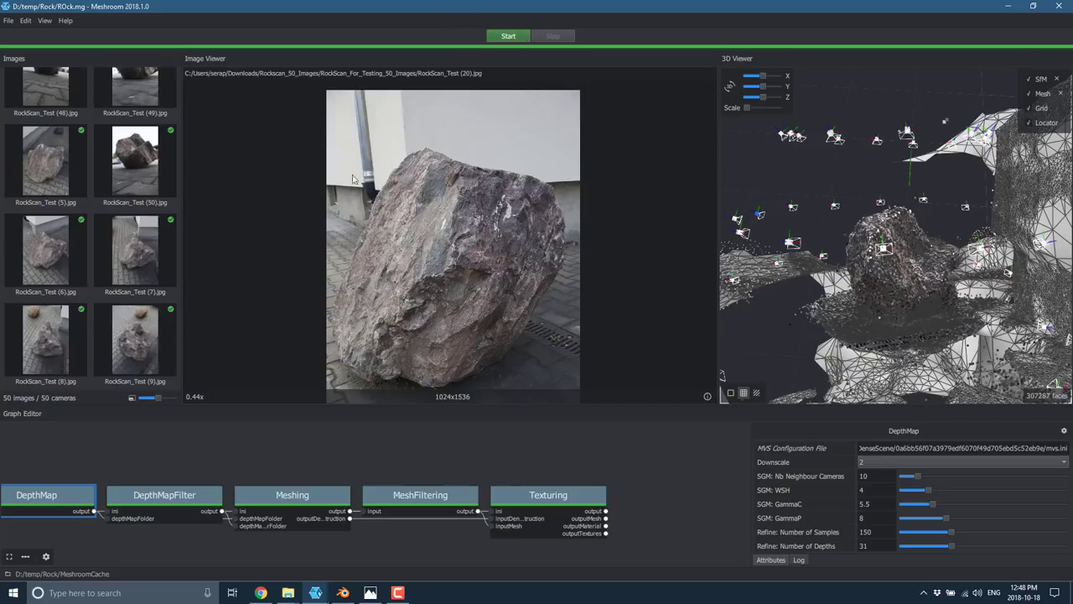
{"action": "mouse_move", "coordinate": [362, 436]}
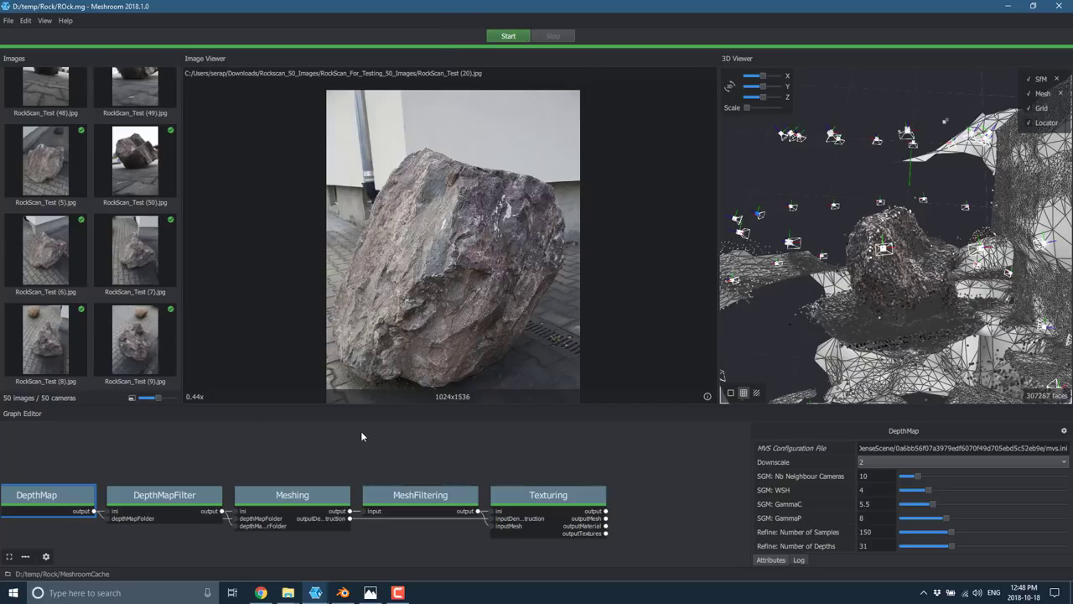
{"action": "mouse_move", "coordinate": [478, 242]}
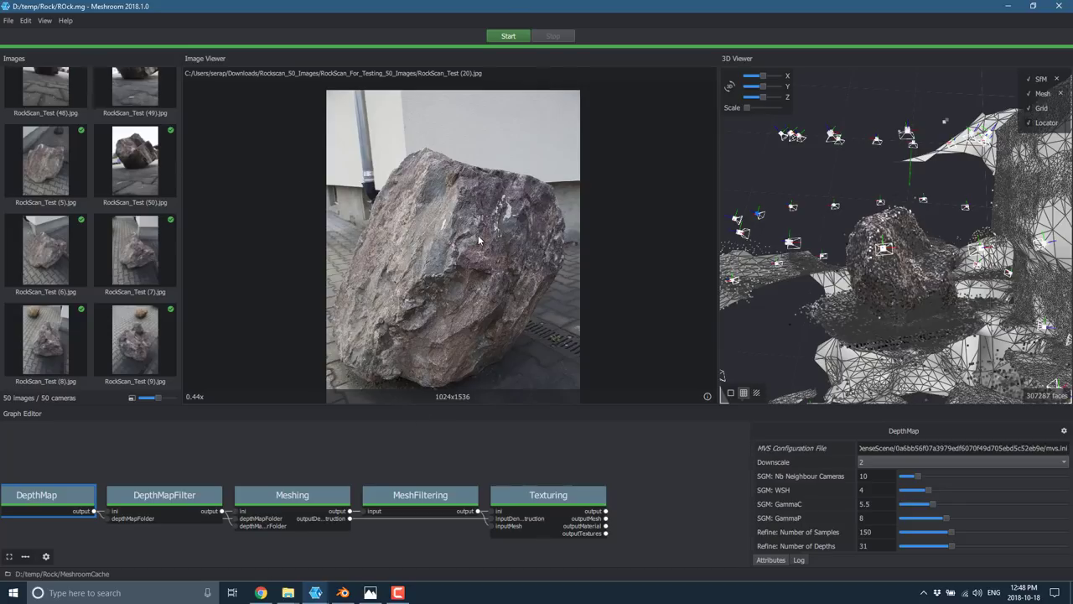
{"action": "mouse_move", "coordinate": [812, 300]}
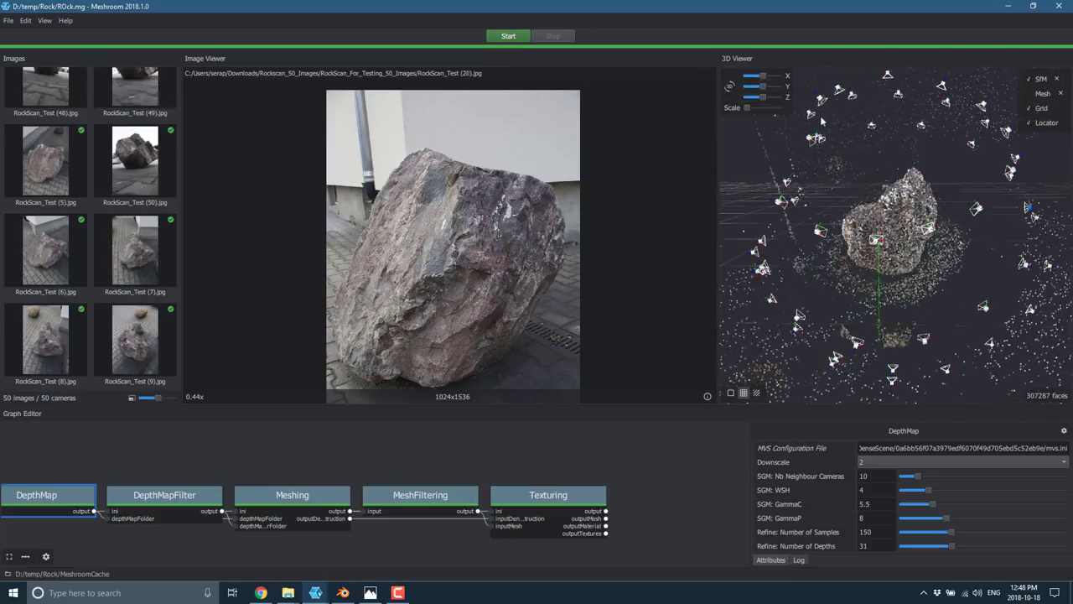
{"action": "mouse_move", "coordinate": [822, 154]}
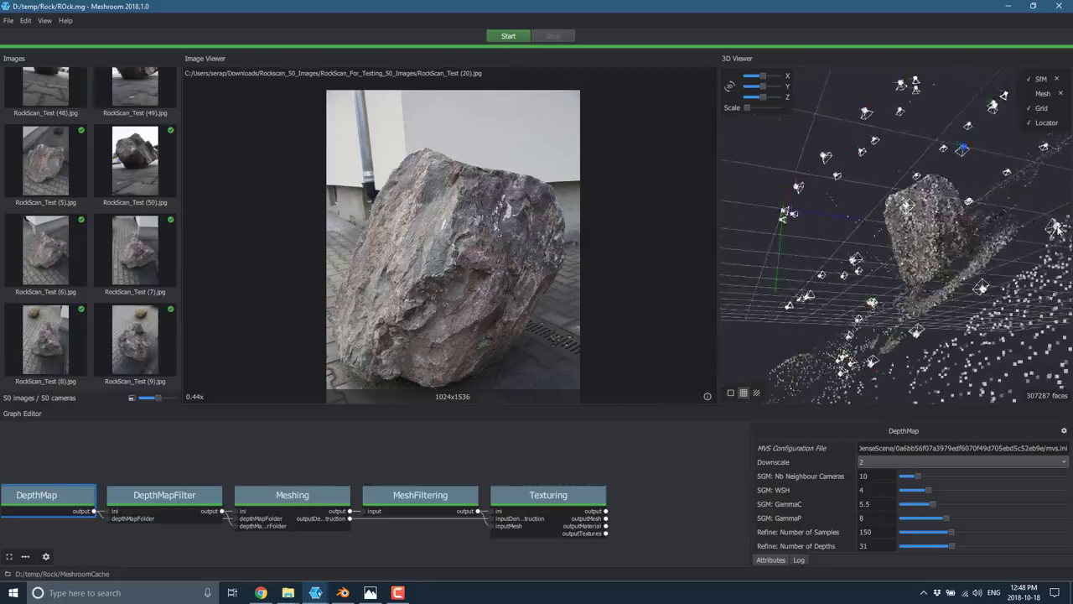
- Enable Mesh display so the reconstructed rock overlays the cameras and point cloud
{"action": "left_click_drag", "start_coordinate": [906, 252], "coordinate": [910, 306]}
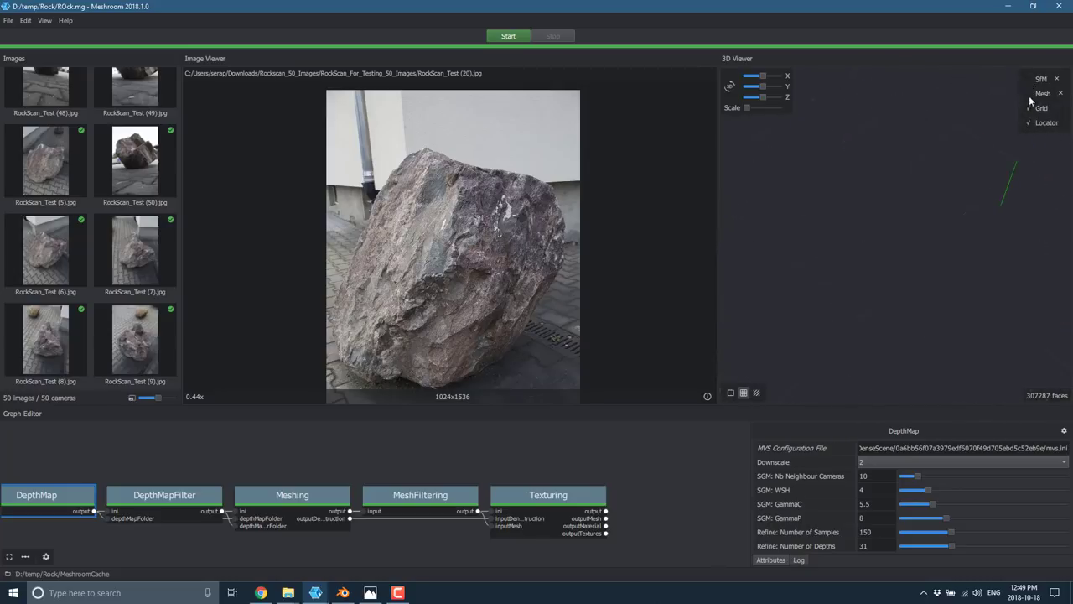
{"action": "left_click", "coordinate": [1043, 94]}
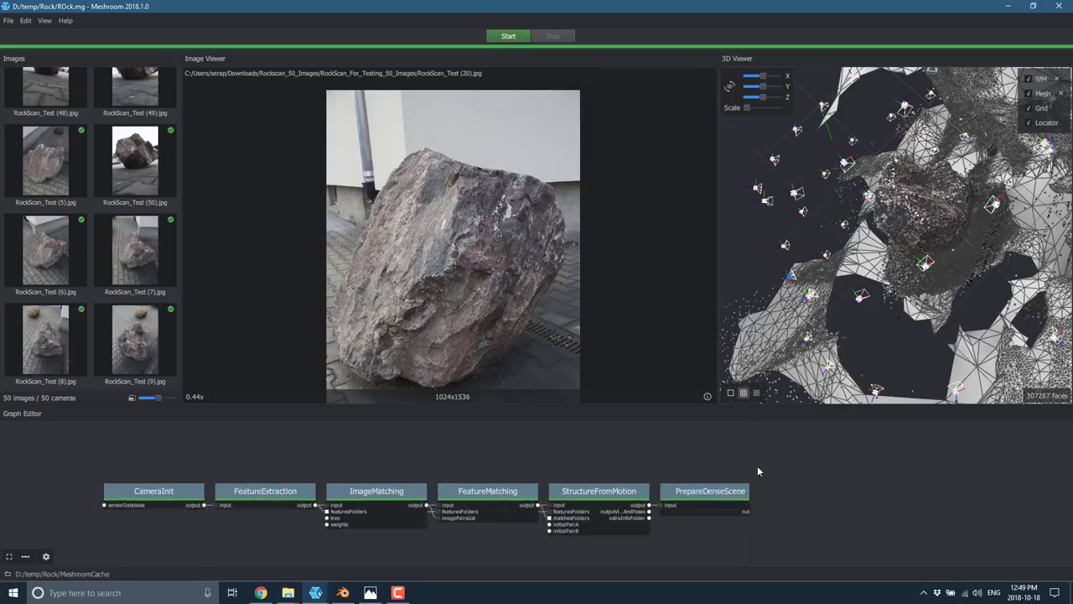
{"action": "mouse_move", "coordinate": [288, 594]}
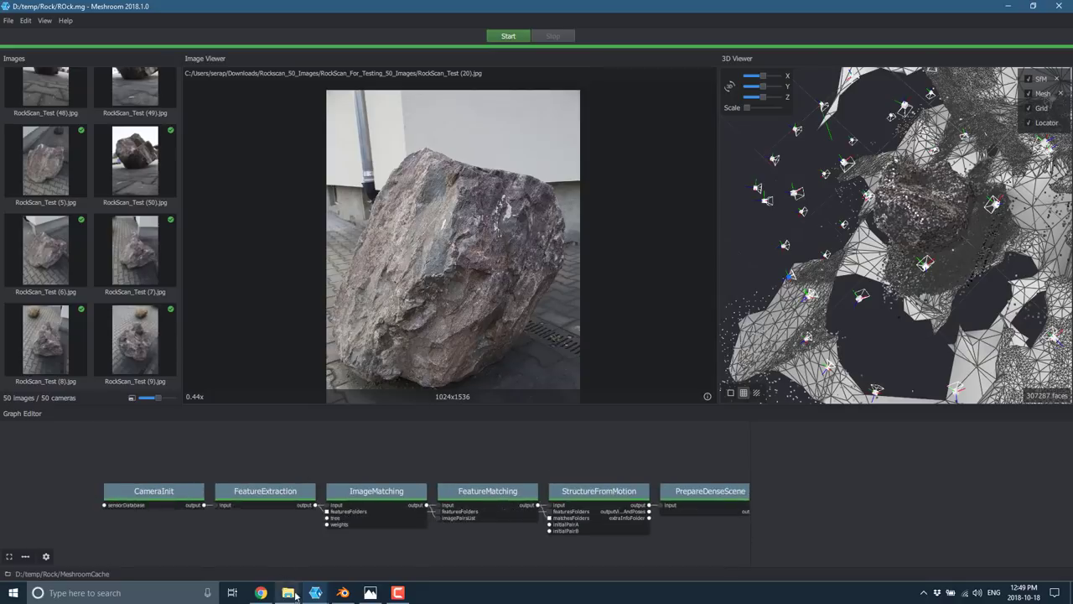
- Browse D:\temp\Rock\MeshroomCache and look through the DepthMap node's output folder
{"action": "left_click", "coordinate": [288, 593]}
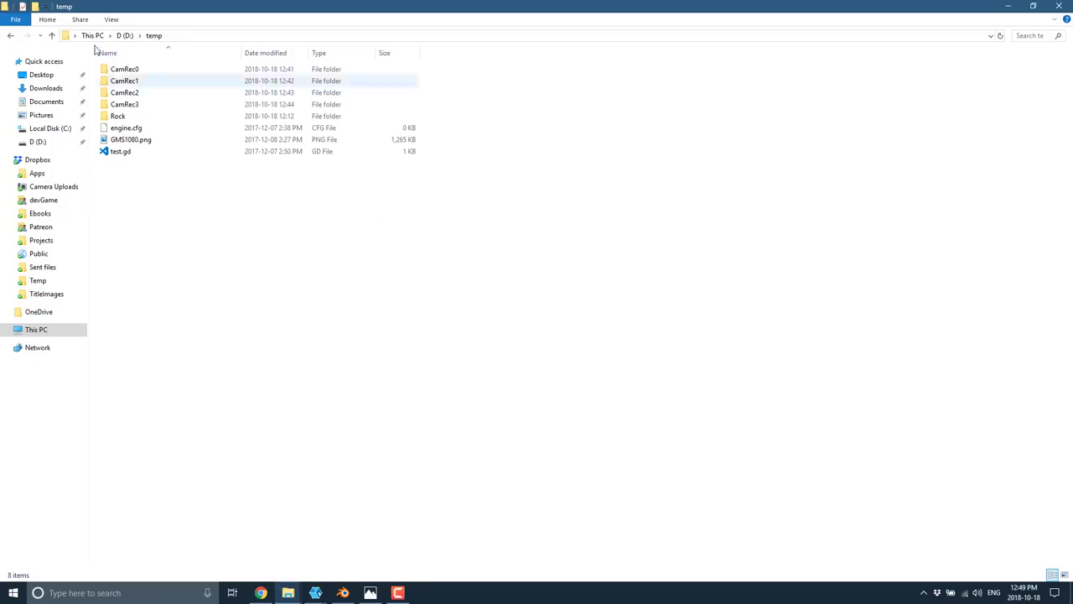
{"action": "left_click", "coordinate": [117, 115]}
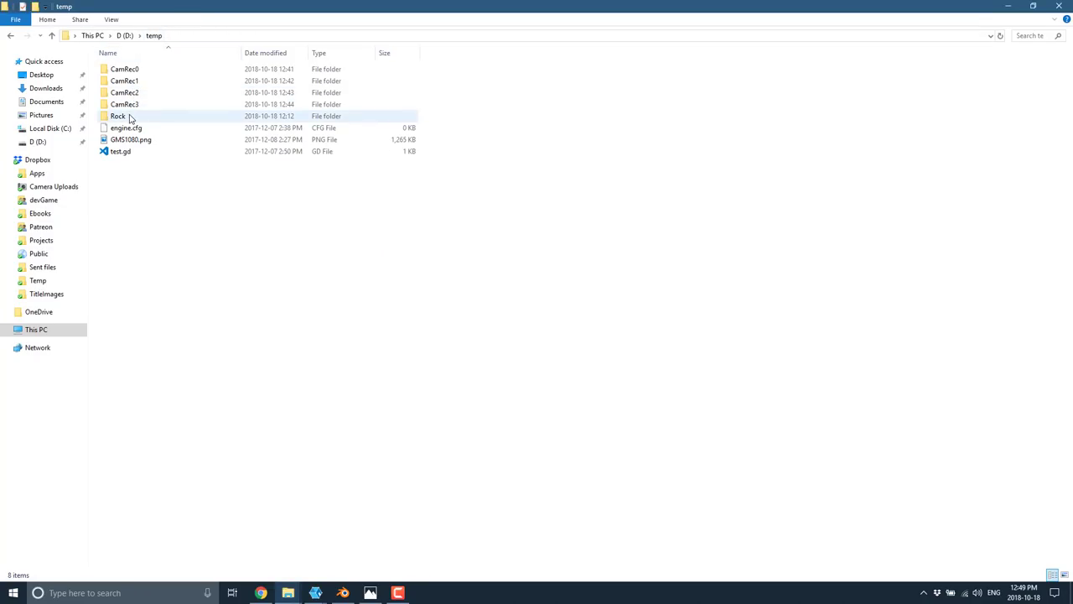
{"action": "double_click", "coordinate": [117, 116]}
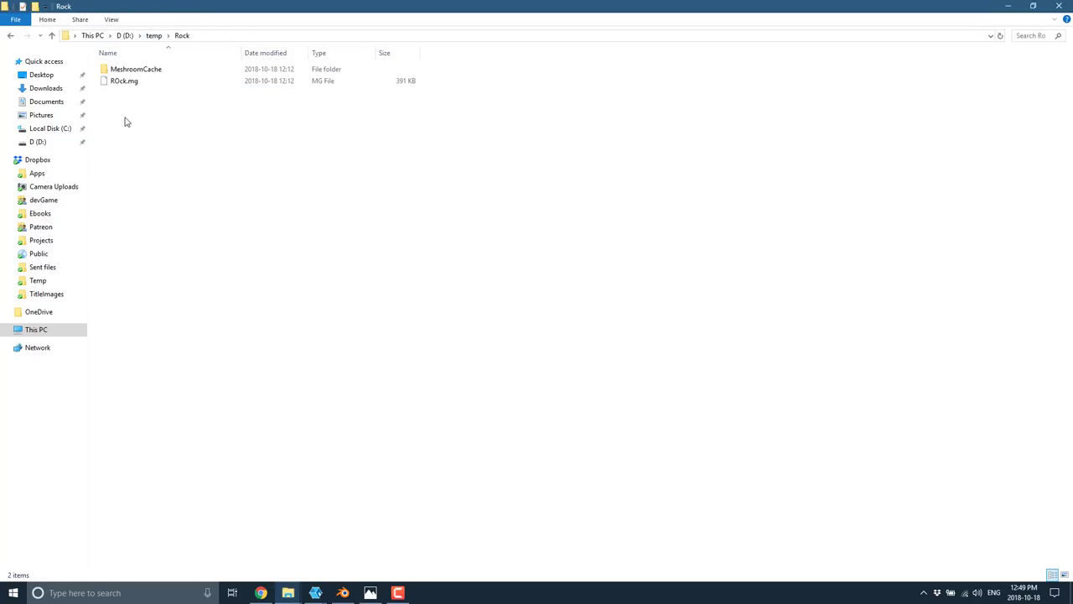
{"action": "left_click", "coordinate": [136, 68]}
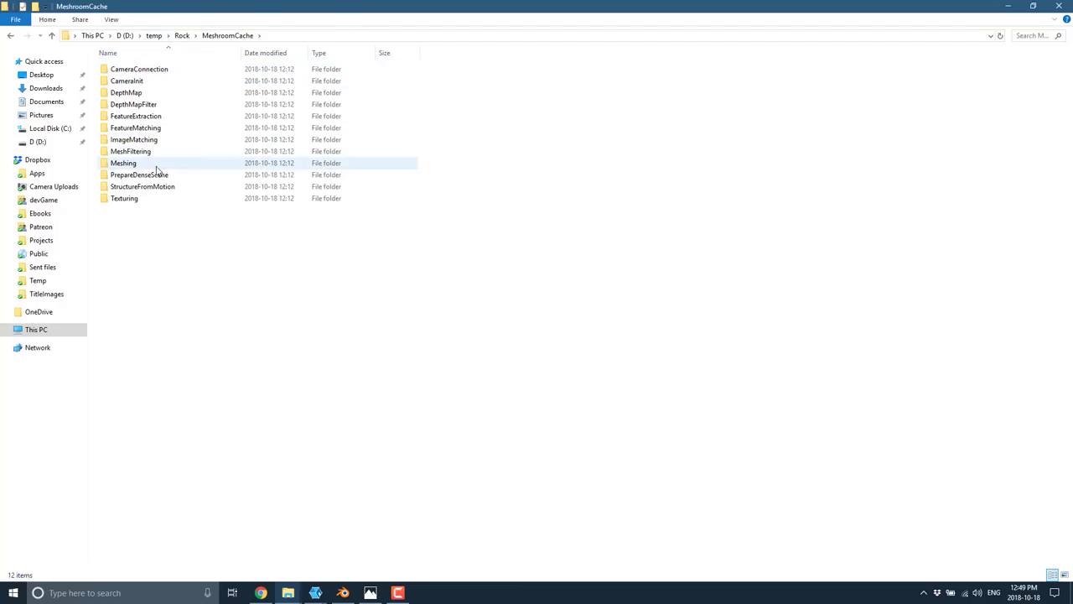
{"action": "mouse_move", "coordinate": [128, 80]}
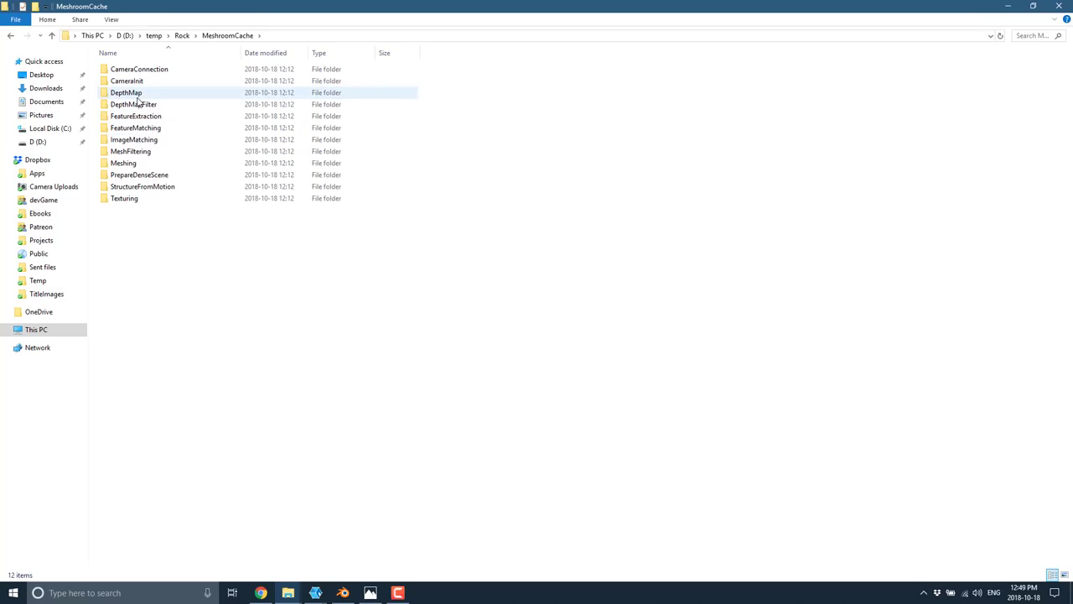
{"action": "double_click", "coordinate": [126, 92]}
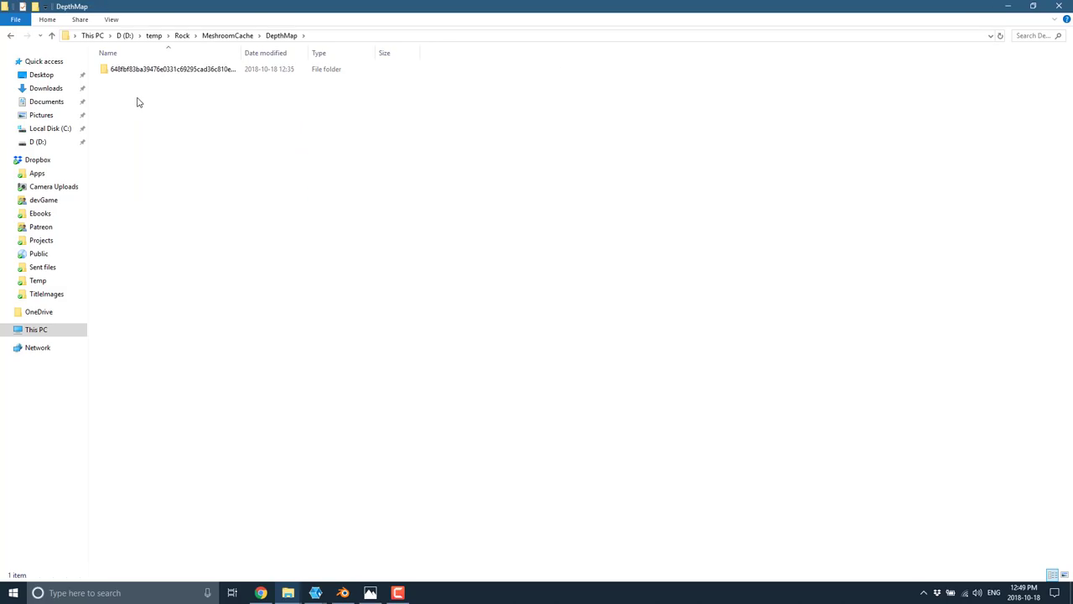
{"action": "double_click", "coordinate": [174, 69]}
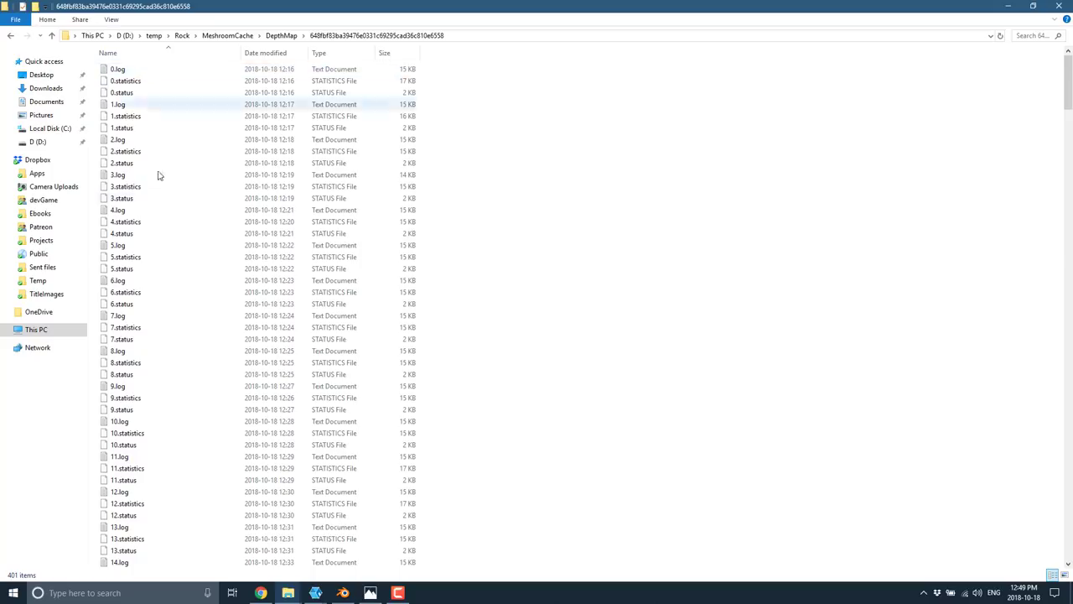
{"action": "scroll", "scroll_direction": "down", "scroll_amount": 3}
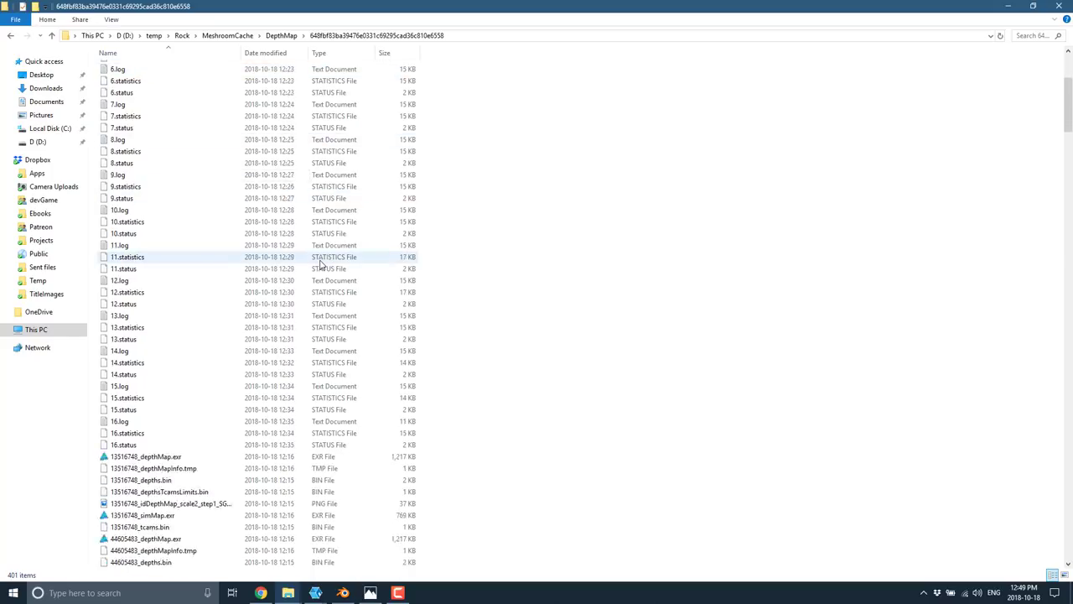
{"action": "scroll", "scroll_direction": "down", "scroll_amount": 3}
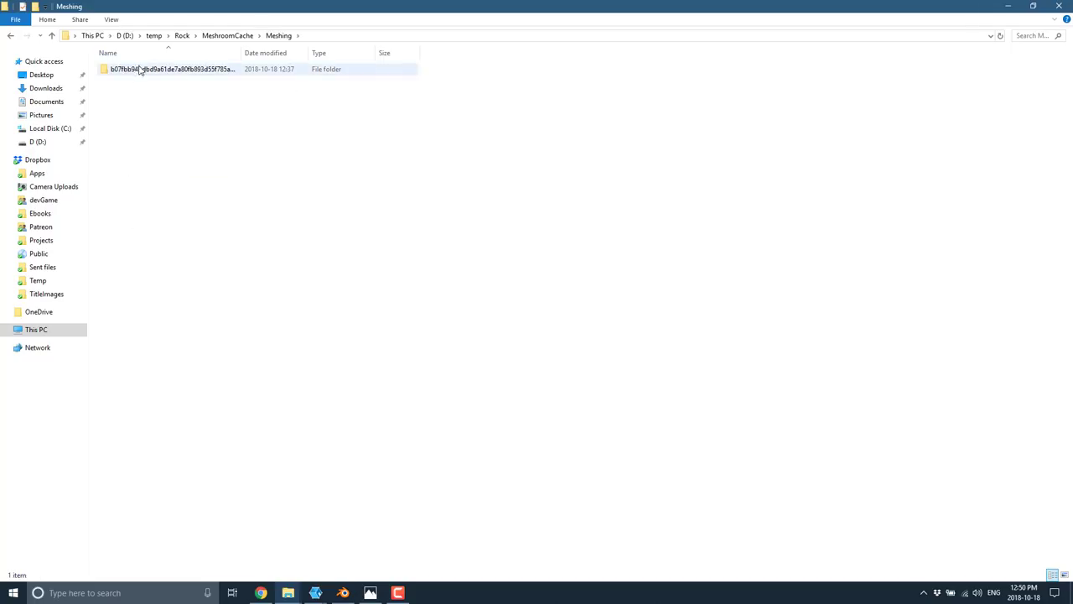
- Peek into the Meshing output, then open the Texturing hash folder holding texturedMesh.obj
{"action": "double_click", "coordinate": [171, 68]}
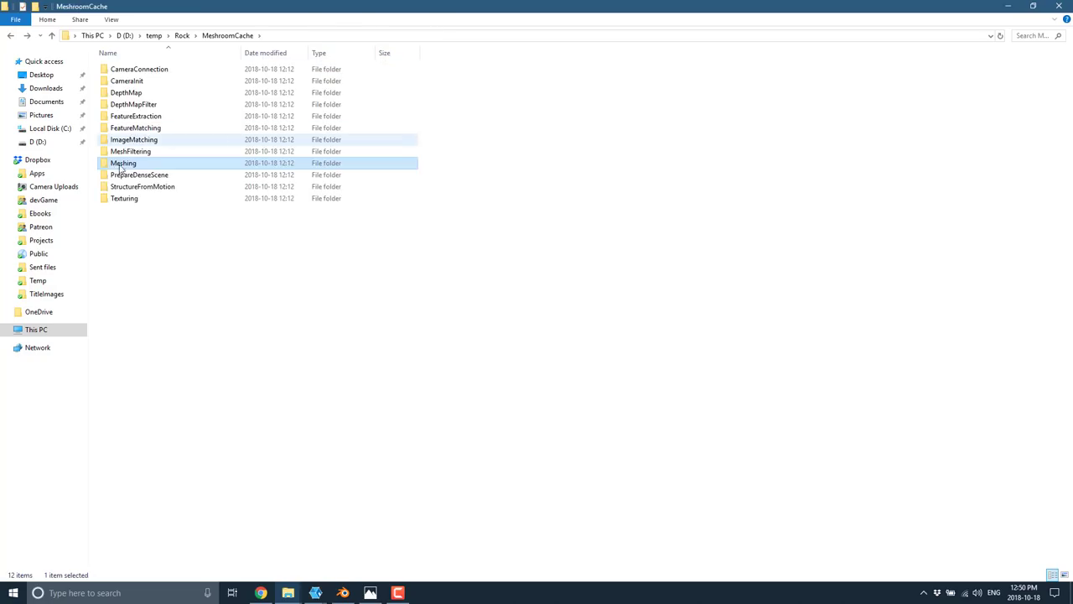
{"action": "double_click", "coordinate": [124, 198]}
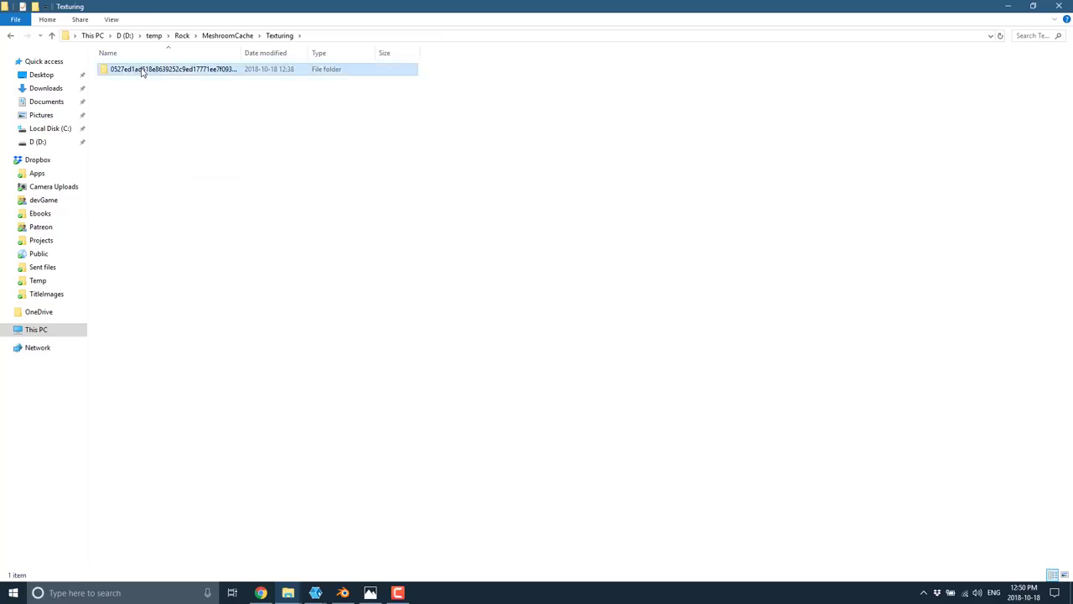
{"action": "double_click", "coordinate": [175, 69]}
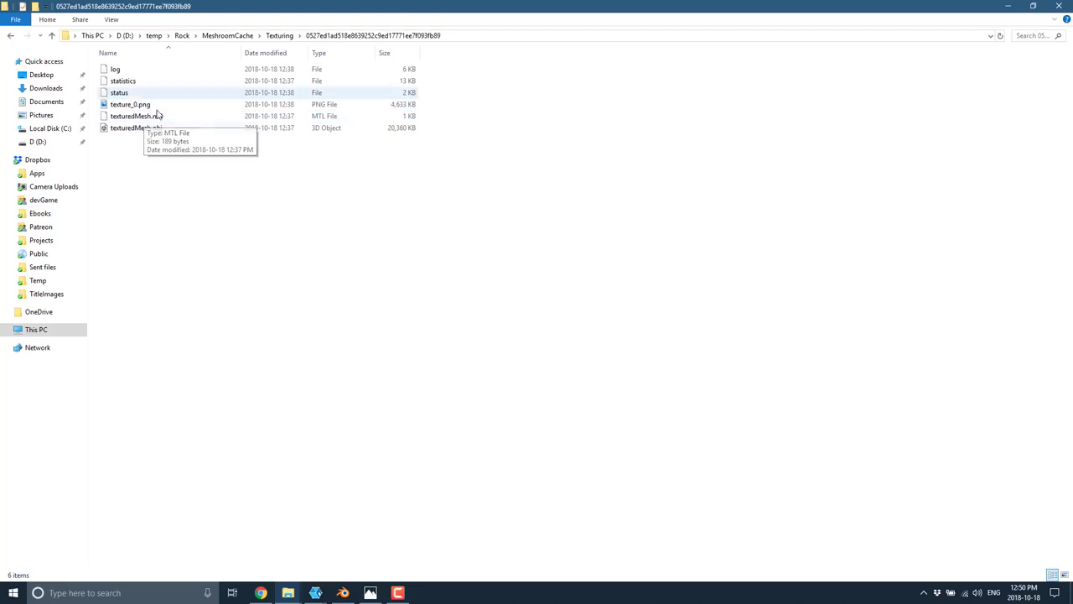
{"action": "mouse_move", "coordinate": [154, 141]}
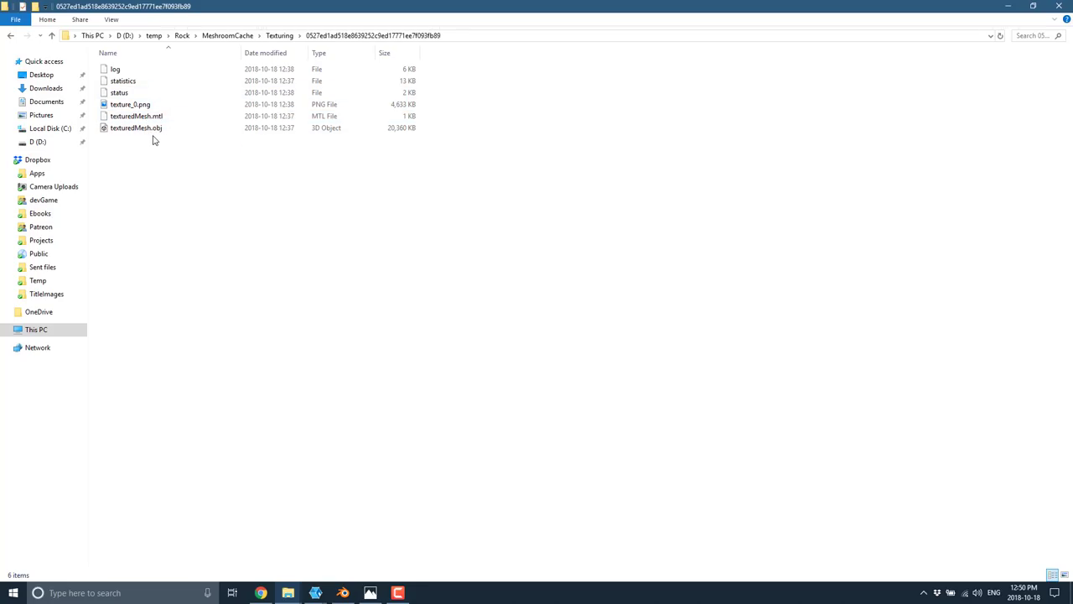
{"action": "mouse_move", "coordinate": [225, 362]}
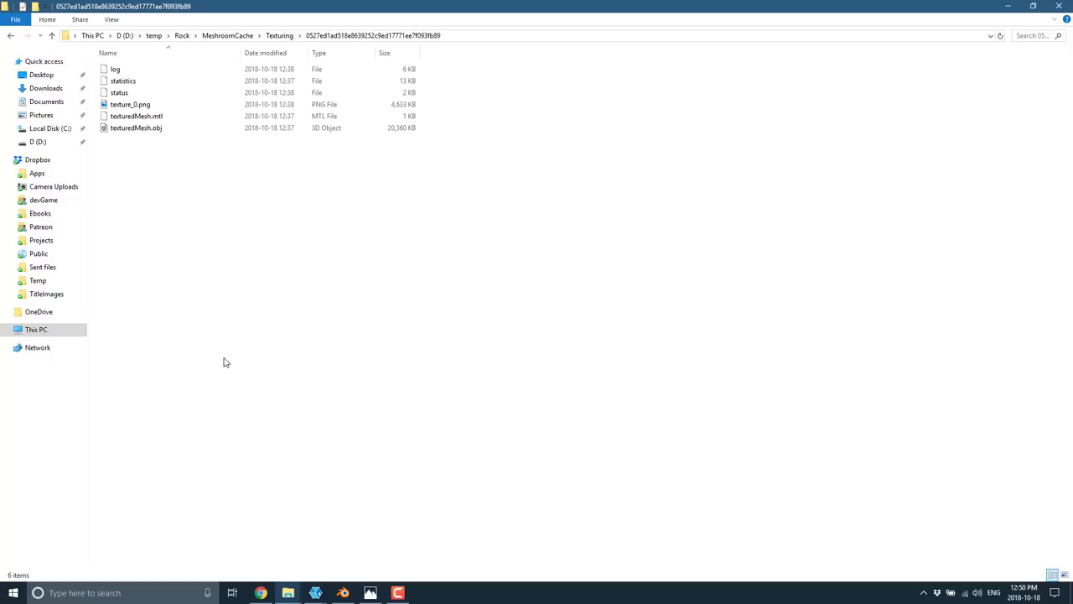
{"action": "mouse_move", "coordinate": [342, 594]}
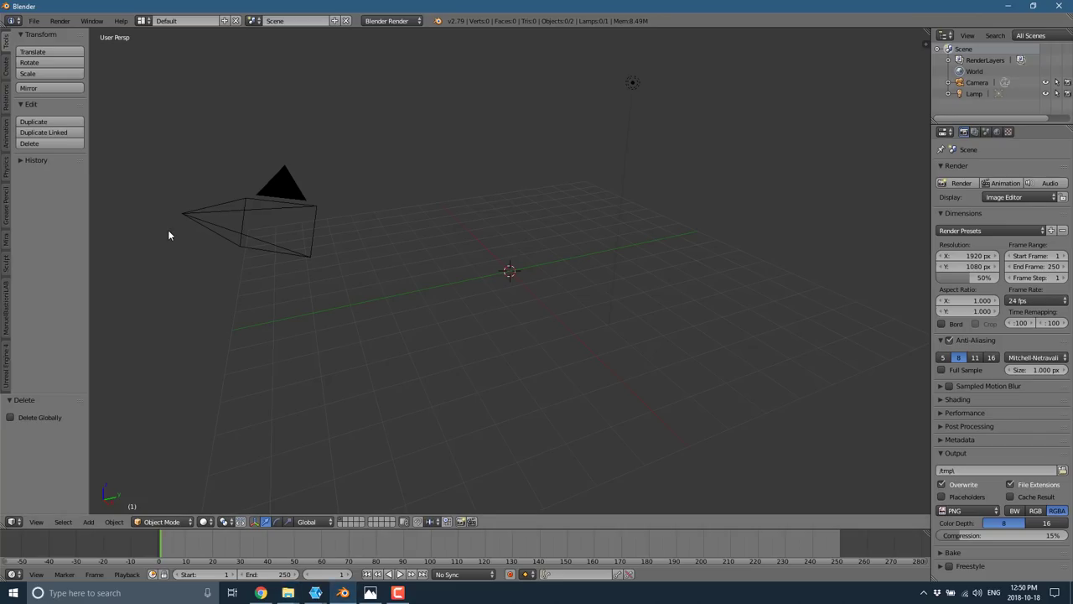
{"action": "mouse_move", "coordinate": [60, 20]}
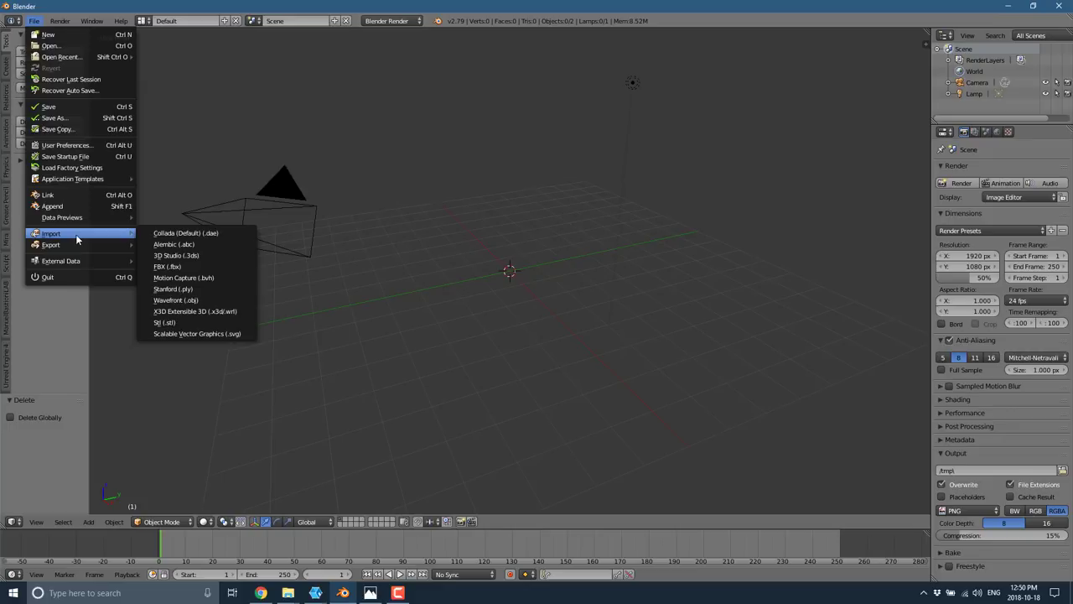
{"action": "mouse_move", "coordinate": [184, 233]}
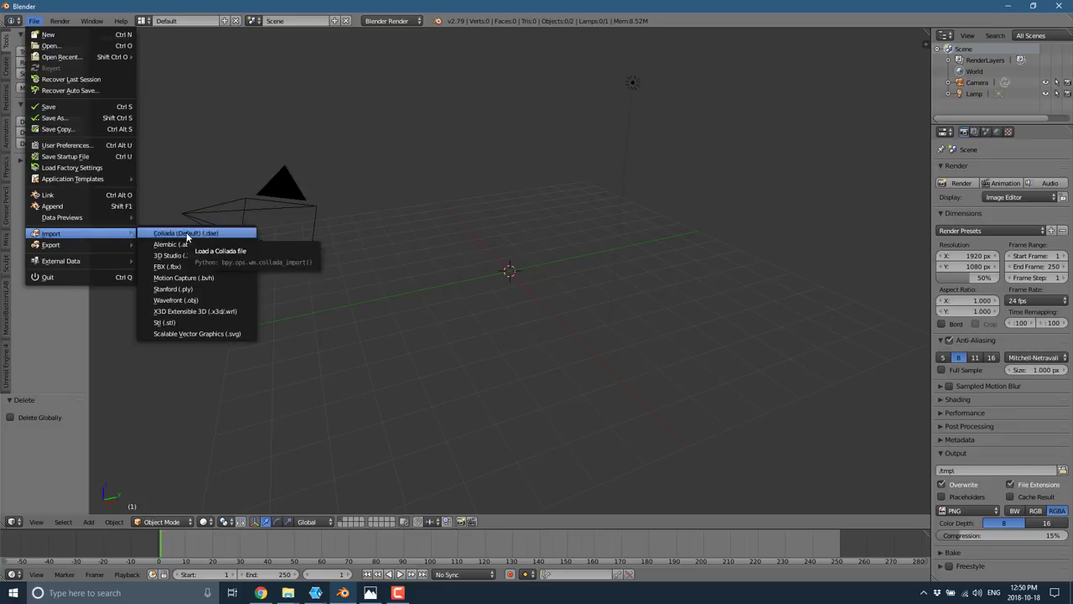
- Start a Wavefront OBJ import and browse to the Rock Texturing output folder on D:
{"action": "left_click", "coordinate": [176, 298]}
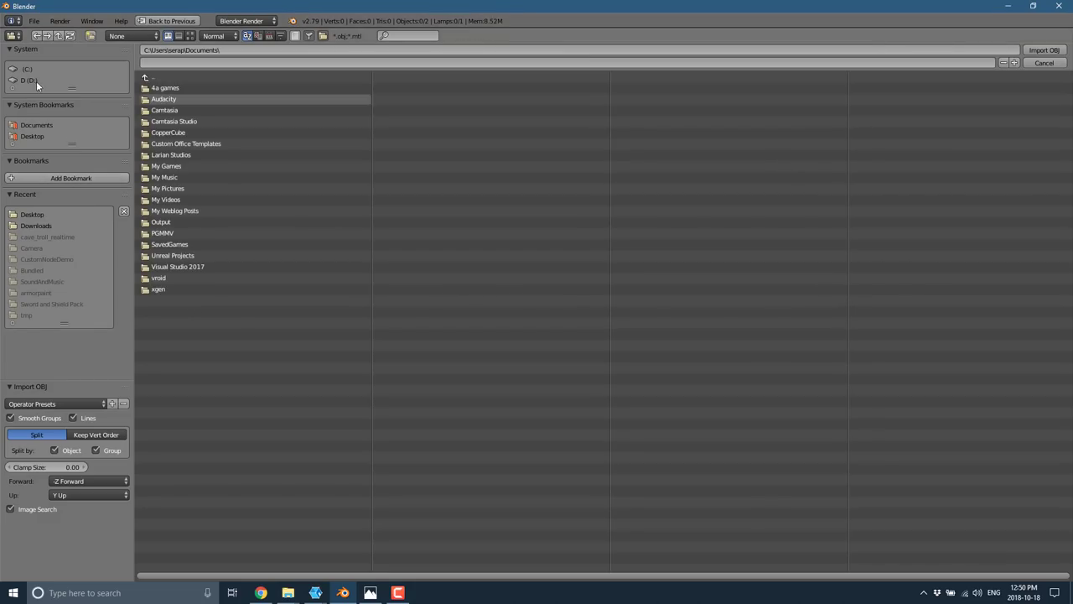
{"action": "left_click", "coordinate": [27, 80]}
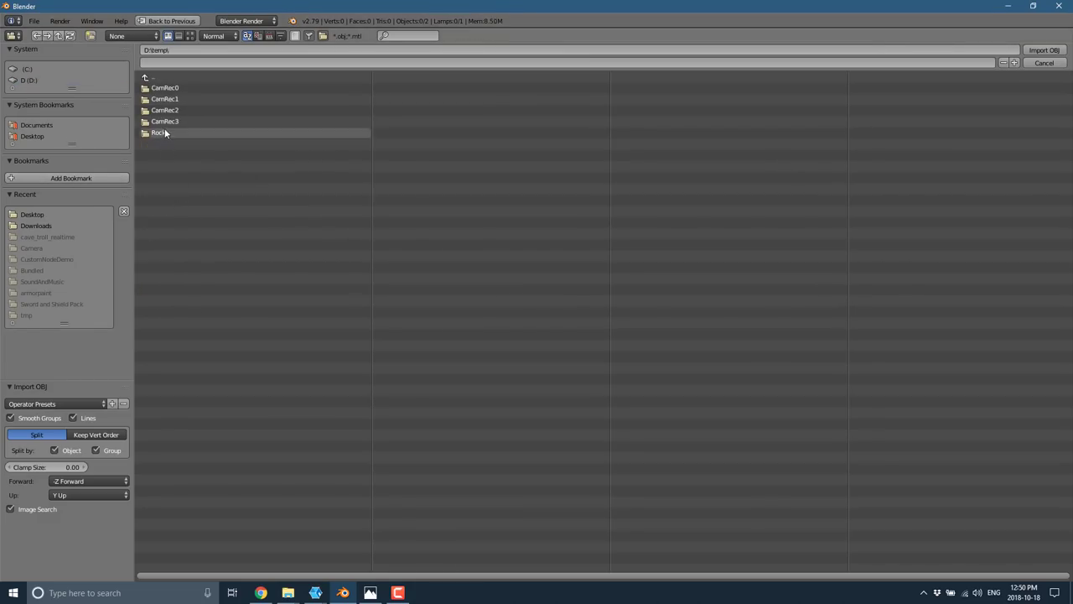
{"action": "double_click", "coordinate": [159, 133]}
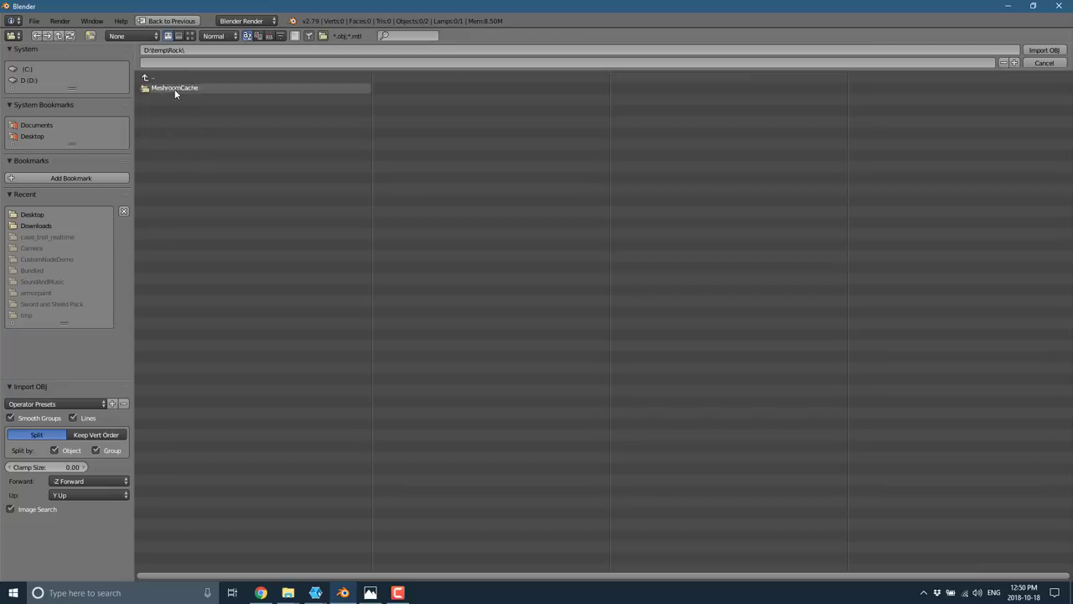
{"action": "double_click", "coordinate": [175, 88]}
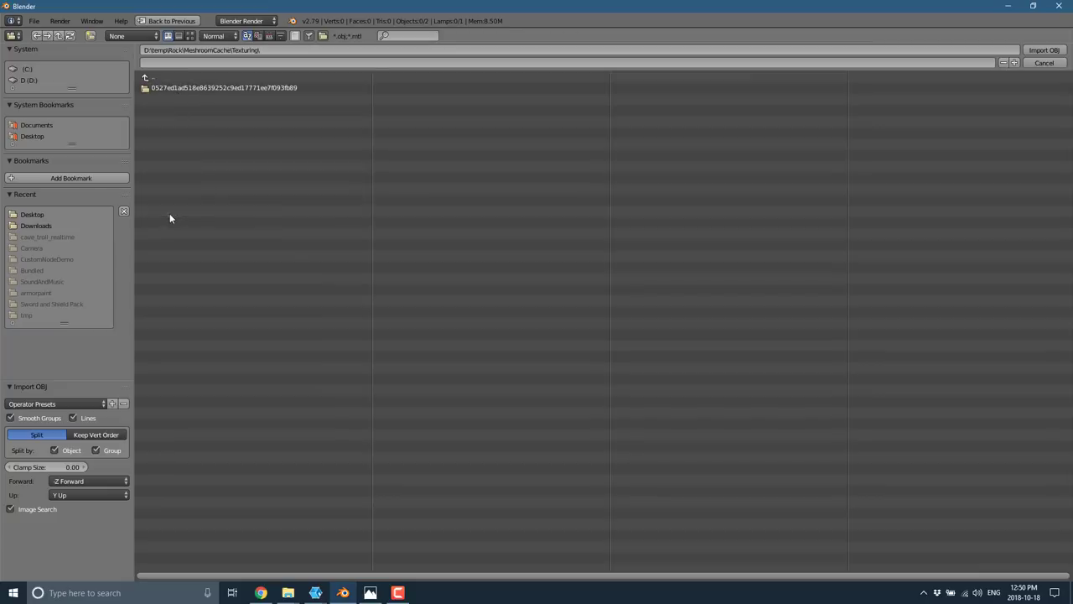
{"action": "double_click", "coordinate": [225, 87]}
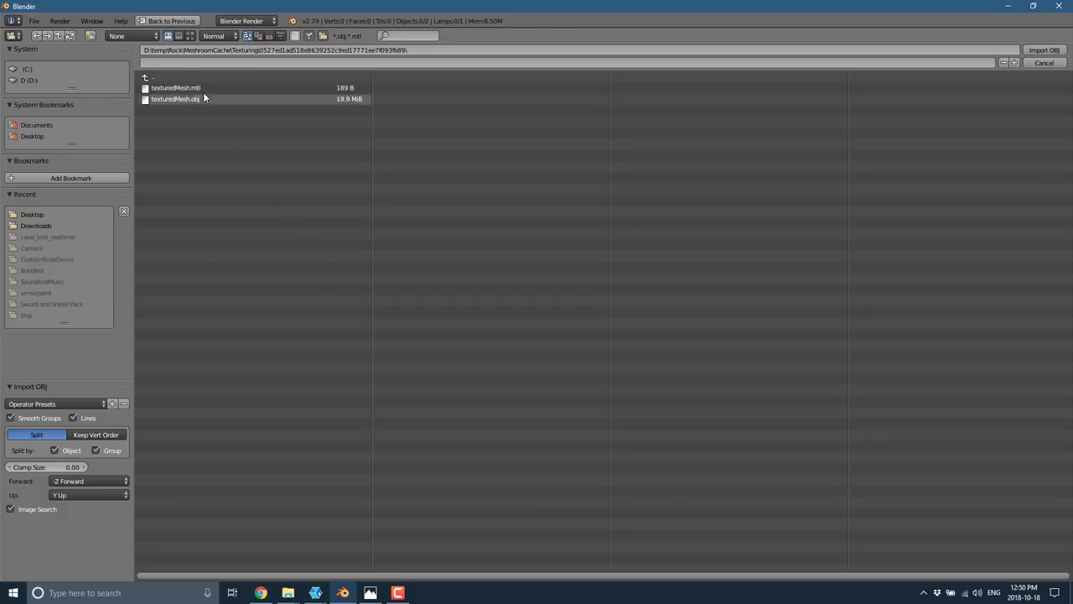
- Import texturedMesh.obj into the Blender scene
{"action": "left_click", "coordinate": [175, 99]}
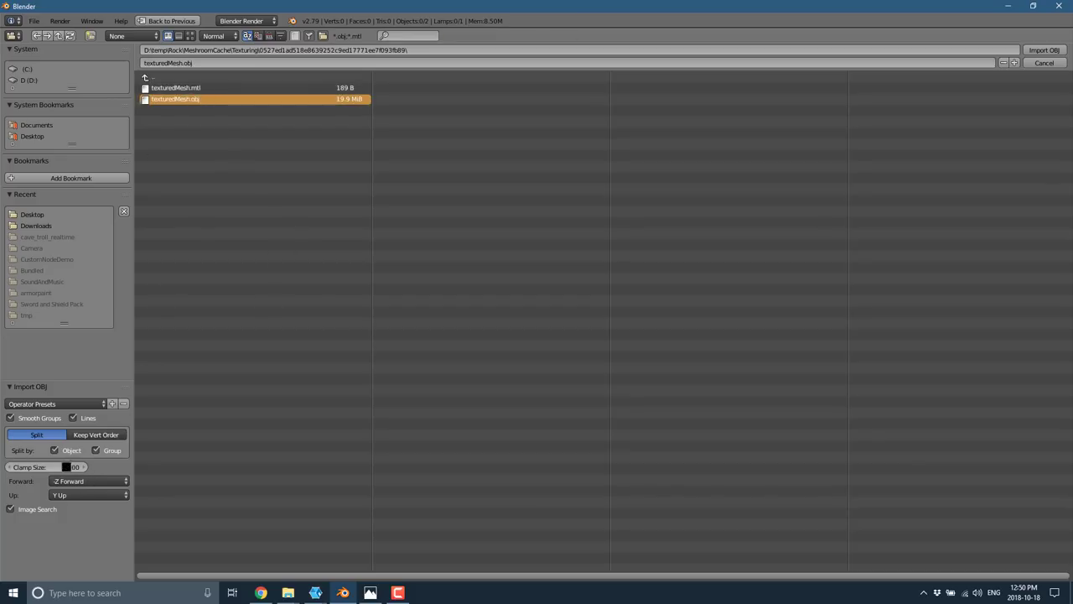
{"action": "left_click", "coordinate": [1043, 51]}
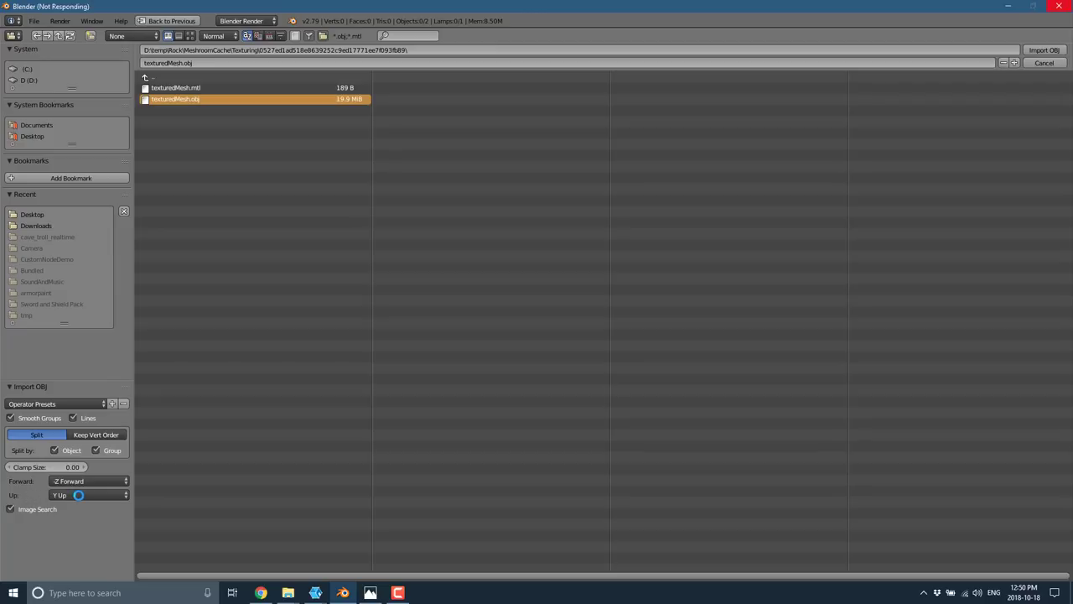
{"action": "left_click", "coordinate": [1044, 50]}
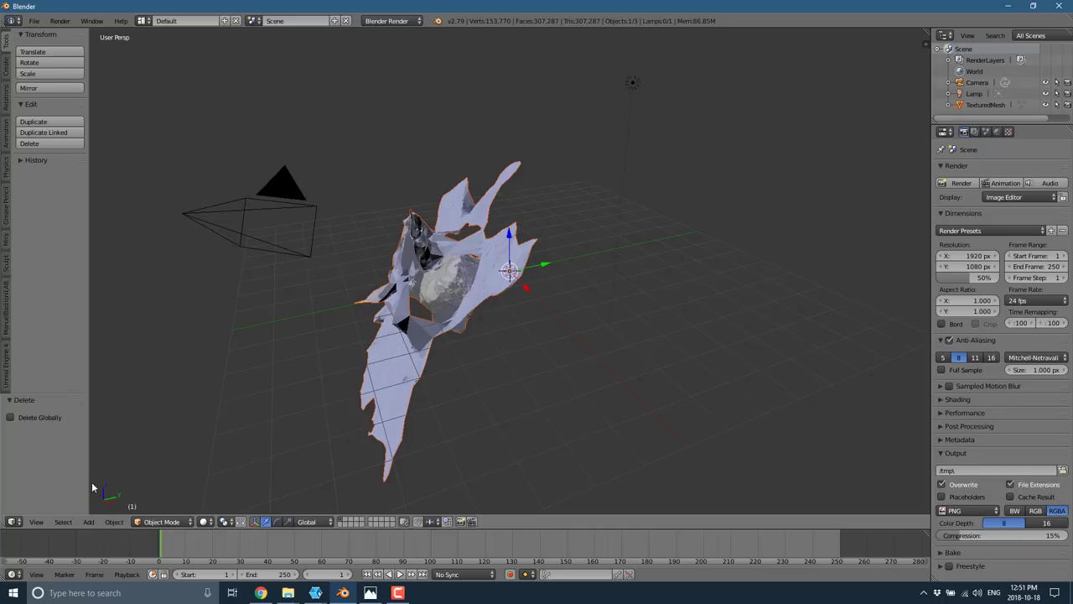
{"action": "mouse_move", "coordinate": [546, 326]}
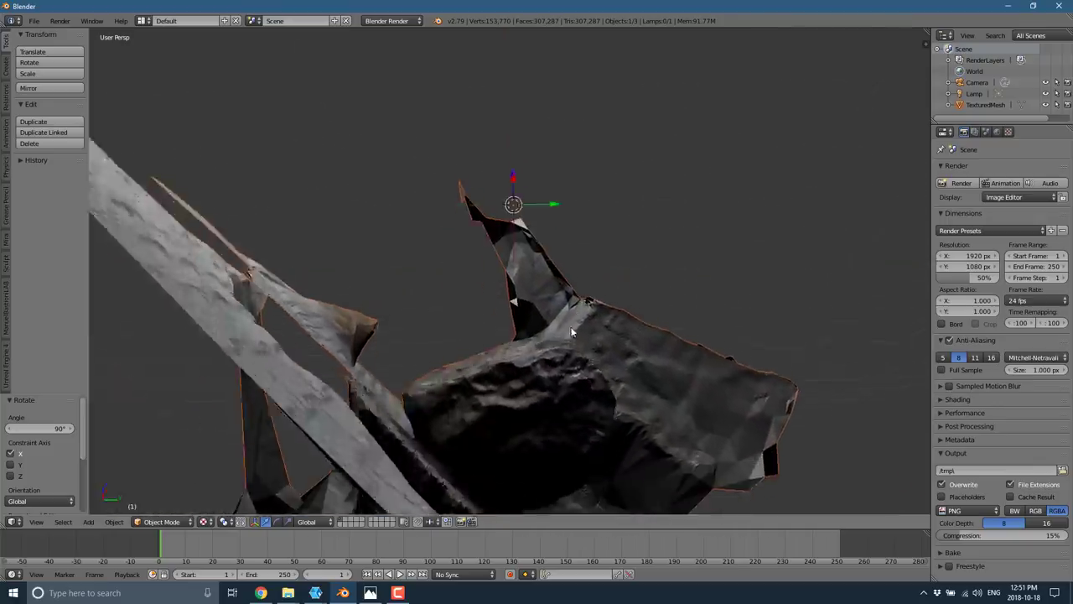
{"action": "left_click_drag", "start_coordinate": [570, 335], "coordinate": [573, 394]}
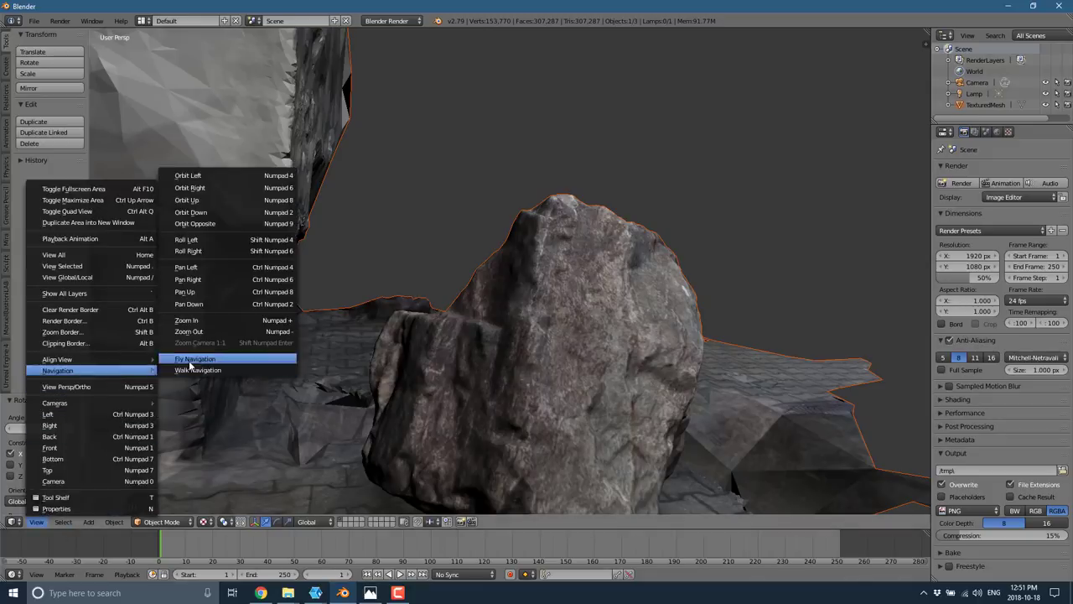
{"action": "left_click", "coordinate": [195, 359]}
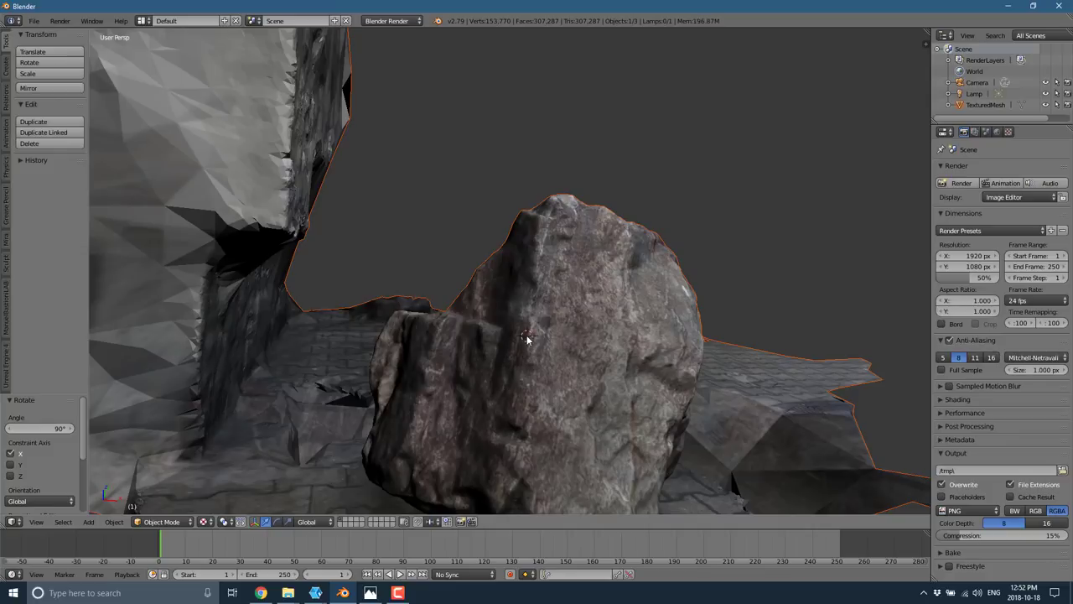
{"action": "left_click", "coordinate": [529, 339]}
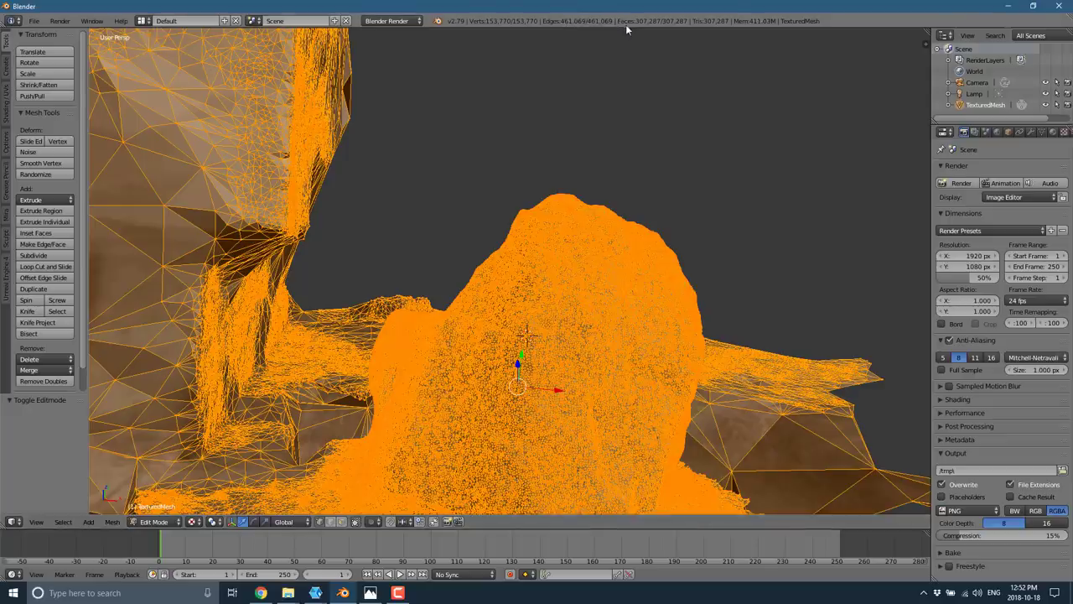
{"action": "mouse_move", "coordinate": [674, 367]}
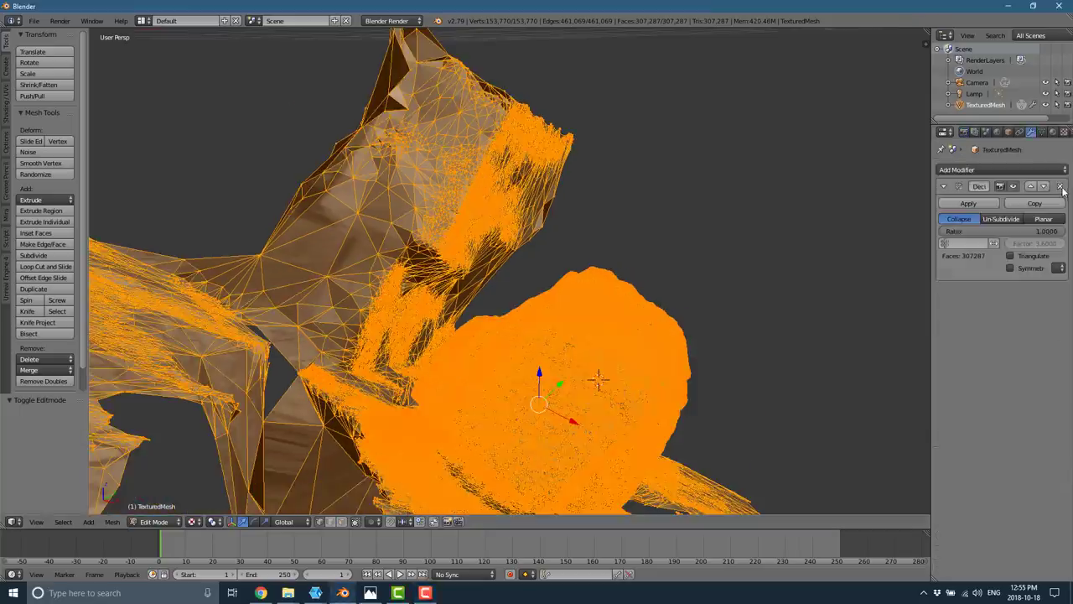
- Remove the Decimate modifier from the rock mesh and return to Object Mode
{"action": "left_click", "coordinate": [1061, 184]}
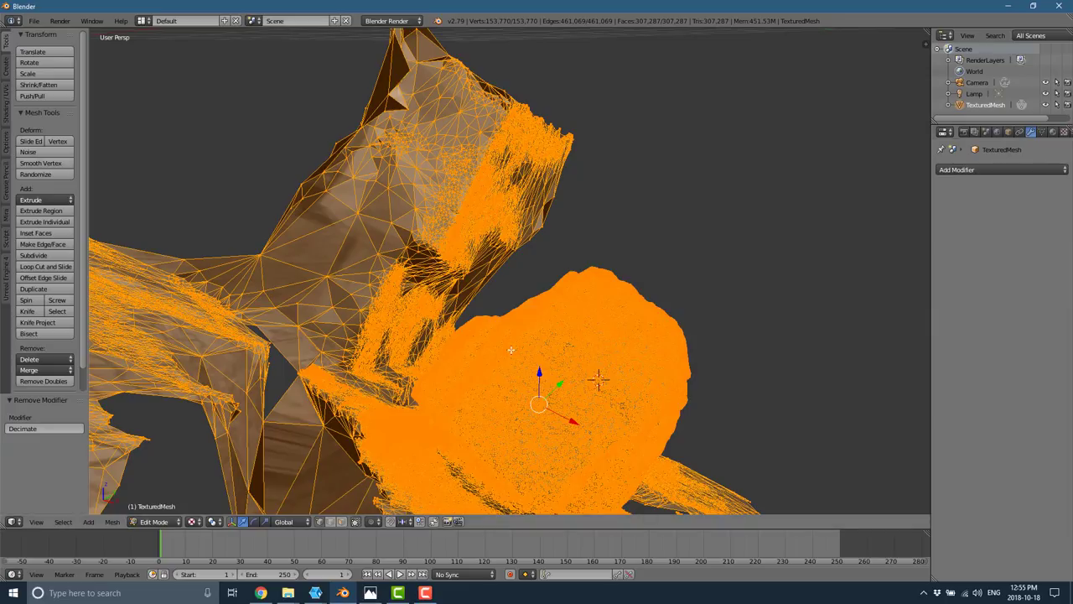
{"action": "key", "text": "Tab"}
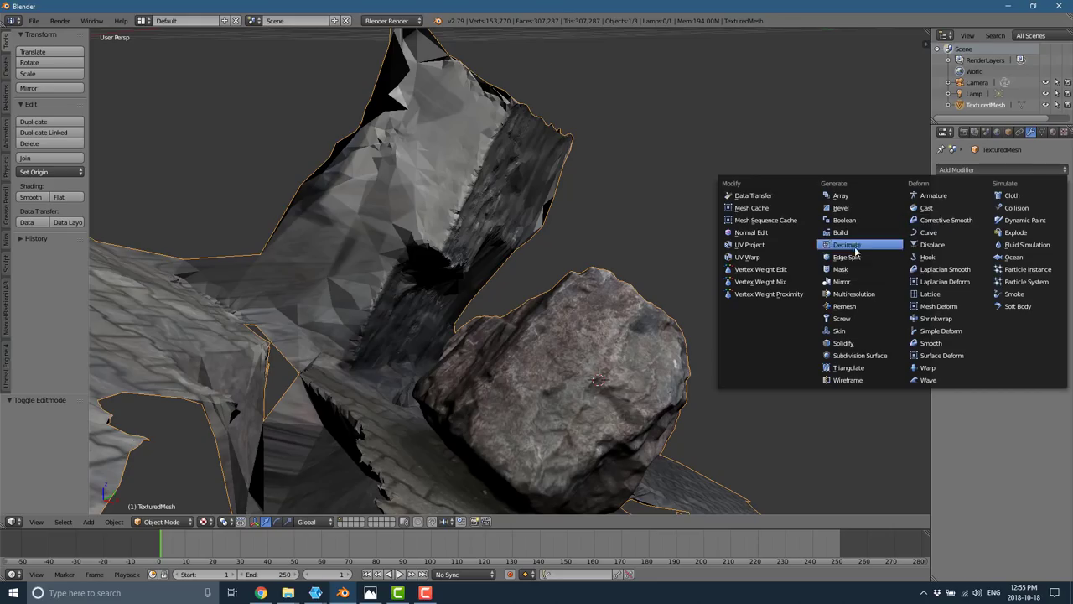
{"action": "mouse_move", "coordinate": [847, 245]}
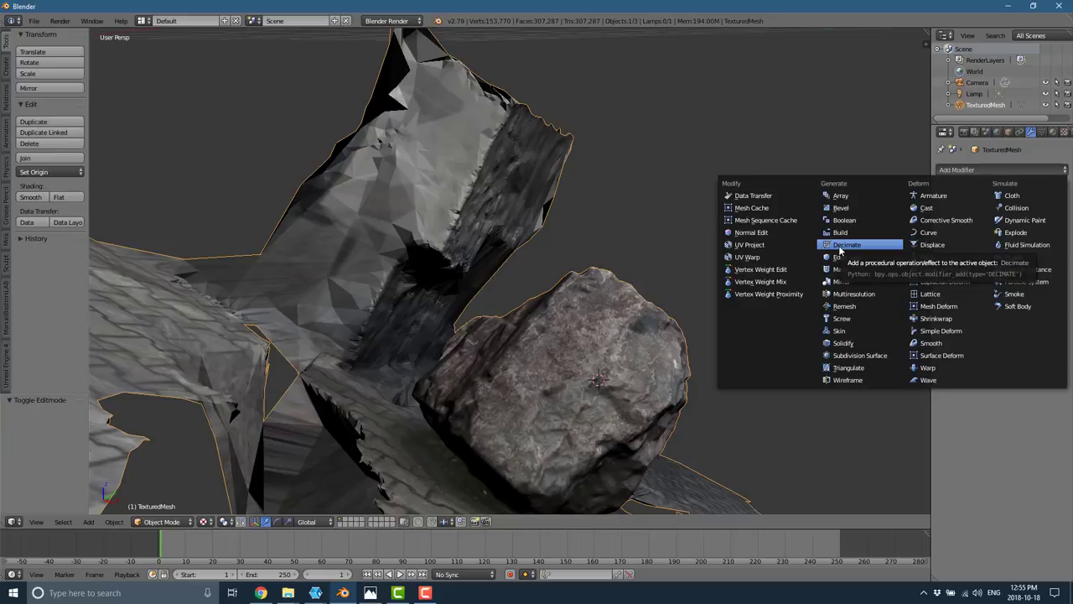
{"action": "mouse_move", "coordinate": [852, 233]}
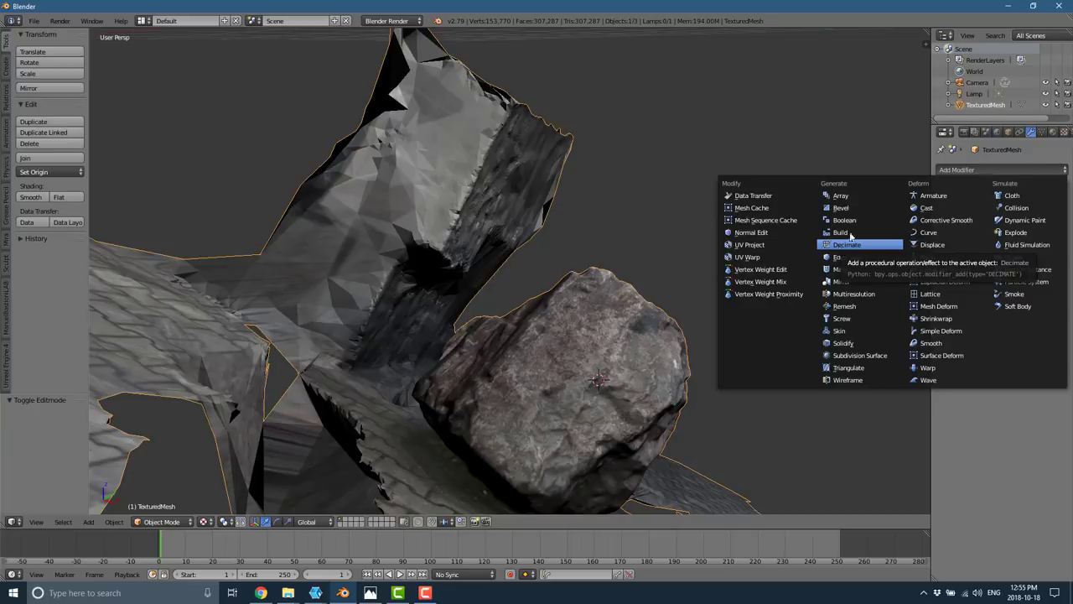
- Switch to Chrome and bring up Wikipedia's photogrammetry software comparison tab
{"action": "left_click", "coordinate": [262, 593]}
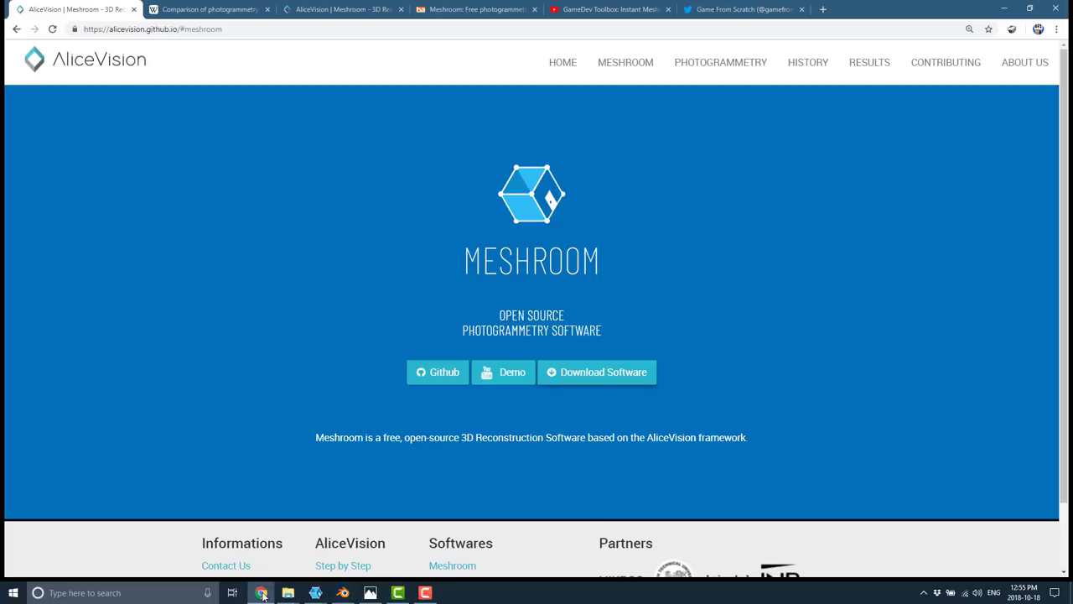
{"action": "mouse_move", "coordinate": [842, 401]}
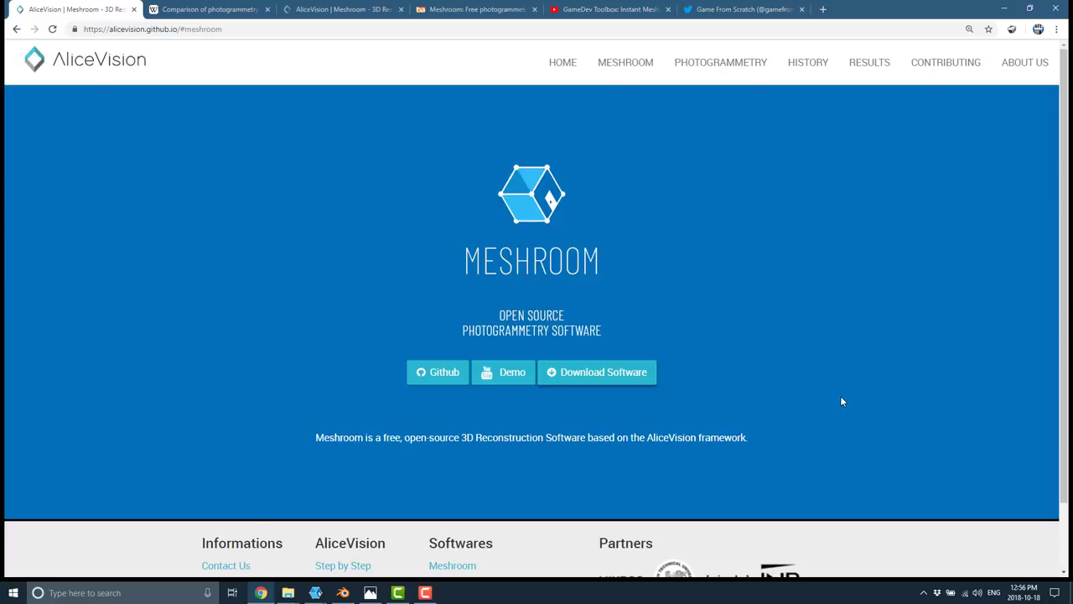
{"action": "left_click", "coordinate": [205, 11]}
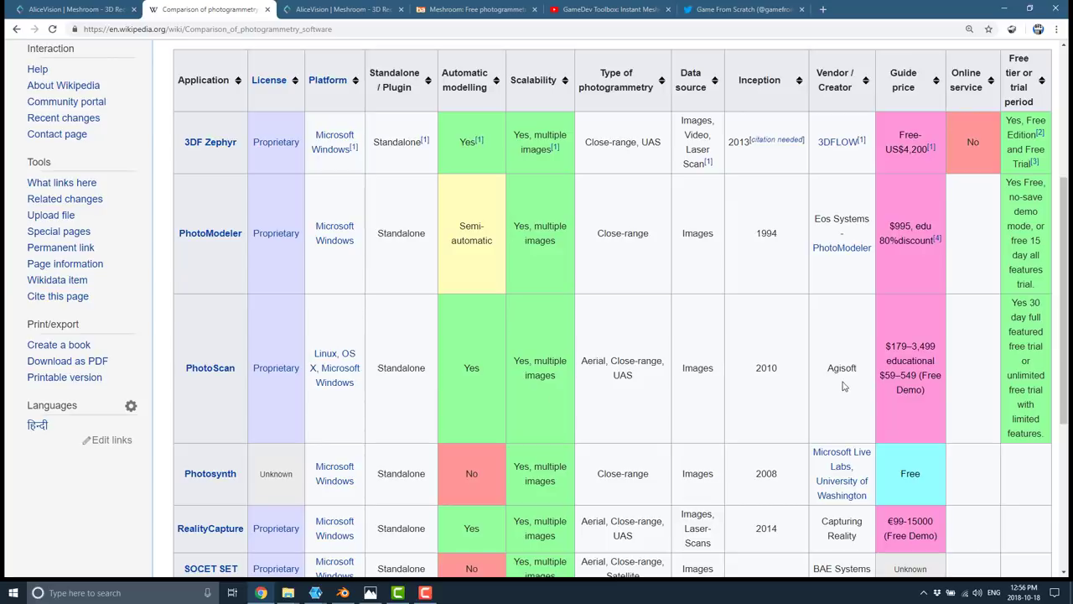
{"action": "mouse_move", "coordinate": [243, 245]}
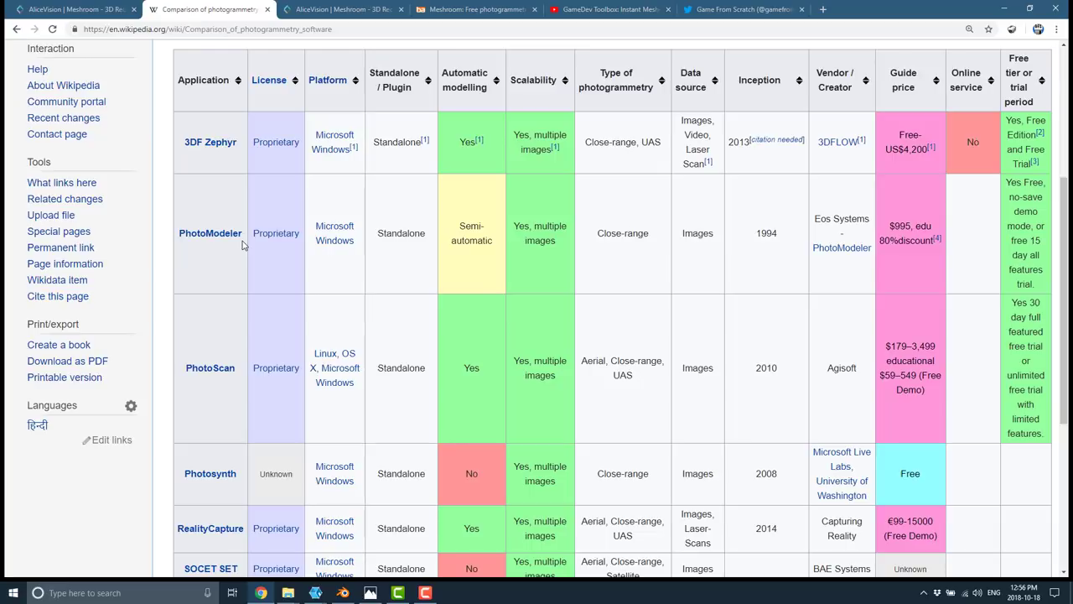
{"action": "mouse_move", "coordinate": [228, 154]}
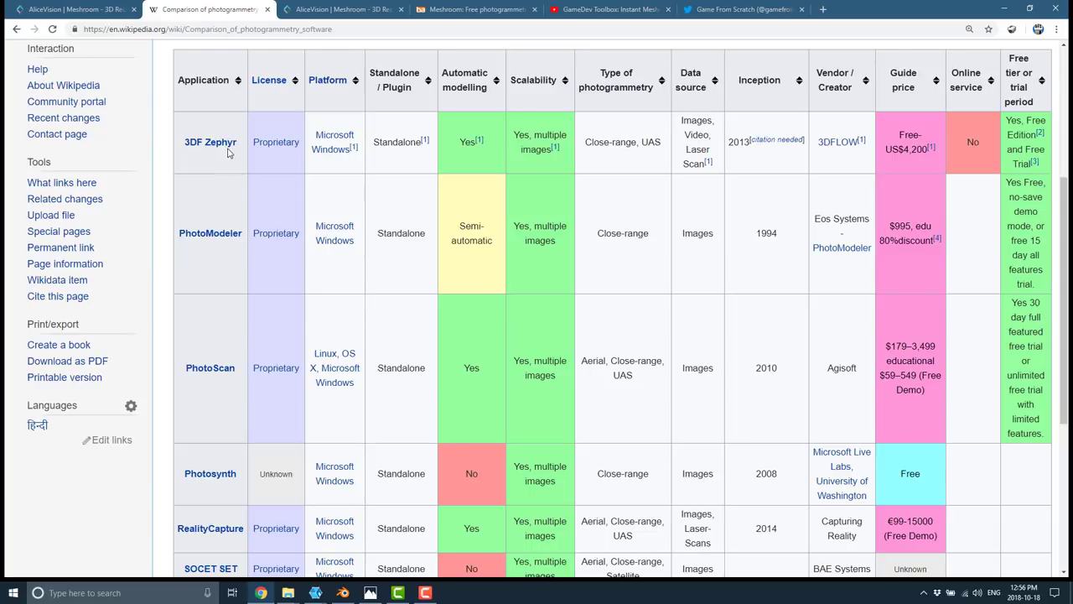
{"action": "mouse_move", "coordinate": [210, 528]}
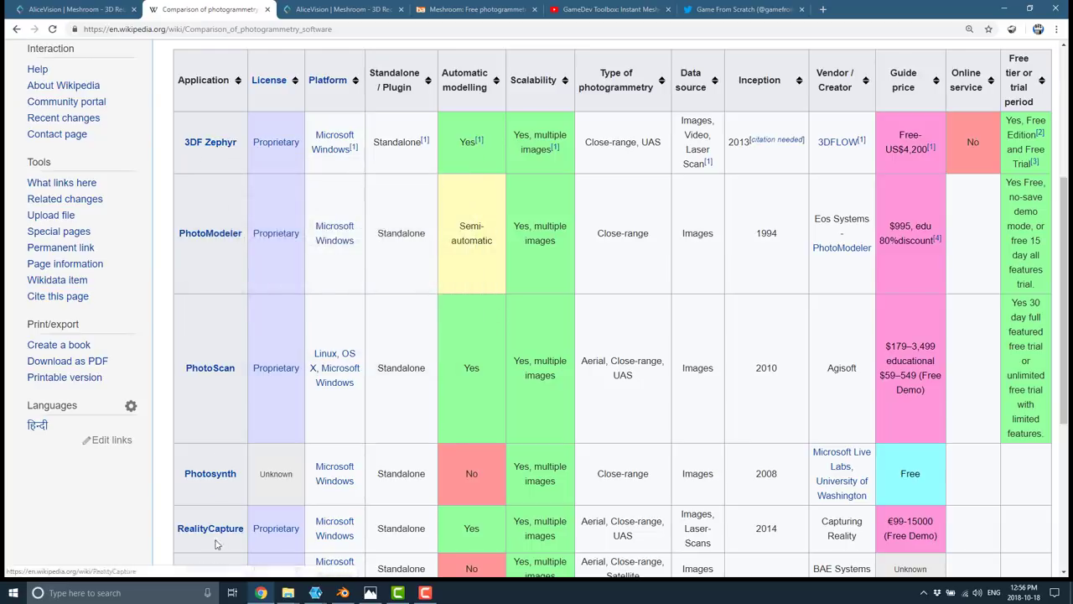
{"action": "mouse_move", "coordinate": [209, 529]}
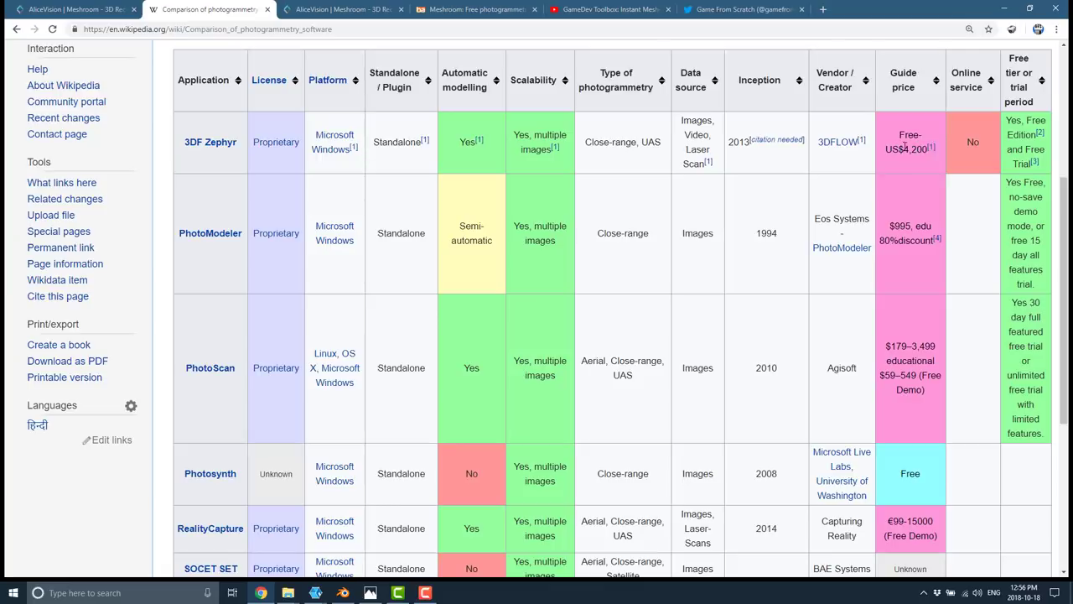
{"action": "mouse_move", "coordinate": [621, 419]}
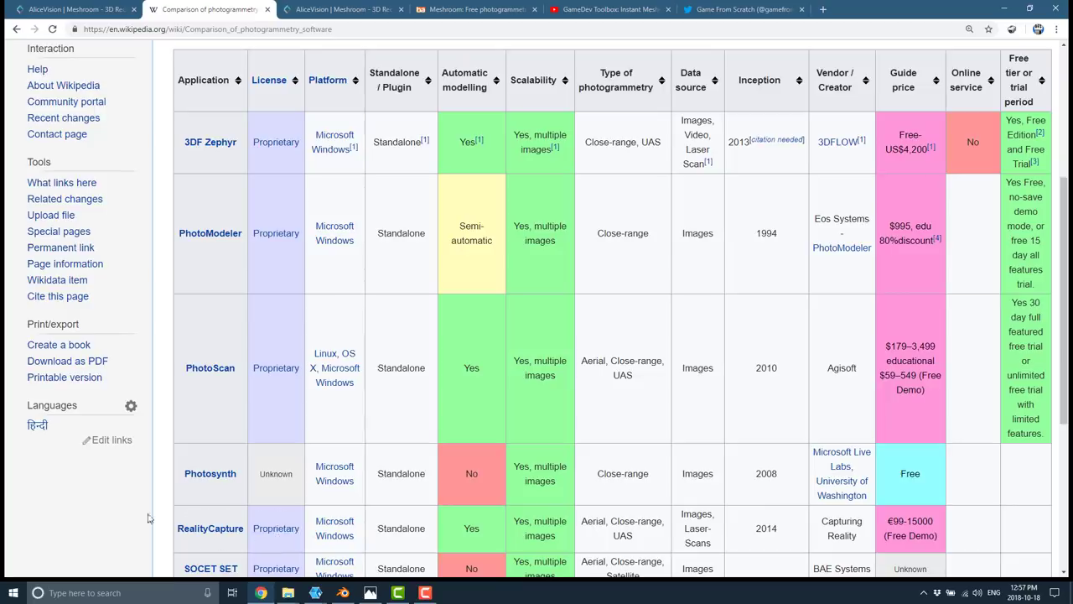
- Return from the Wikipedia comparison table to the AliceVision Meshroom tab
{"action": "left_click", "coordinate": [342, 10]}
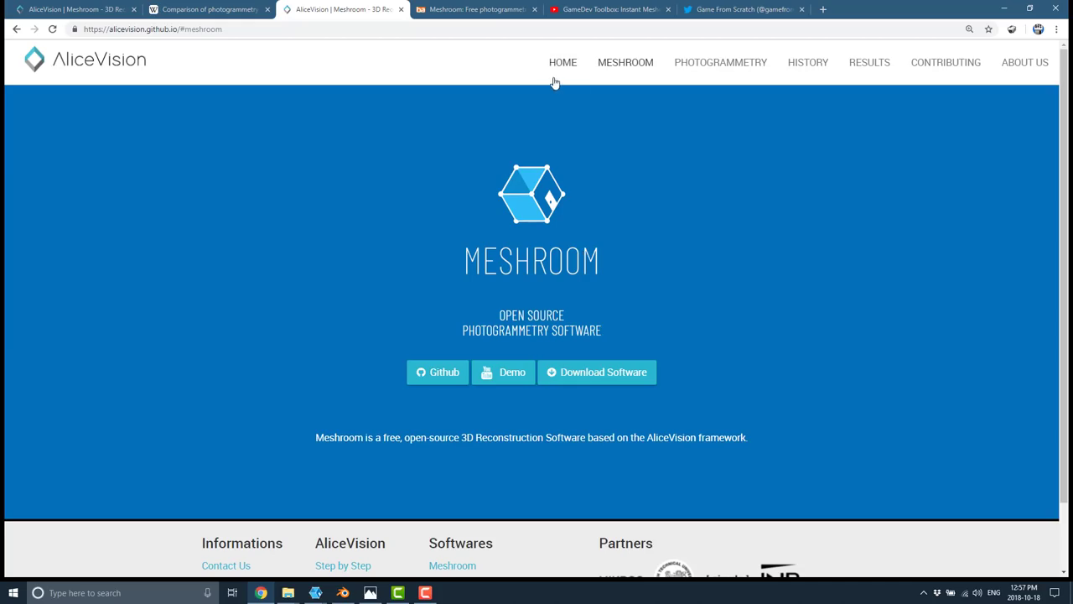
- Visit the Blender Artists Meshroom thread, then the Game From Scratch living-room scan tweet
{"action": "left_click", "coordinate": [476, 10]}
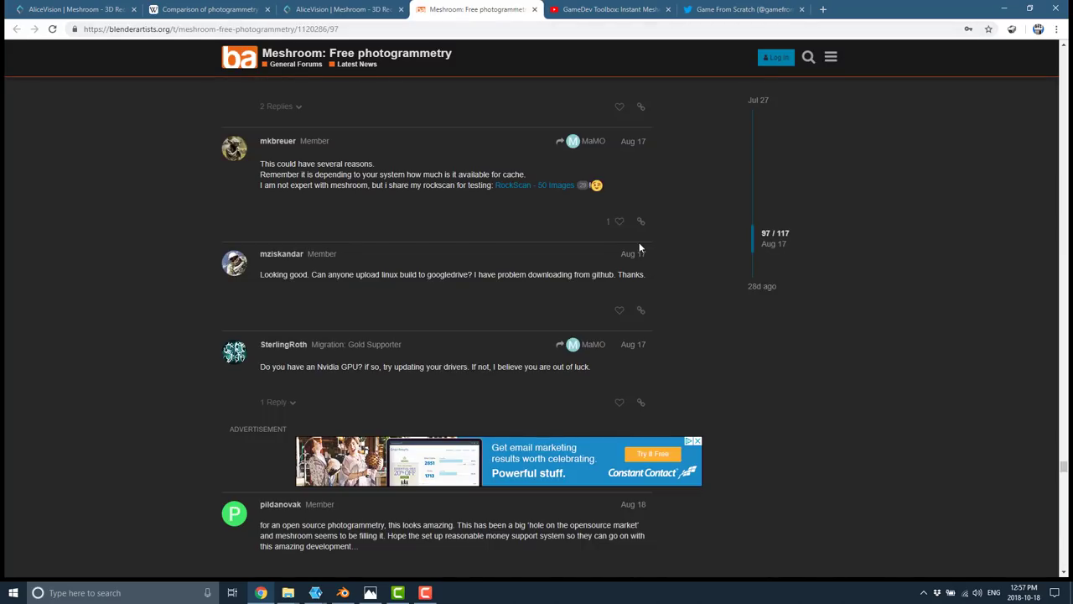
{"action": "mouse_move", "coordinate": [514, 185]}
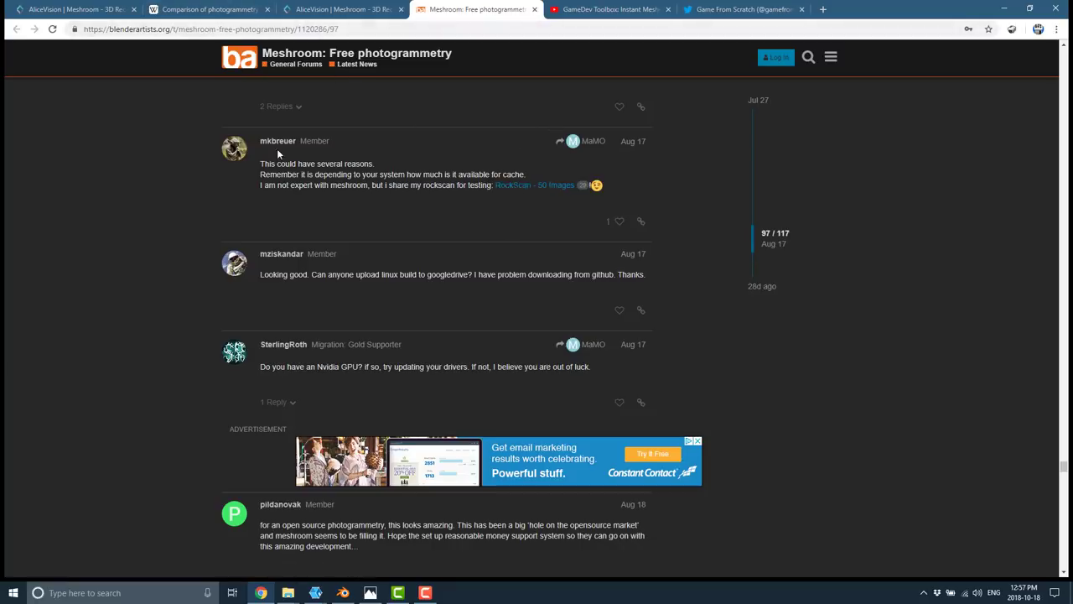
{"action": "mouse_move", "coordinate": [460, 204]}
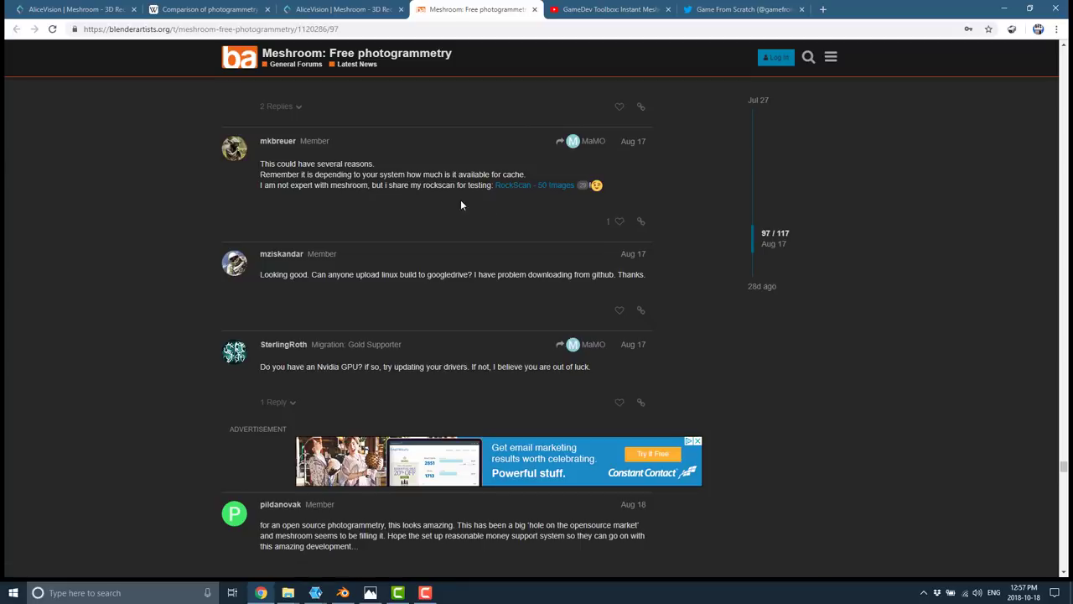
{"action": "mouse_move", "coordinate": [758, 94]}
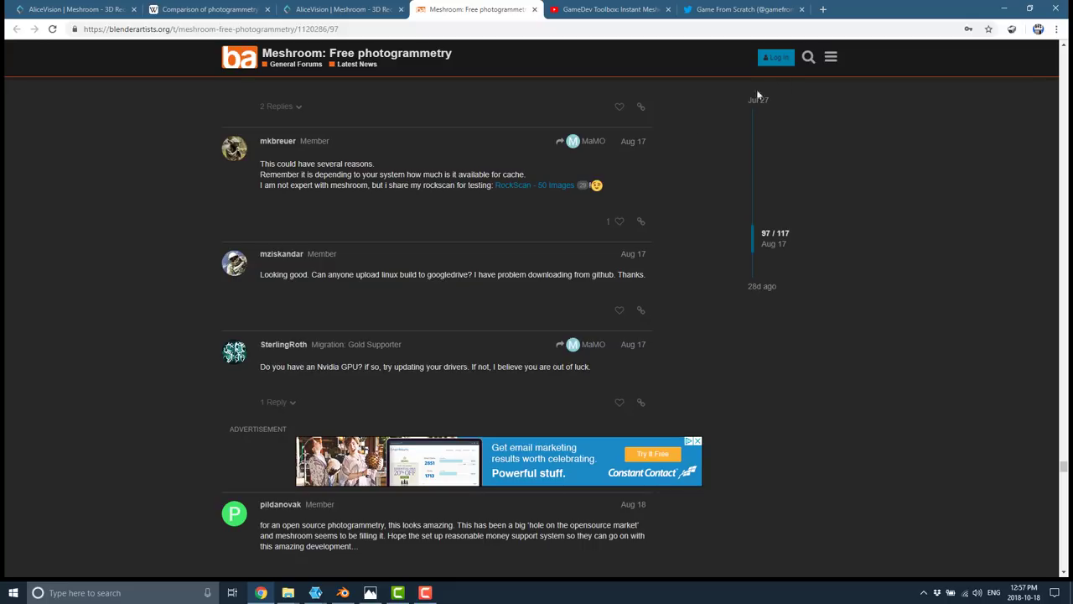
{"action": "left_click", "coordinate": [742, 10]}
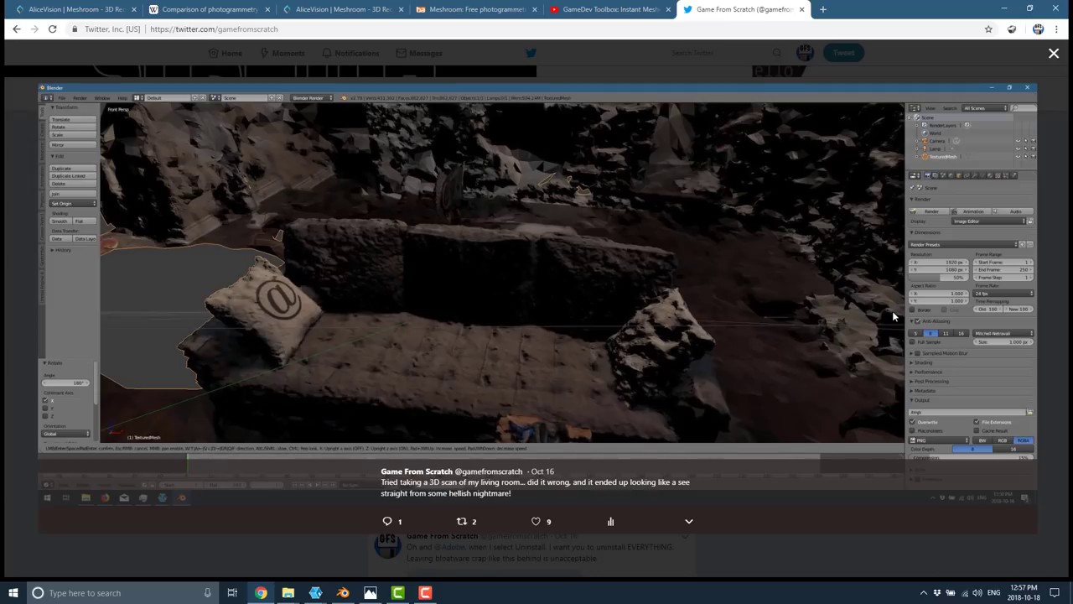
{"action": "mouse_move", "coordinate": [544, 67]}
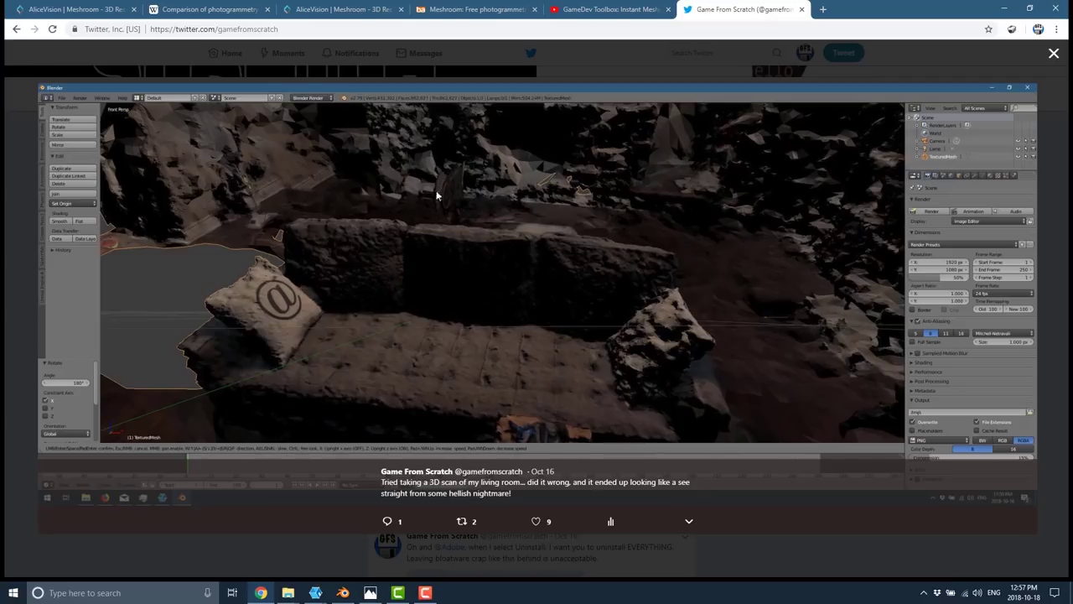
{"action": "mouse_move", "coordinate": [221, 158]}
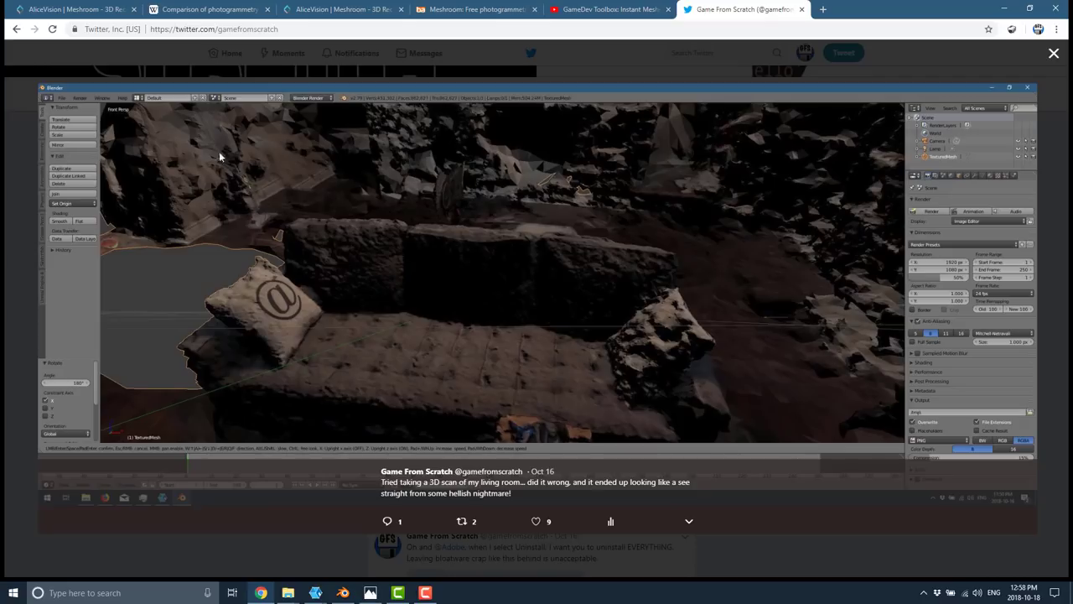
{"action": "mouse_move", "coordinate": [654, 337]}
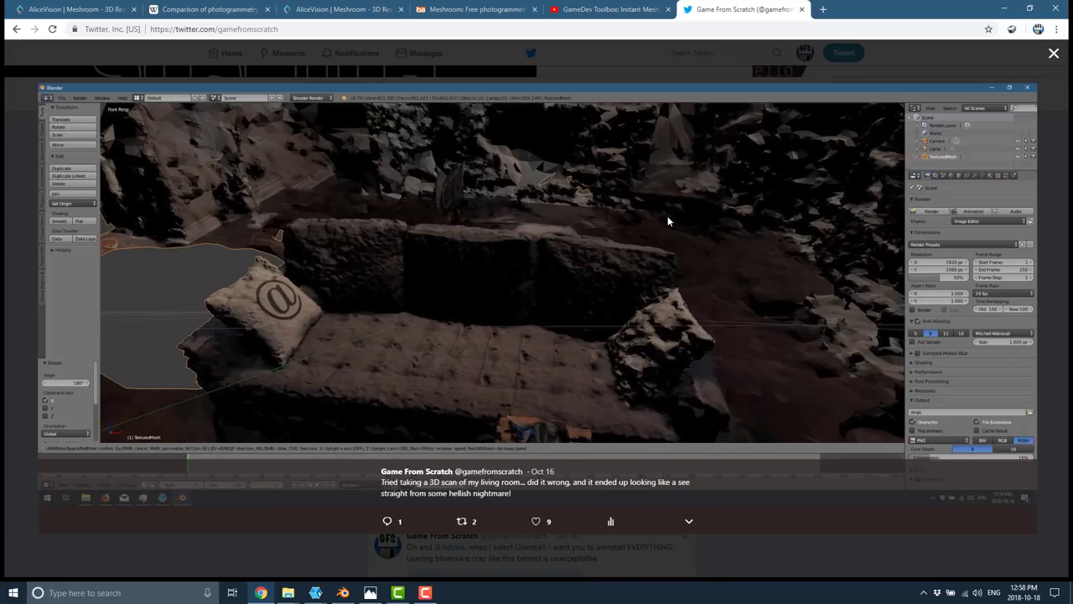
{"action": "mouse_move", "coordinate": [411, 520]}
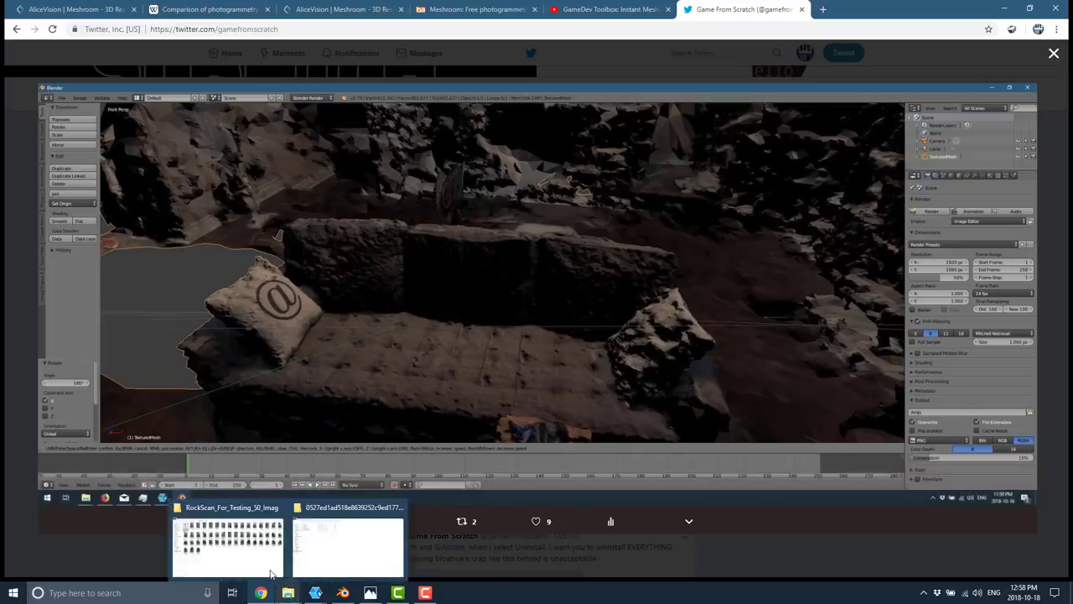
- Check a rock photo's details (1024×1536, Canon EOS 7D Mark II, f/11, 1/125 s) and close its properties
{"action": "left_click", "coordinate": [228, 547]}
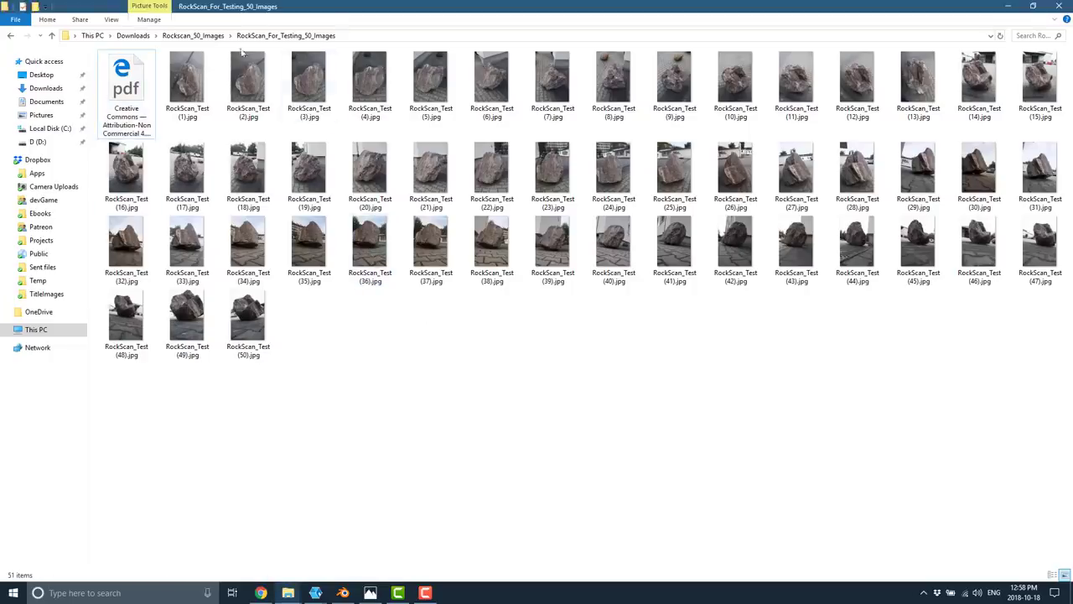
{"action": "right_click", "coordinate": [369, 243]}
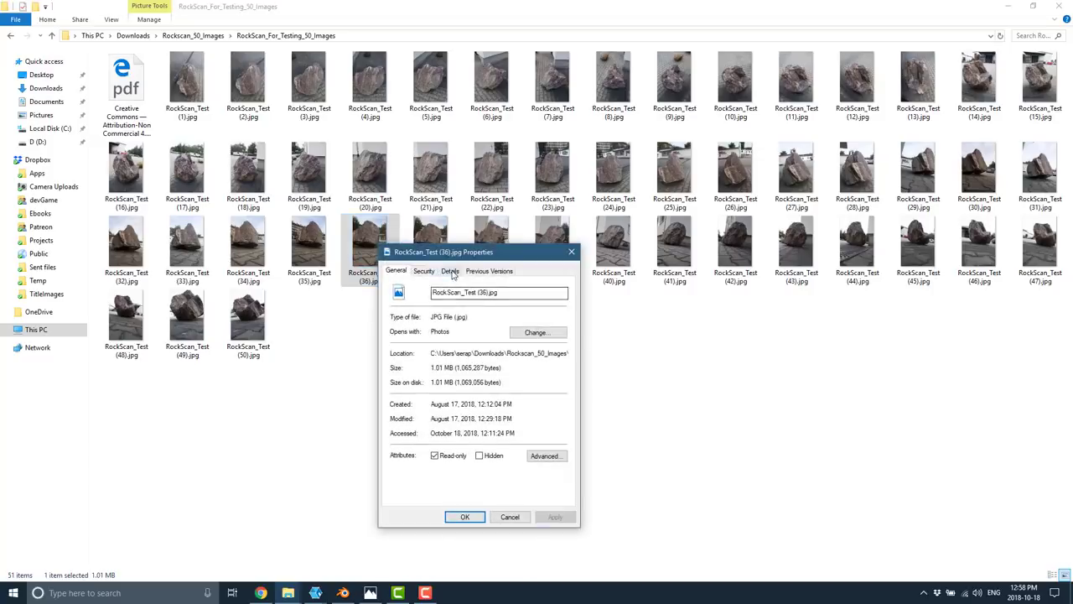
{"action": "left_click", "coordinate": [450, 270]}
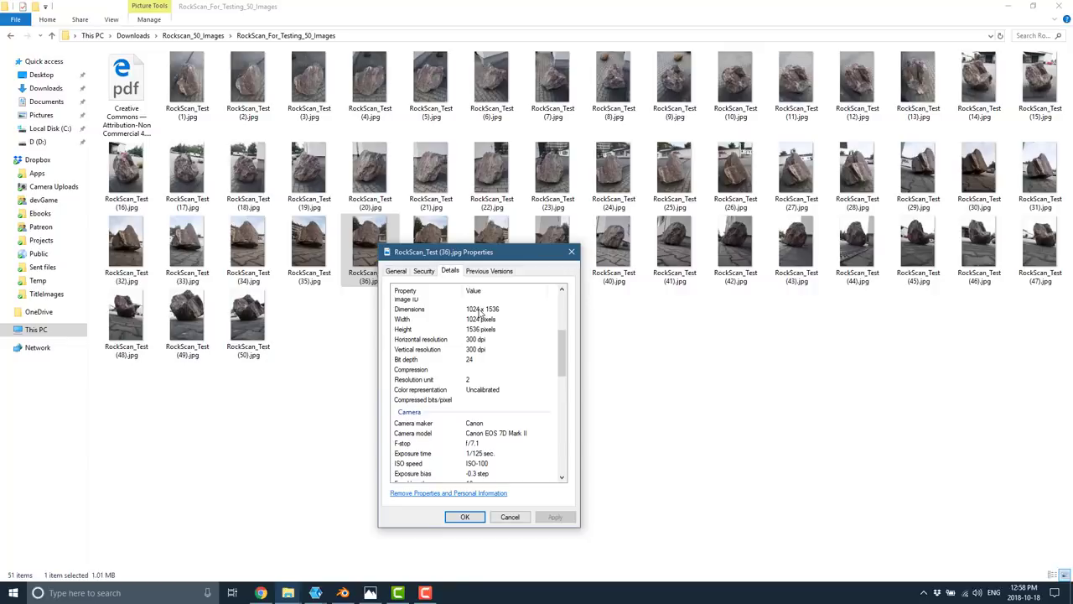
{"action": "mouse_move", "coordinate": [480, 446]}
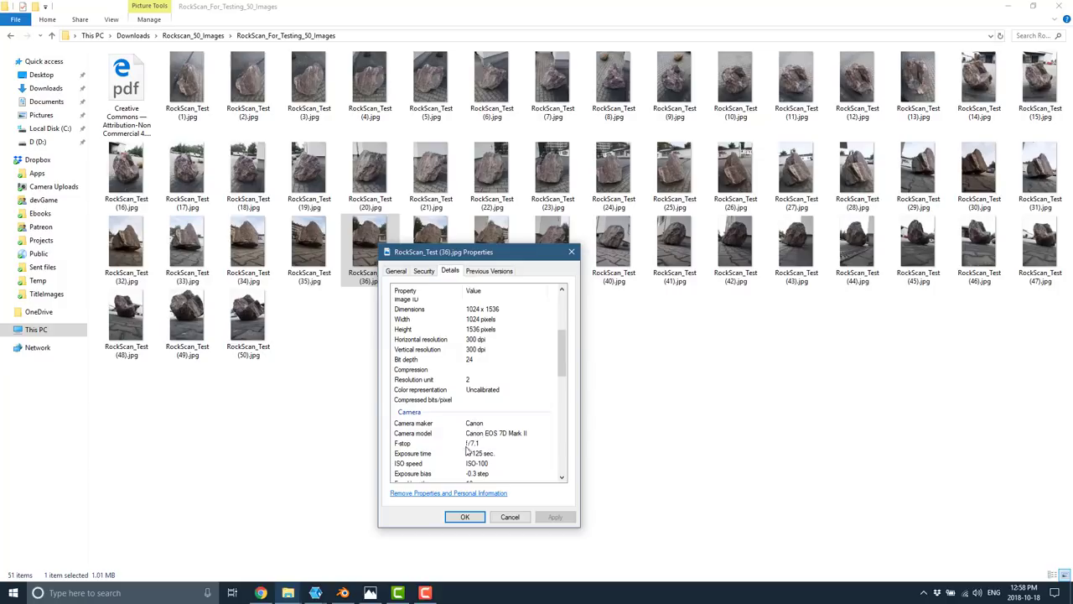
{"action": "mouse_move", "coordinate": [470, 463]}
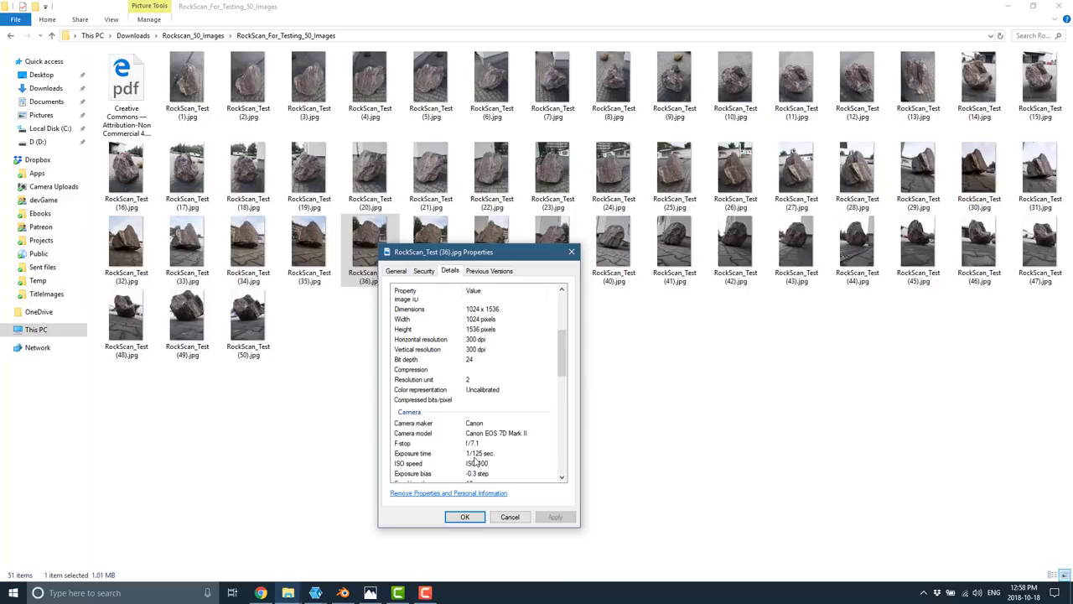
{"action": "mouse_move", "coordinate": [503, 432]}
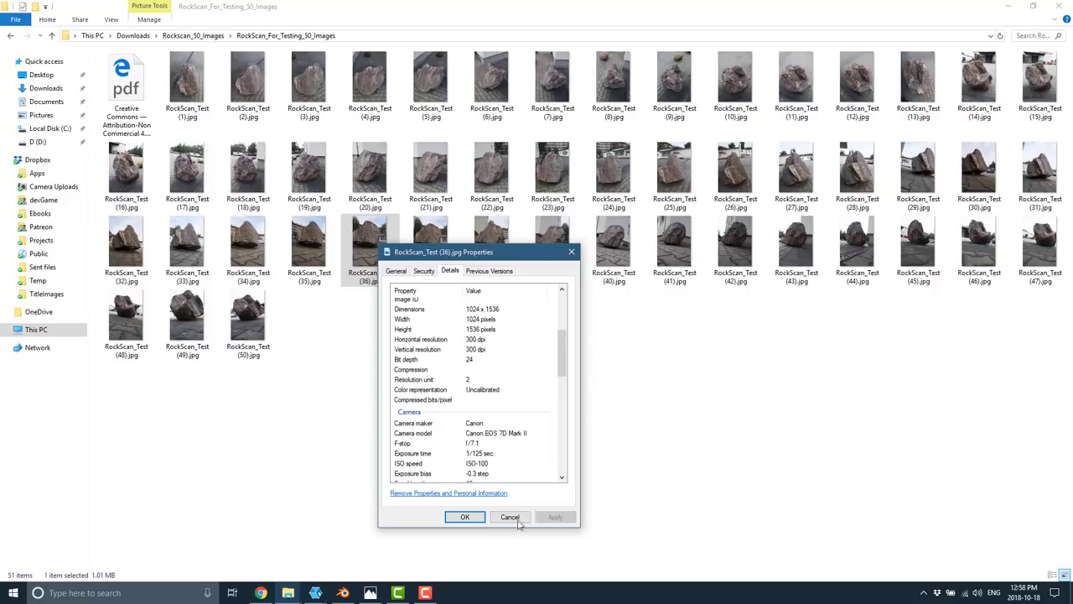
{"action": "left_click", "coordinate": [510, 517]}
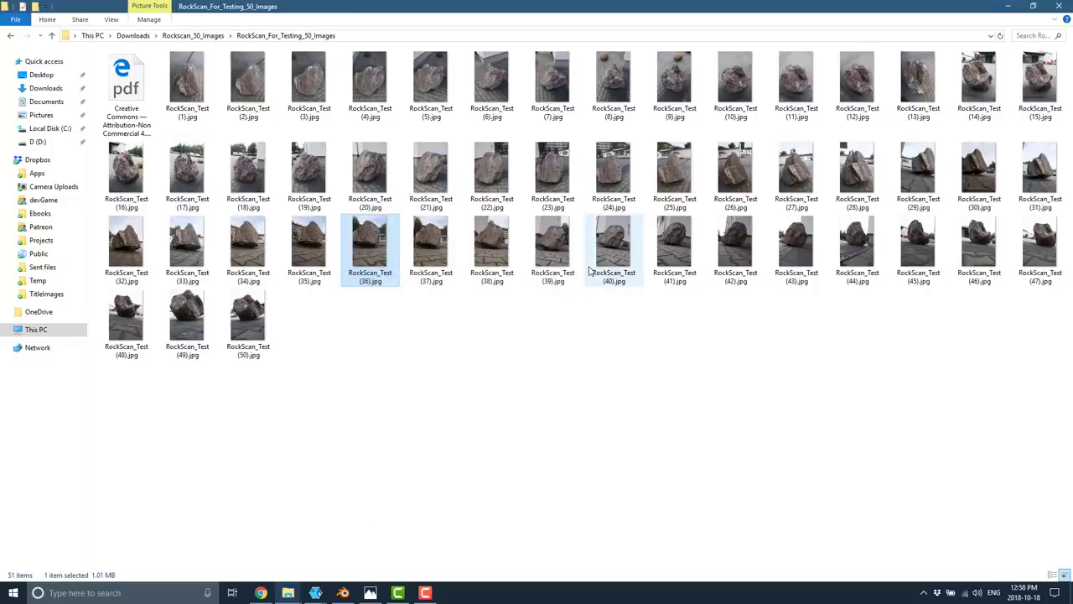
{"action": "mouse_move", "coordinate": [614, 243]}
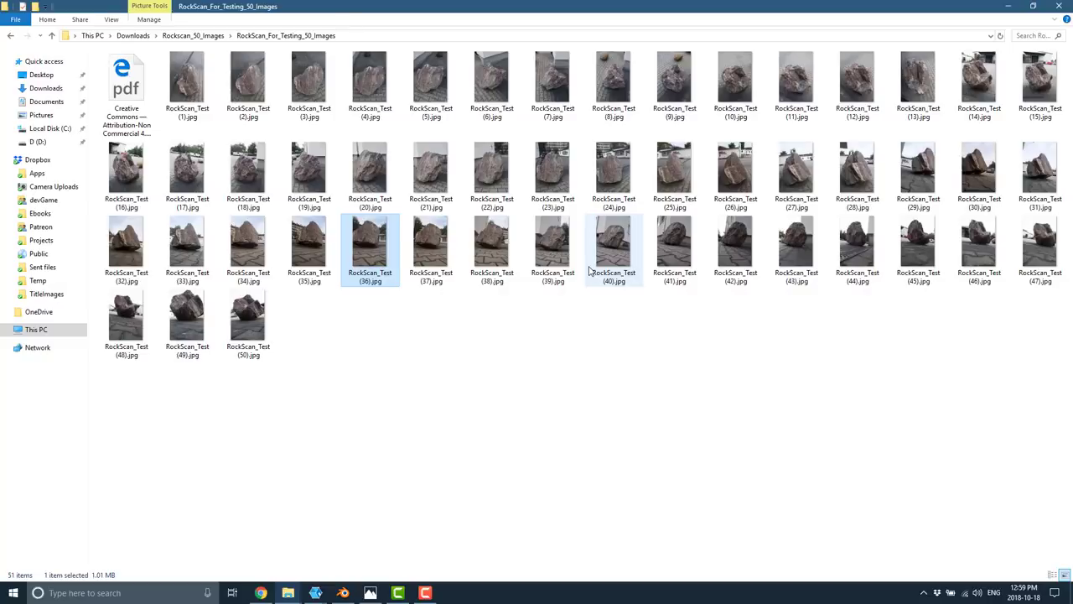
{"action": "mouse_move", "coordinate": [578, 265]}
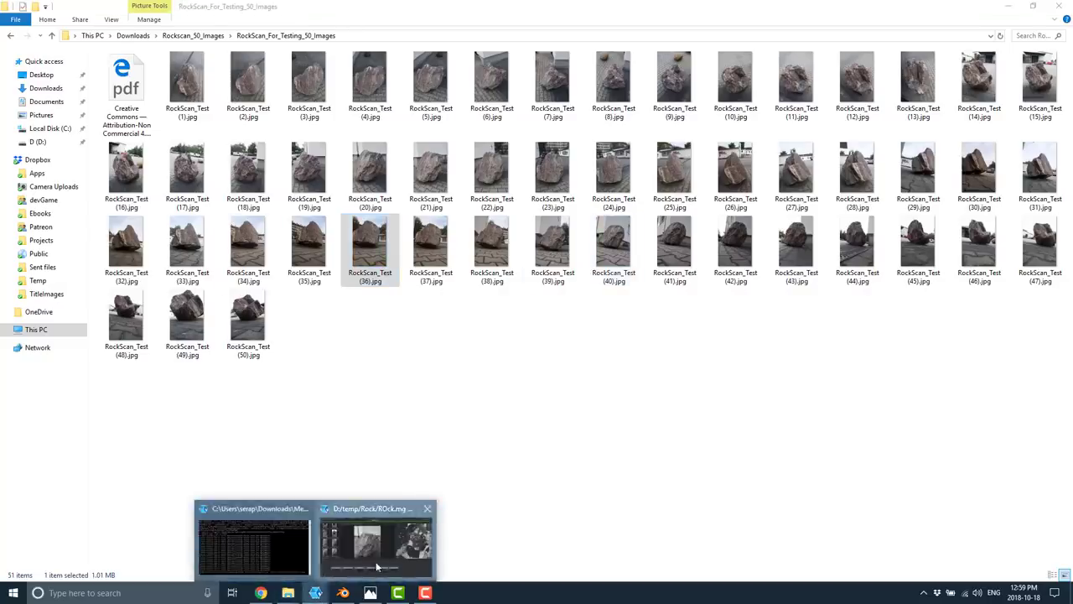
- Return to the Meshroom rock project and fit the whole point cloud with cameras into the 3D view
{"action": "left_click", "coordinate": [375, 540]}
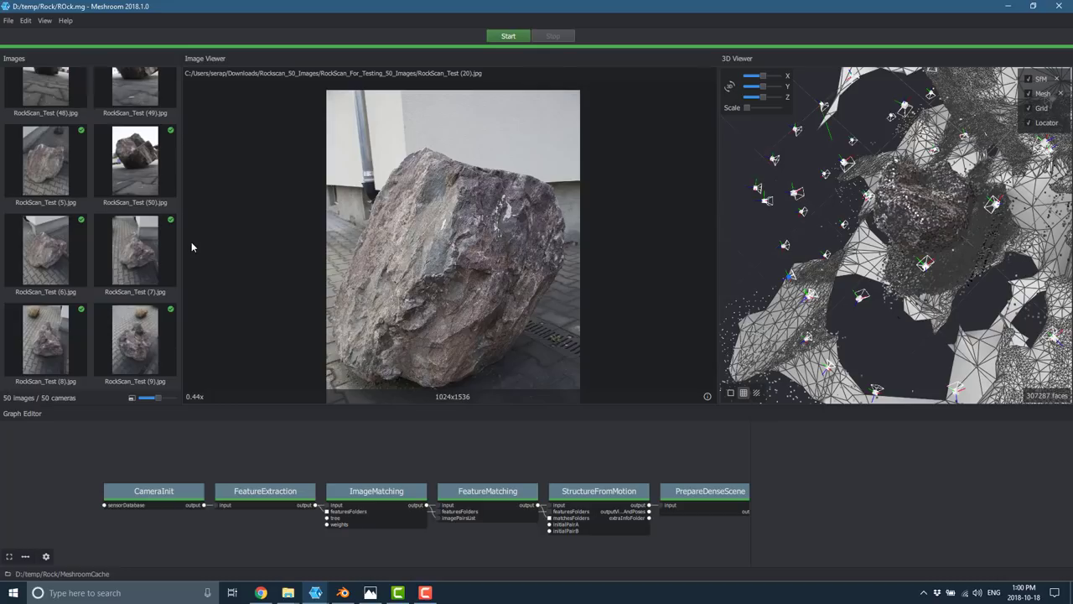
{"action": "mouse_move", "coordinate": [584, 302]}
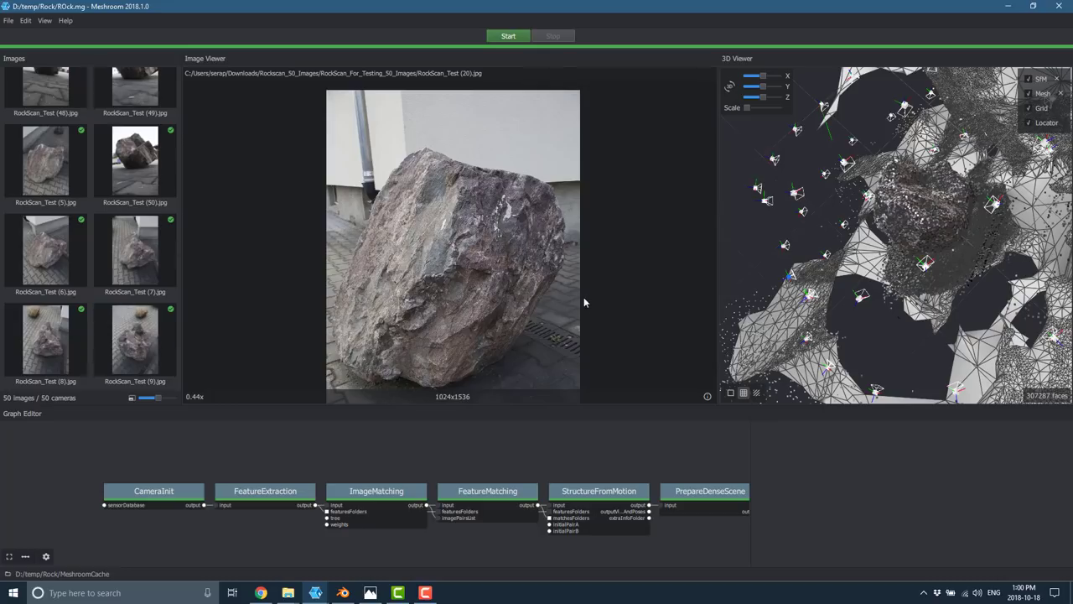
{"action": "mouse_move", "coordinate": [584, 309]}
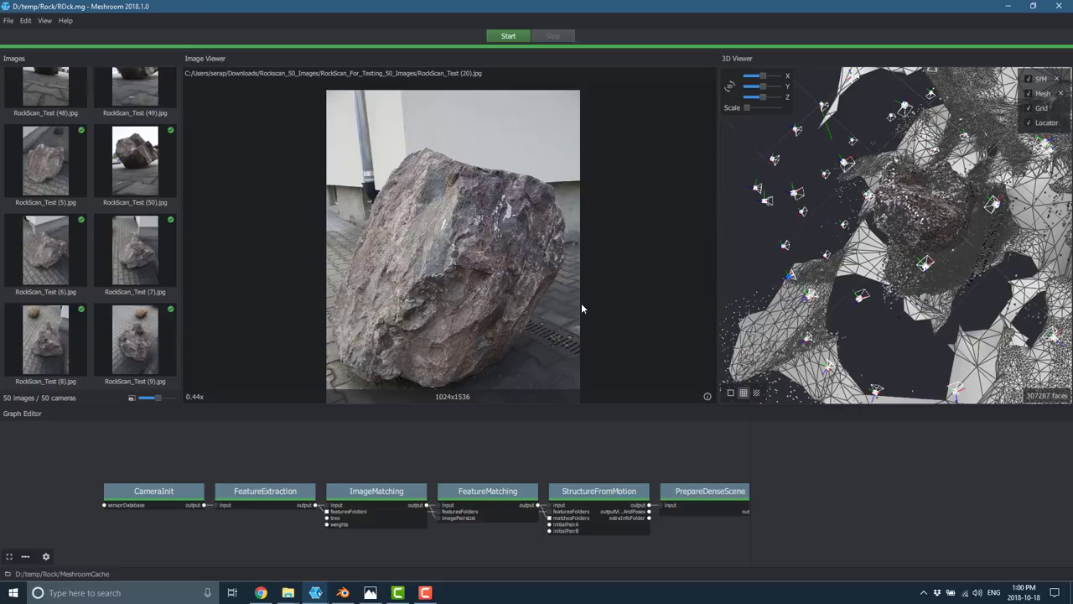
{"action": "mouse_move", "coordinate": [553, 456]}
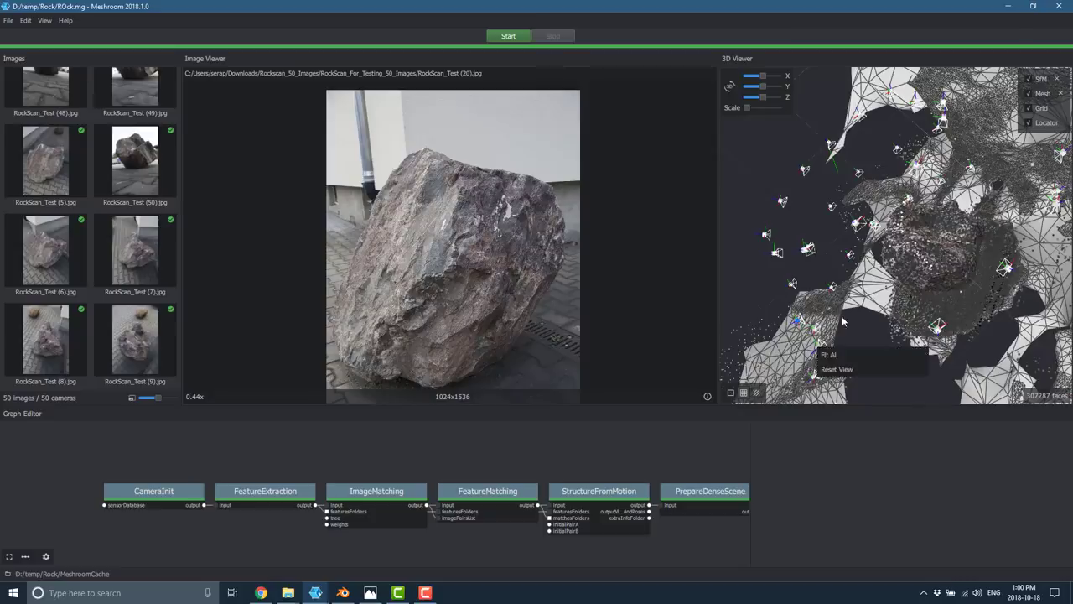
{"action": "left_click", "coordinate": [829, 354]}
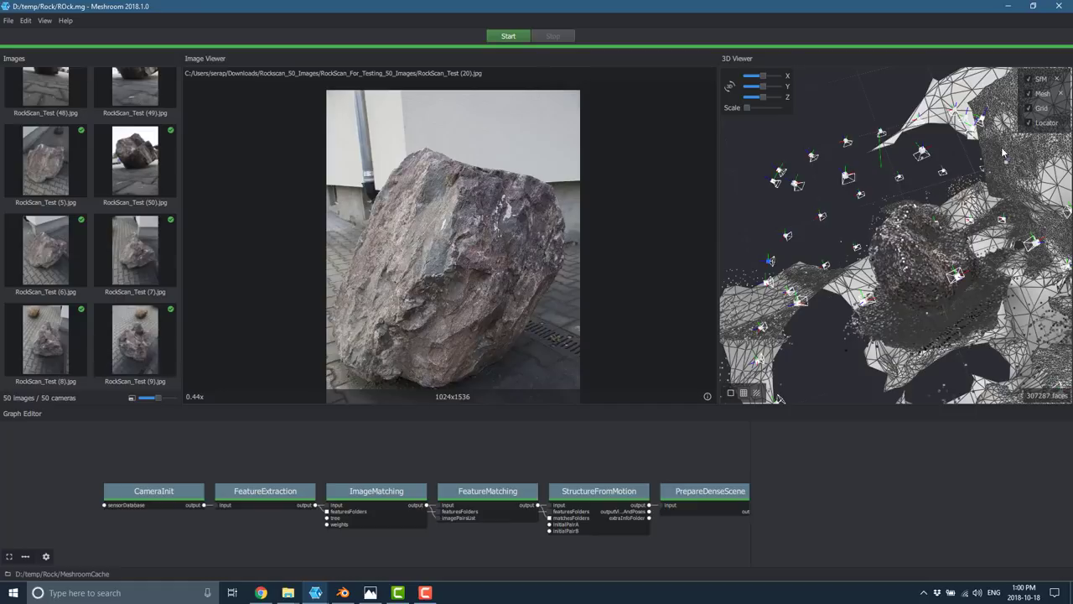
{"action": "mouse_move", "coordinate": [829, 167]}
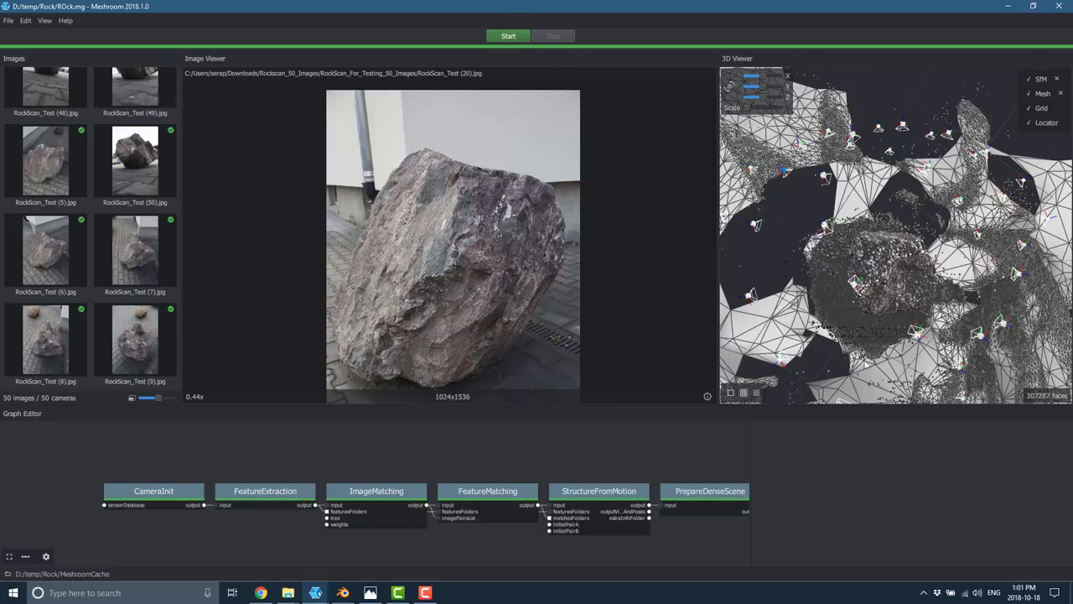
{"action": "mouse_move", "coordinate": [769, 189]}
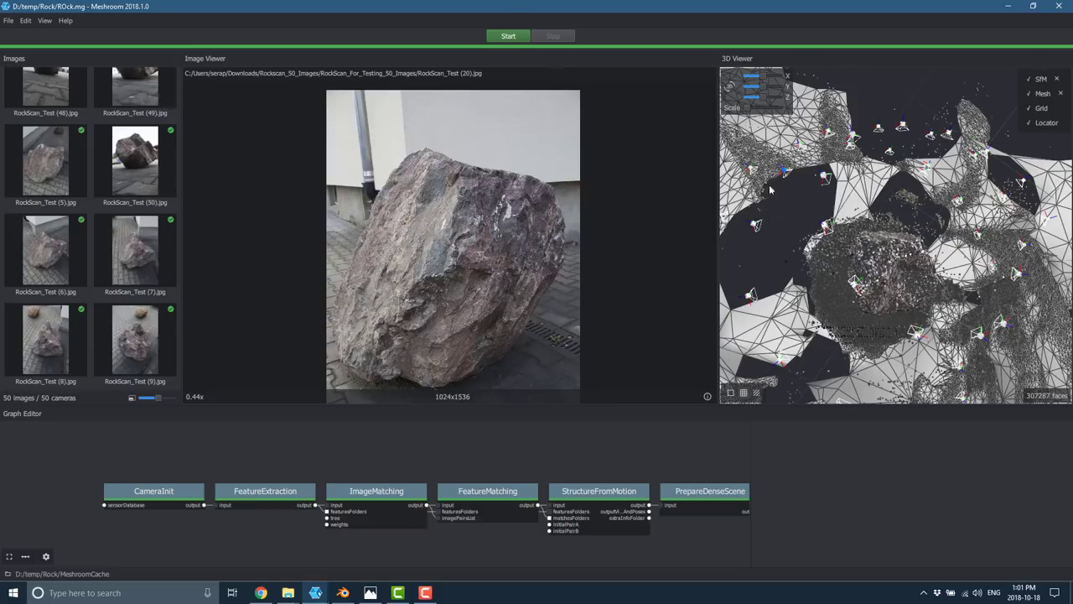
{"action": "mouse_move", "coordinate": [899, 335]}
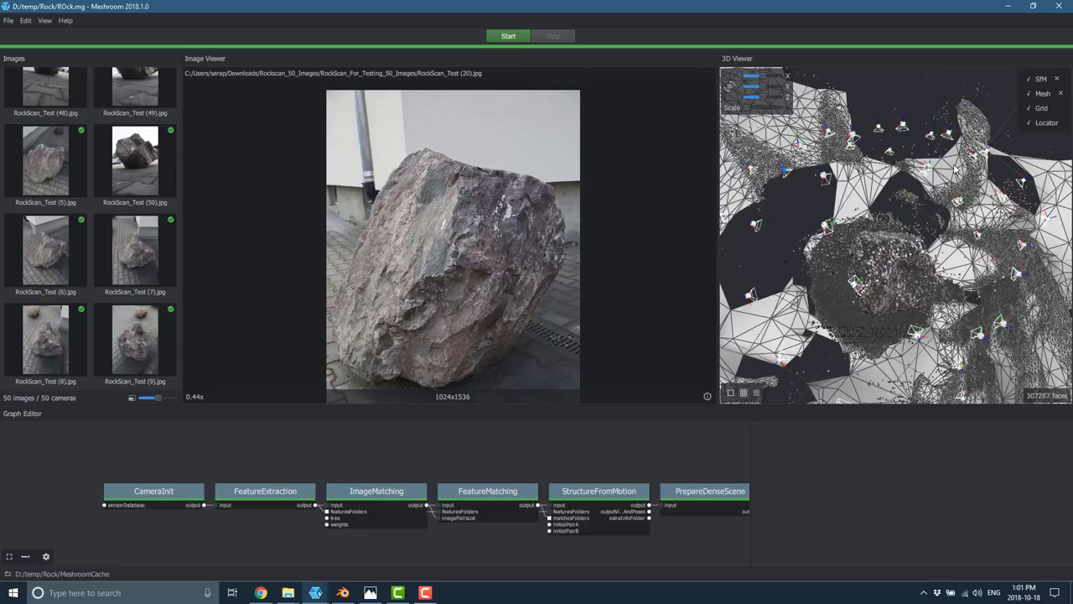
{"action": "mouse_move", "coordinate": [818, 266]}
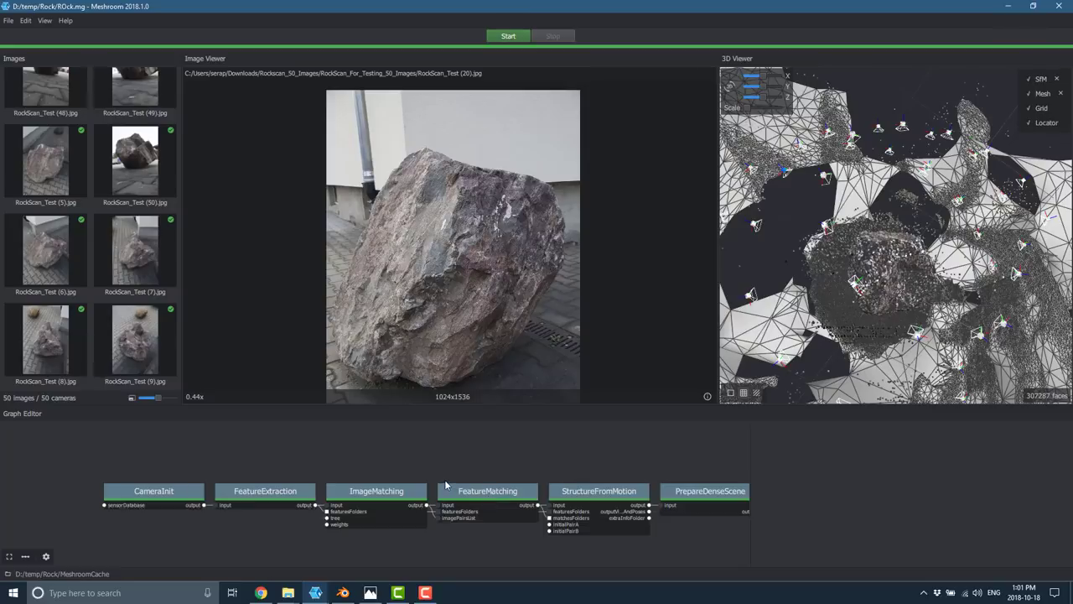
{"action": "mouse_move", "coordinate": [395, 593]}
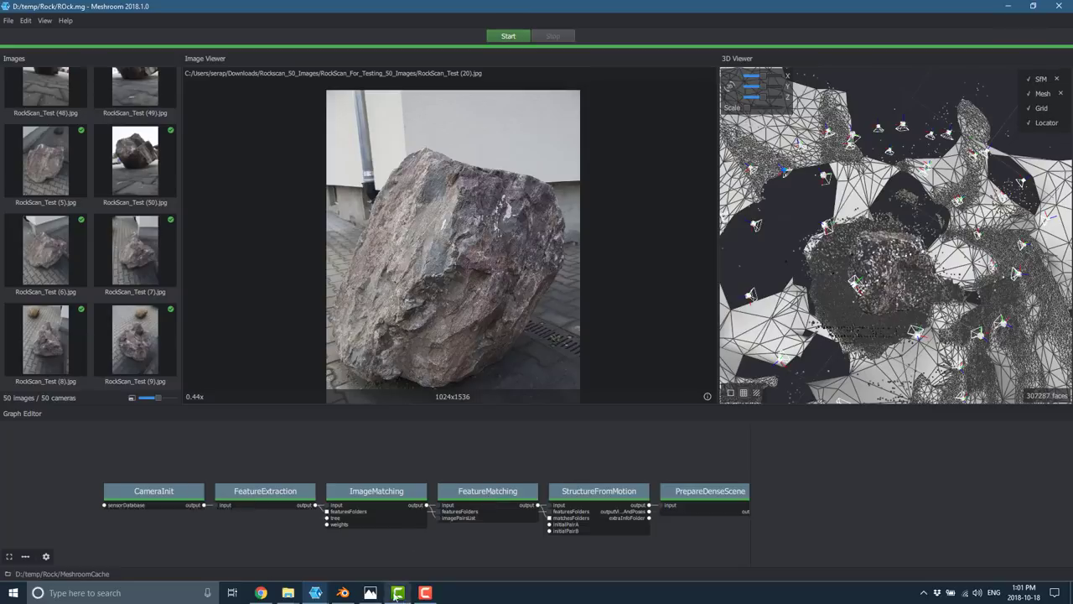
{"action": "mouse_move", "coordinate": [503, 285]}
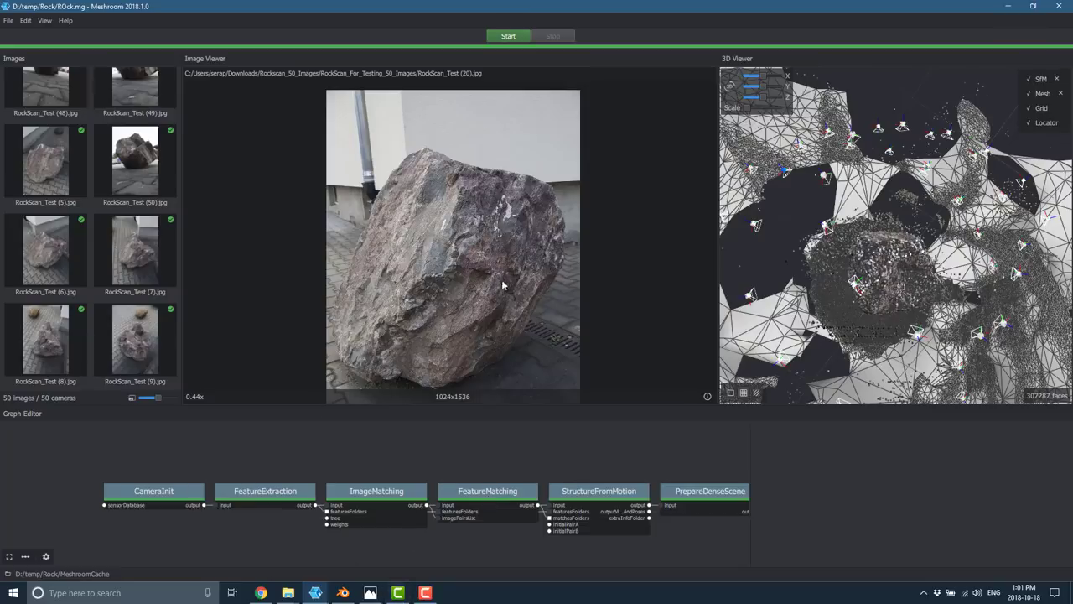
{"action": "mouse_move", "coordinate": [429, 304]}
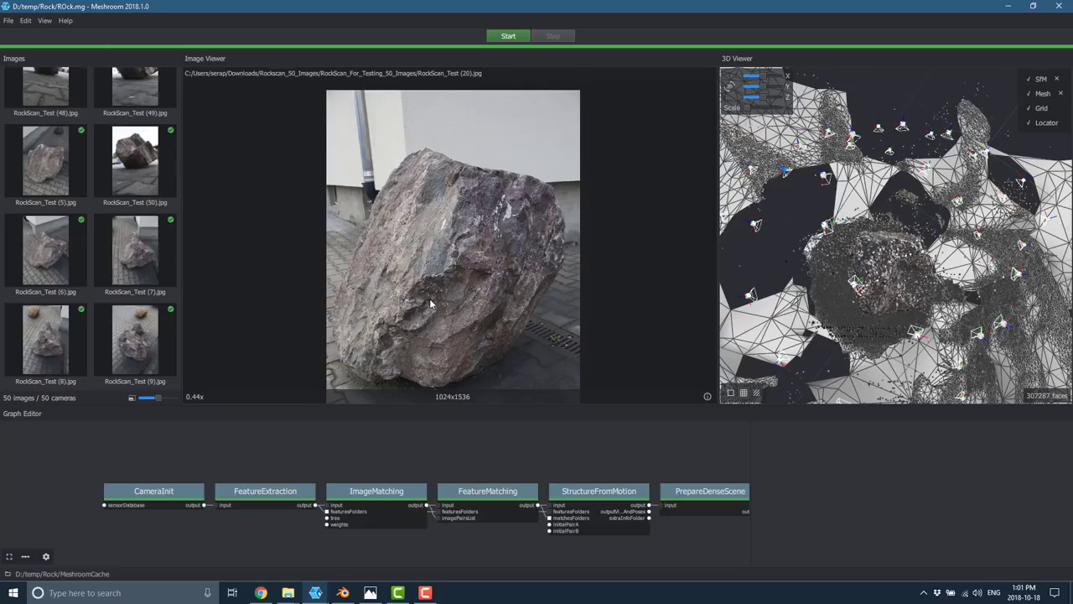
{"action": "mouse_move", "coordinate": [755, 268]}
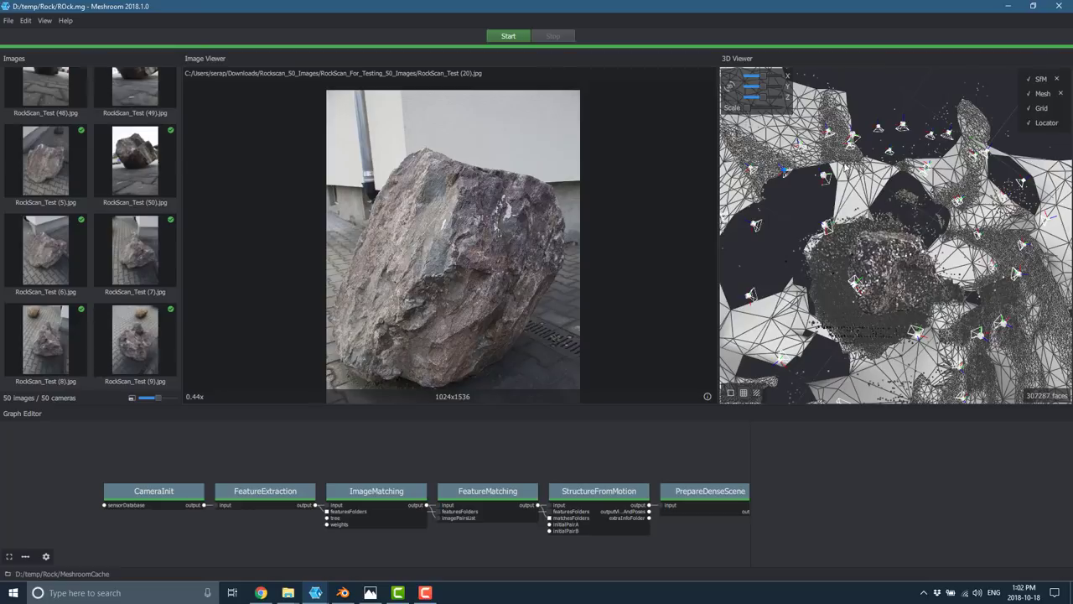
{"action": "mouse_move", "coordinate": [671, 303]}
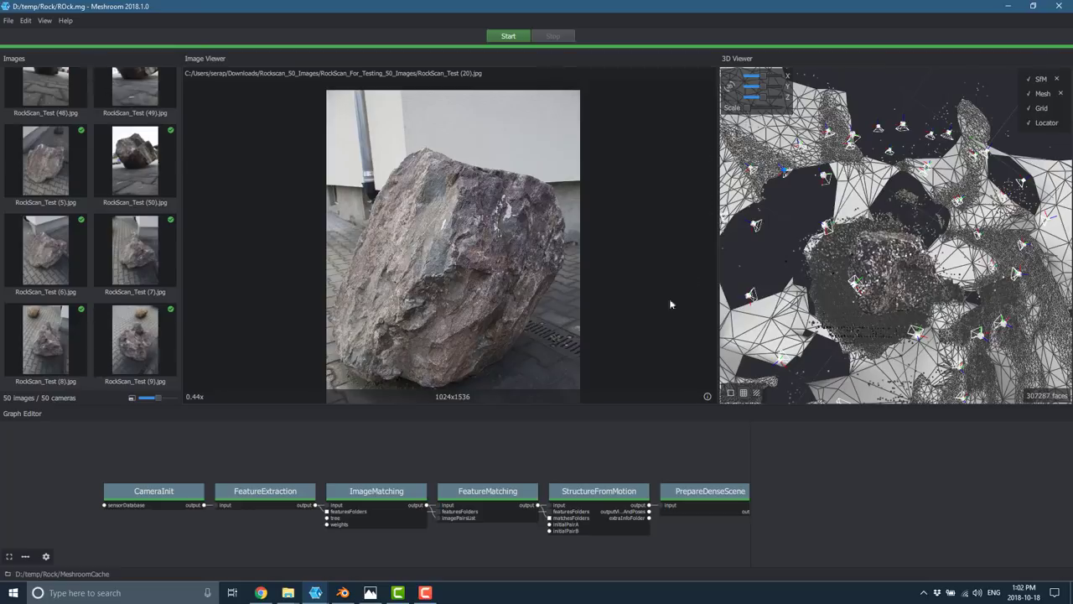
{"action": "mouse_move", "coordinate": [418, 338]}
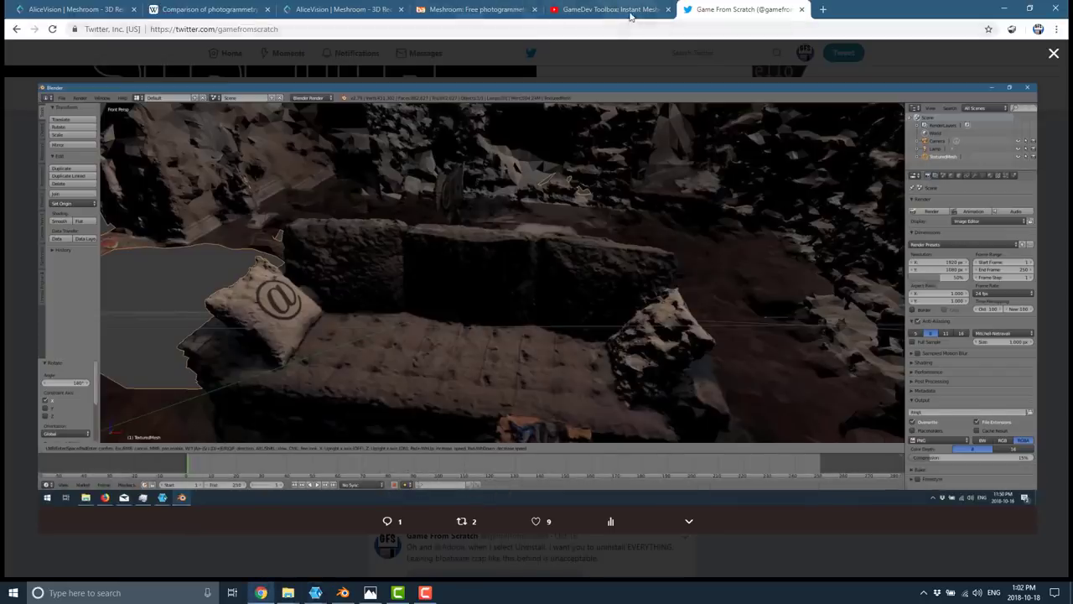
- Switch Chrome to the GameDev Toolbox: Instant Meshes YouTube video
{"action": "left_click", "coordinate": [611, 10]}
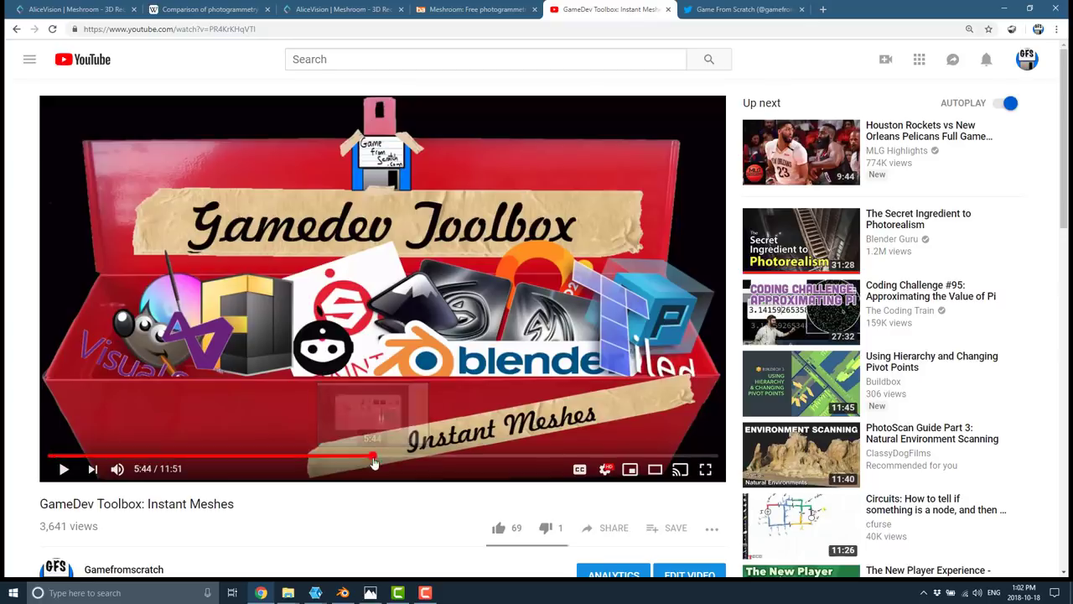
- Skim the Instant Meshes video to the finished quad-meshed blob demonstration around 4:45
{"action": "left_click", "coordinate": [420, 457]}
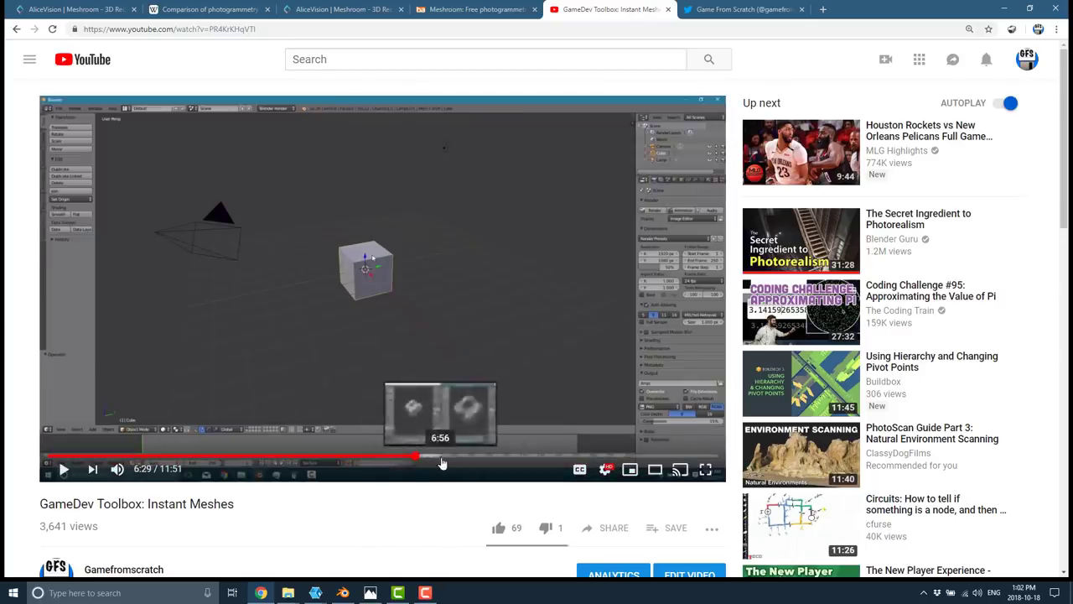
{"action": "left_click", "coordinate": [345, 456]}
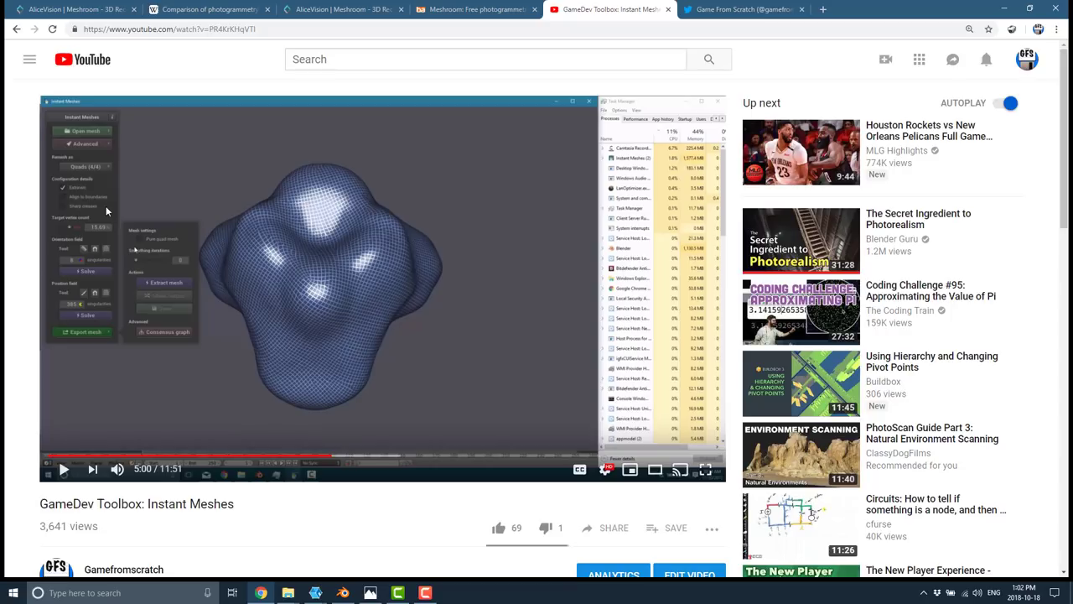
{"action": "mouse_move", "coordinate": [287, 227]}
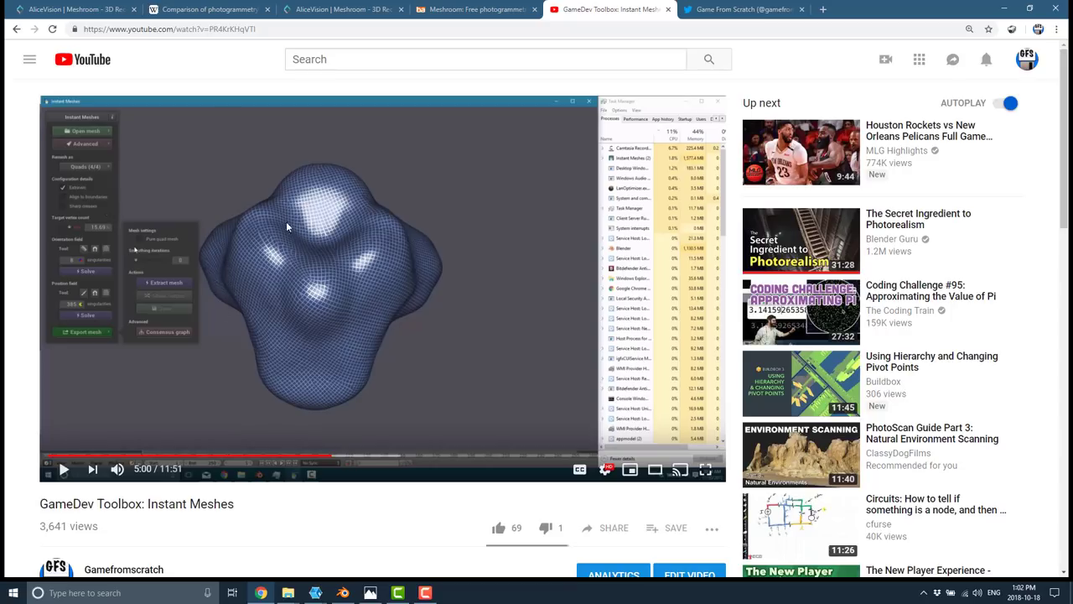
{"action": "mouse_move", "coordinate": [310, 270]}
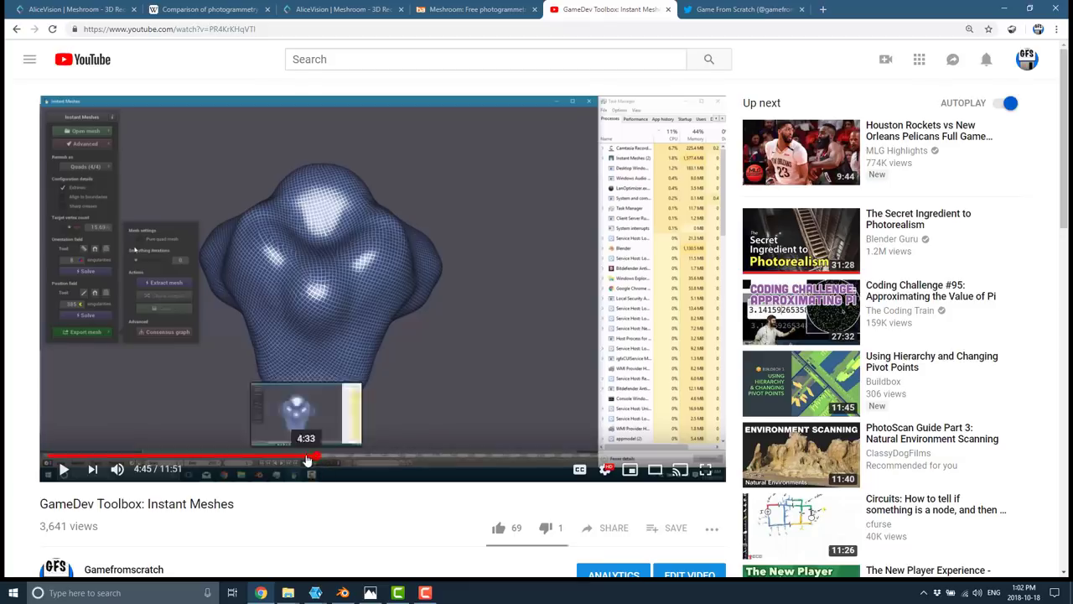
{"action": "left_click", "coordinate": [272, 456]}
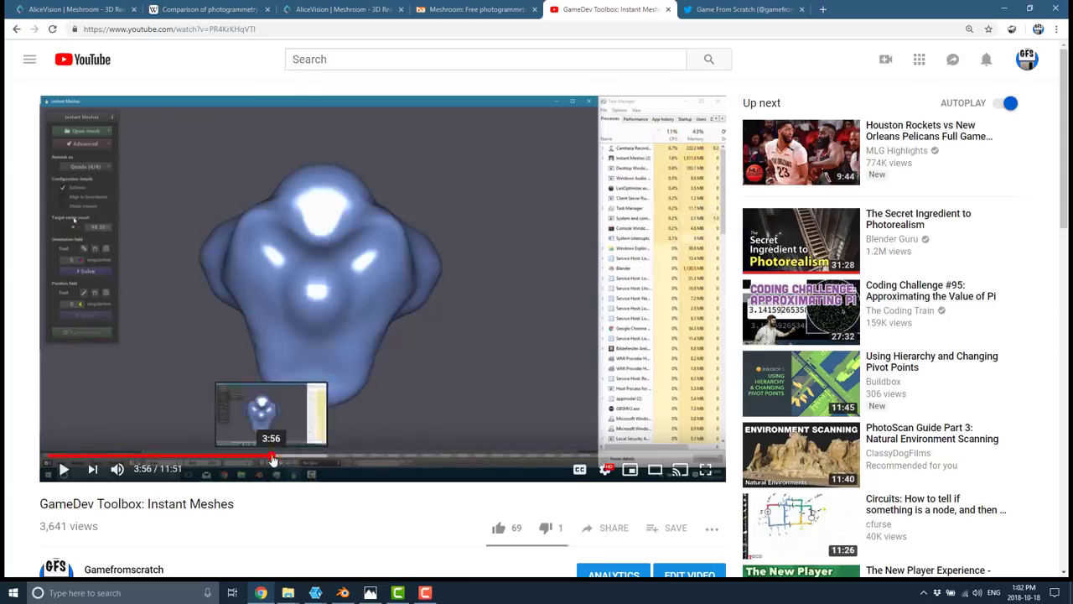
{"action": "left_click", "coordinate": [239, 456]}
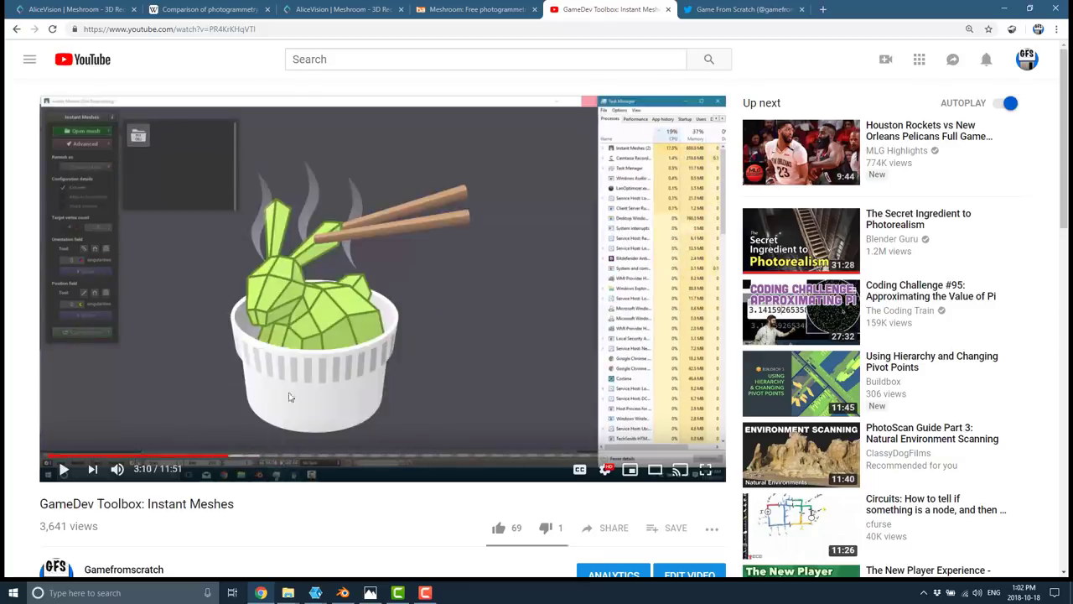
{"action": "left_click", "coordinate": [317, 457]}
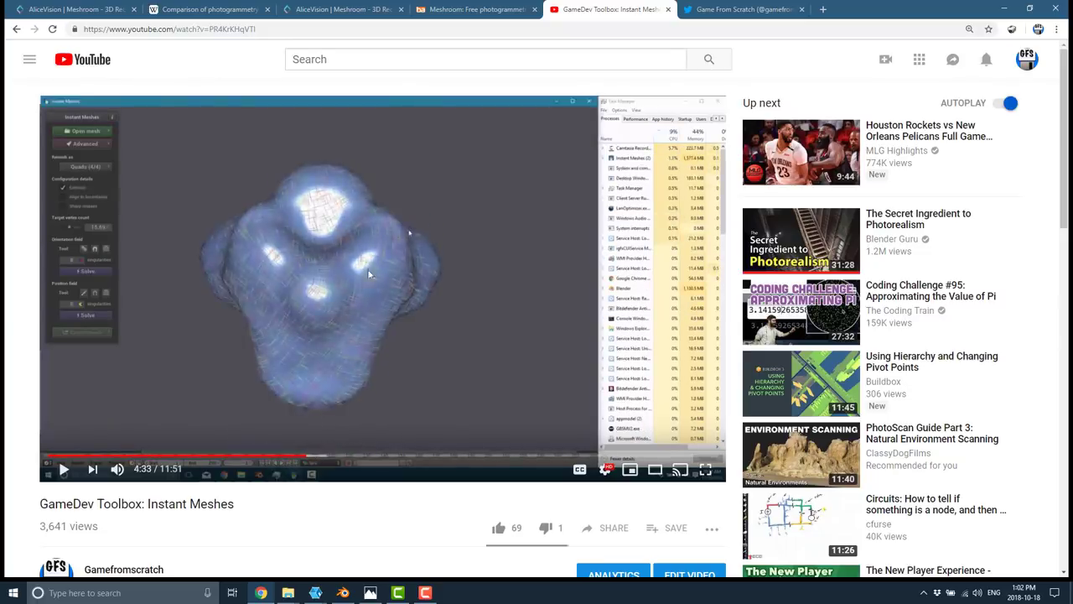
{"action": "left_click", "coordinate": [317, 456]}
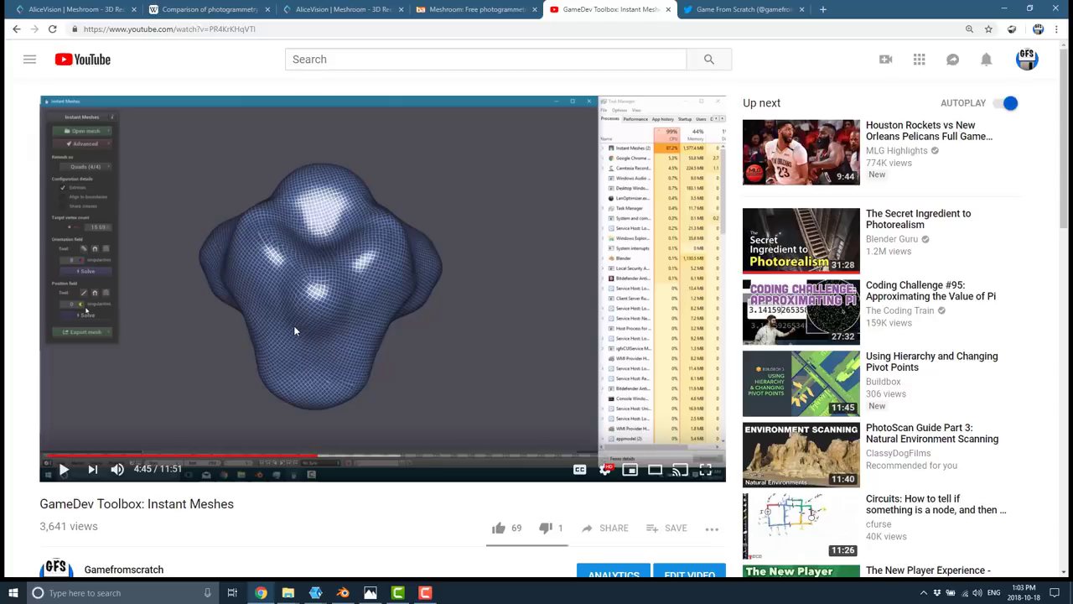
{"action": "mouse_move", "coordinate": [402, 304]}
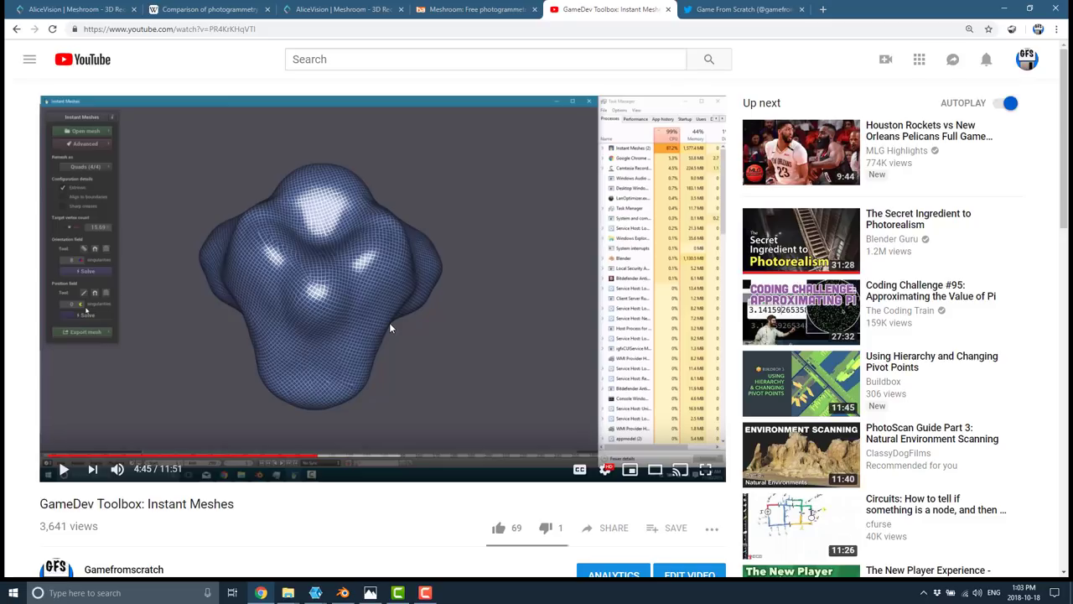
{"action": "mouse_move", "coordinate": [376, 408]}
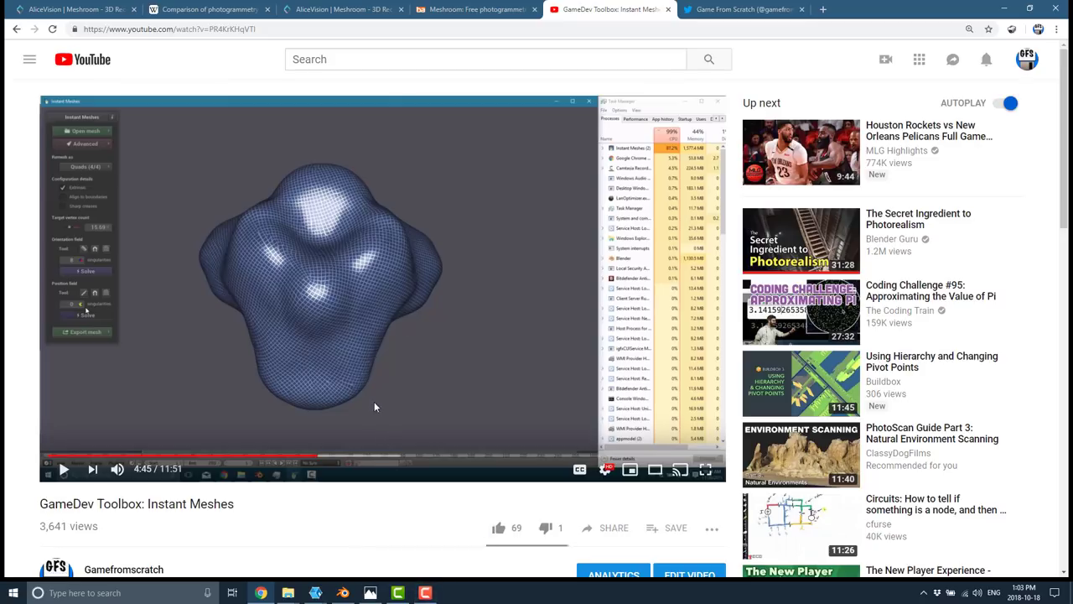
{"action": "mouse_move", "coordinate": [234, 399]}
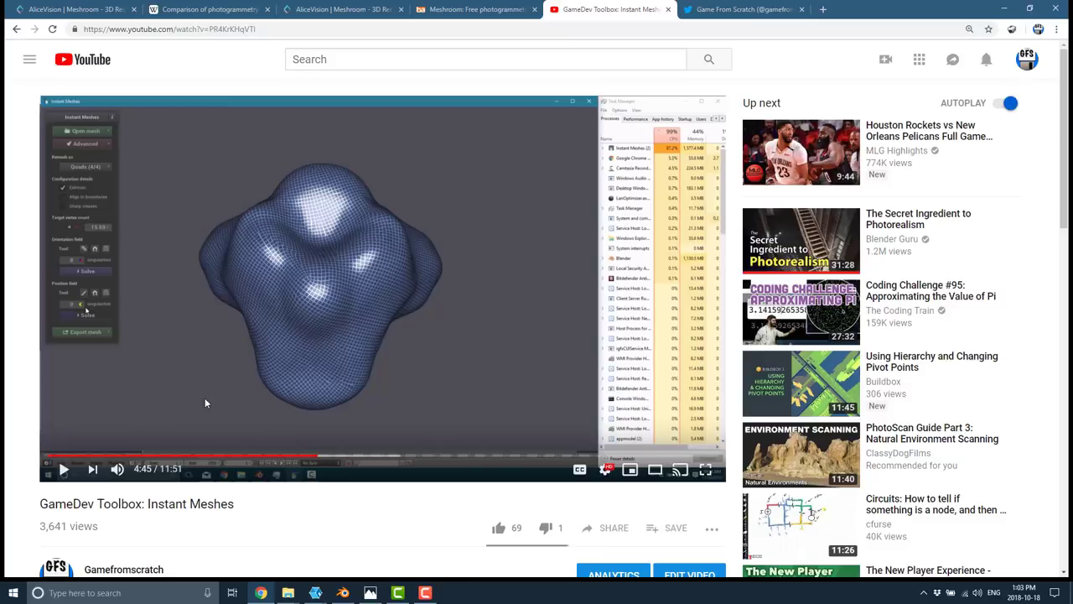
{"action": "mouse_move", "coordinate": [312, 284]}
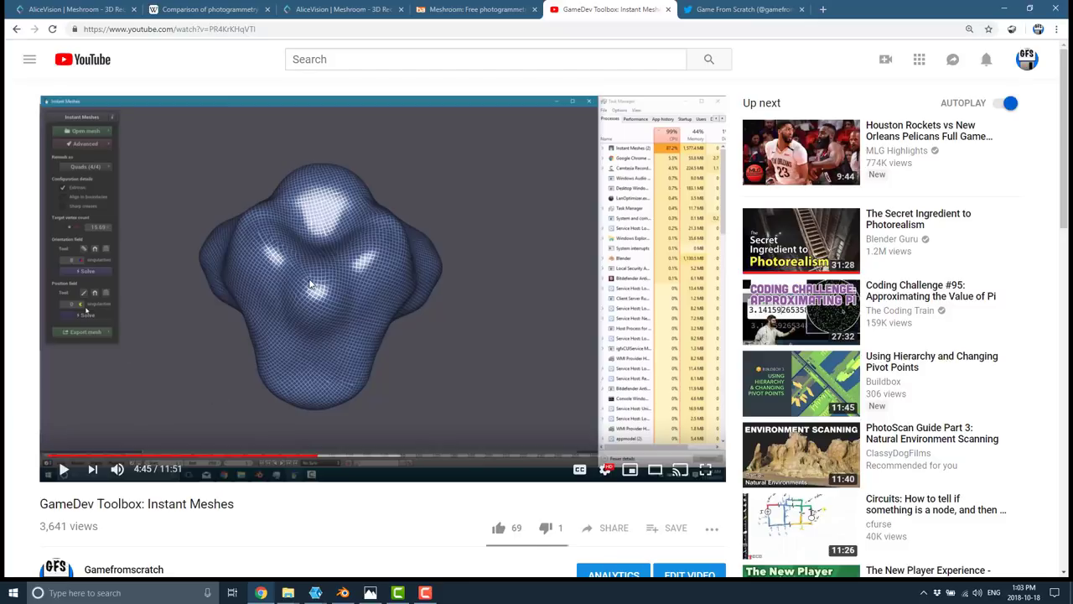
{"action": "scroll", "scroll_direction": "down", "scroll_amount": 3}
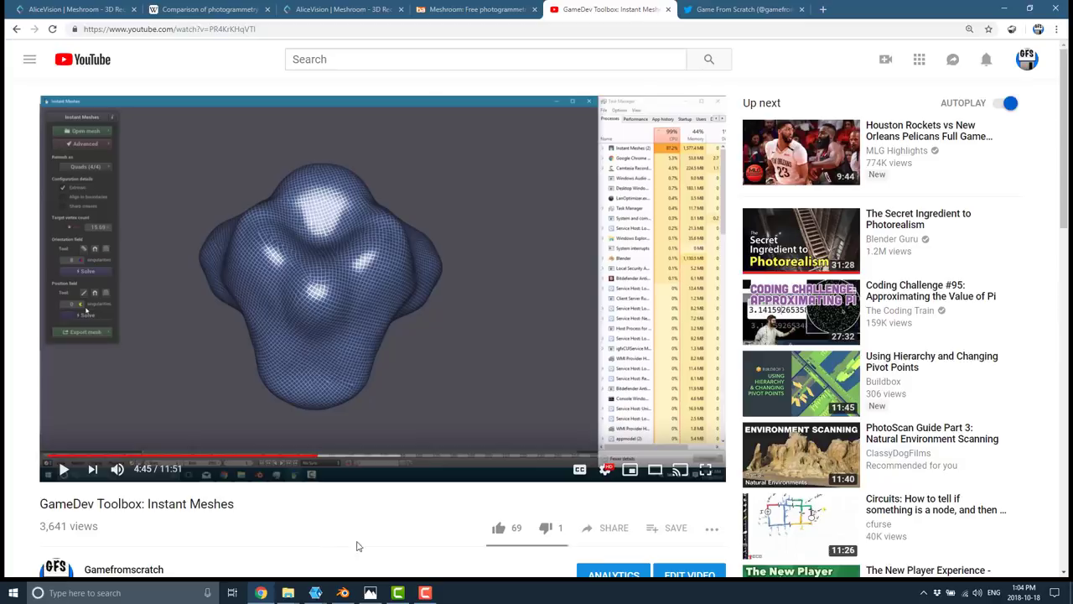
{"action": "mouse_move", "coordinate": [289, 594]}
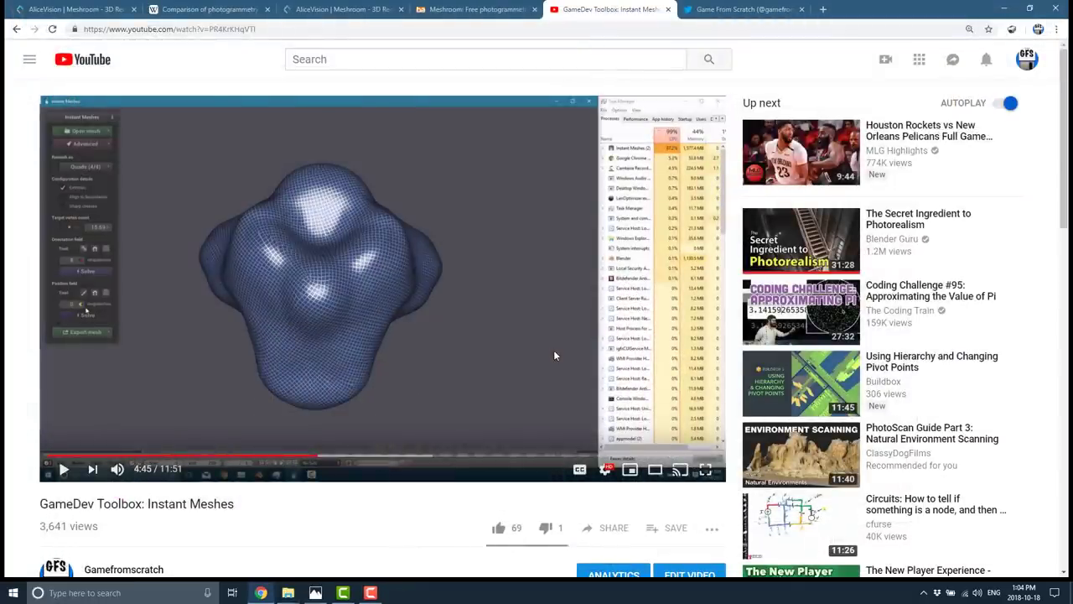
{"action": "mouse_move", "coordinate": [288, 593]}
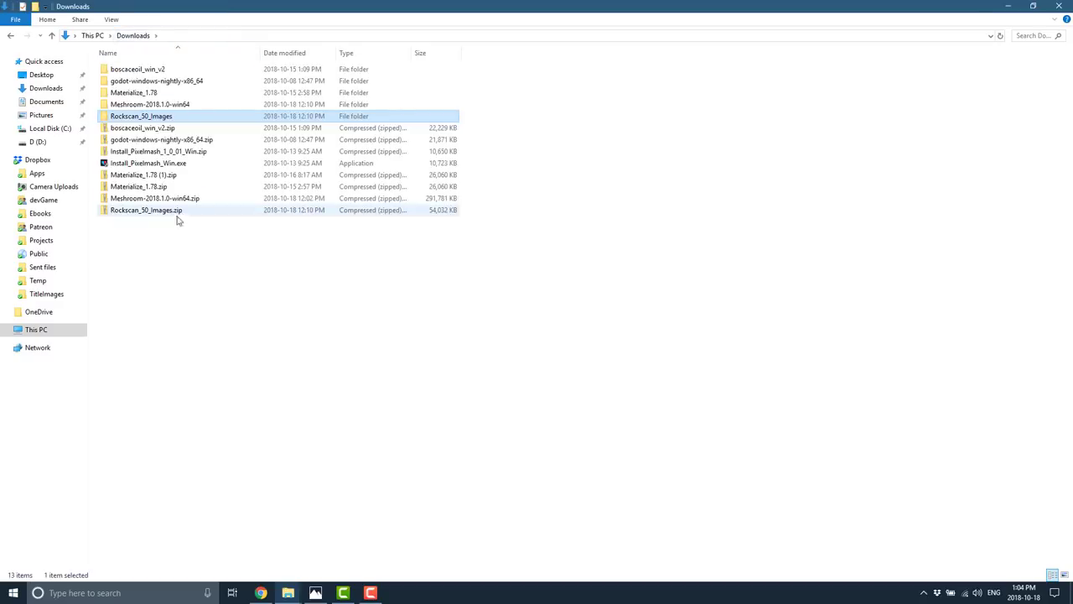
- Launch Meshroom.exe from the extracted Meshroom-2018.1.0-win64 download folder
{"action": "double_click", "coordinate": [151, 104]}
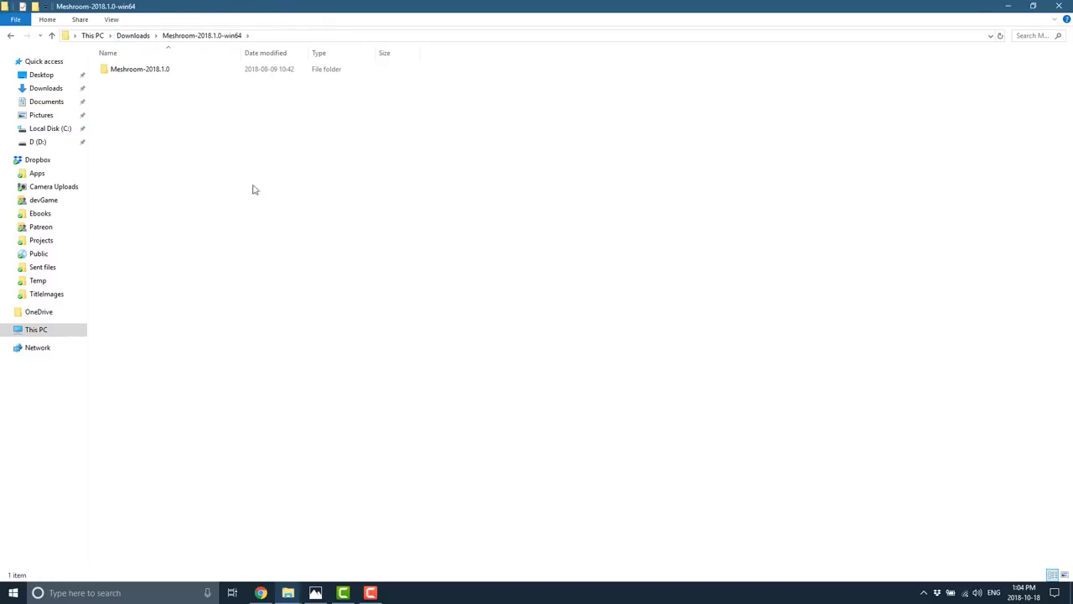
{"action": "double_click", "coordinate": [141, 69]}
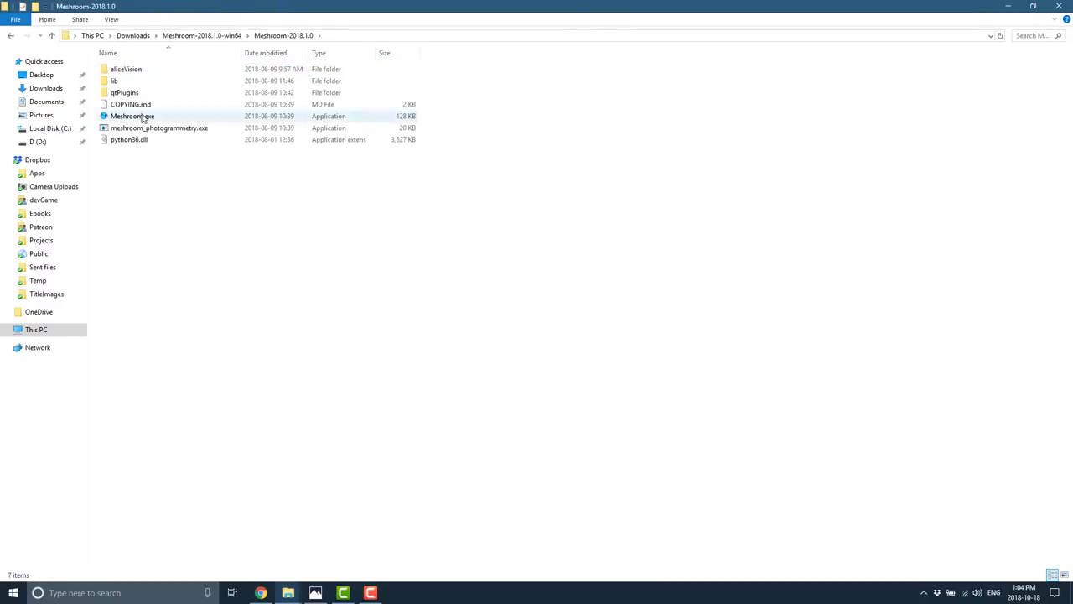
{"action": "double_click", "coordinate": [131, 115]}
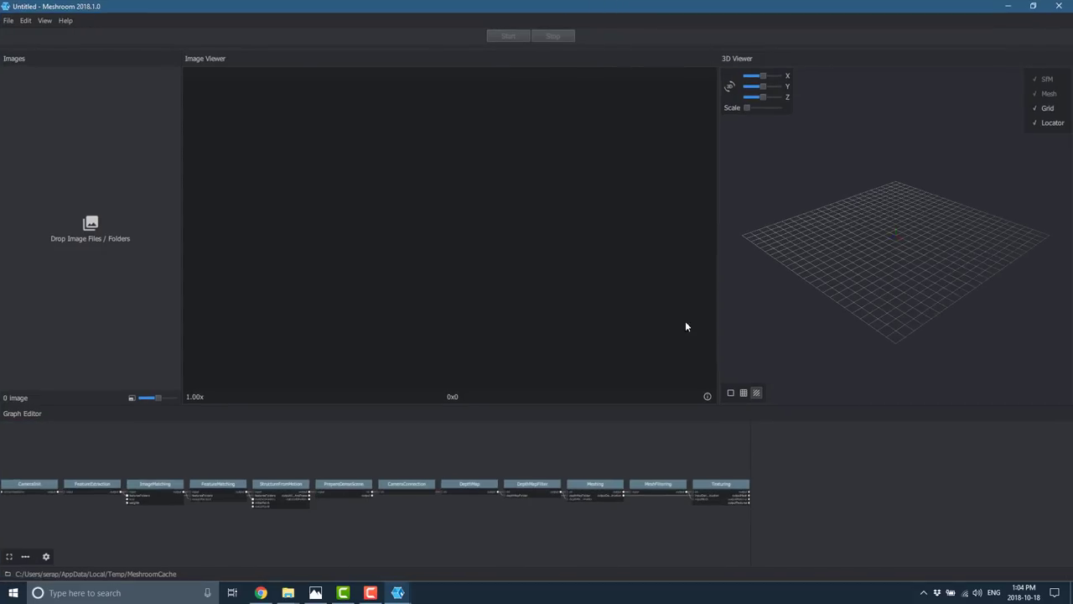
{"action": "mouse_move", "coordinate": [222, 274]}
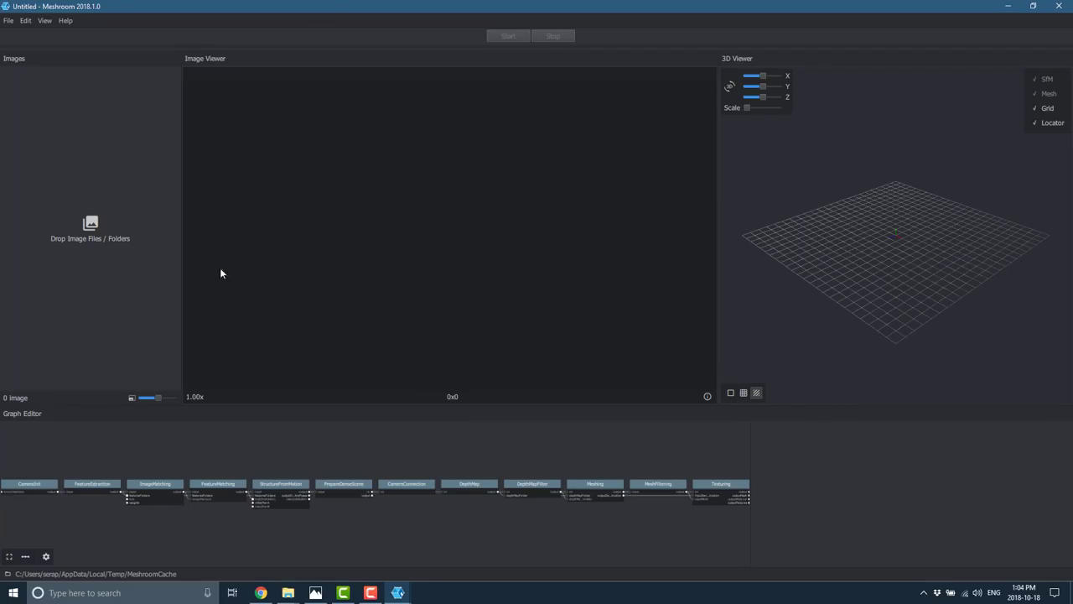
{"action": "mouse_move", "coordinate": [87, 245]}
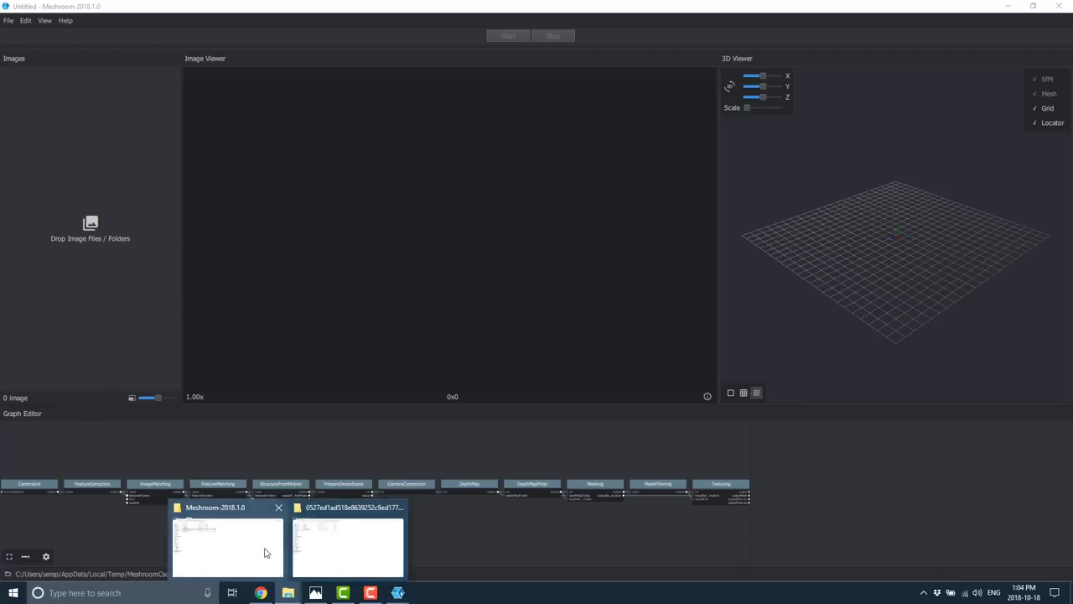
- Select all 50 photos in Rockscan_50_images and bring them into the Meshroom window
{"action": "left_click", "coordinate": [347, 545]}
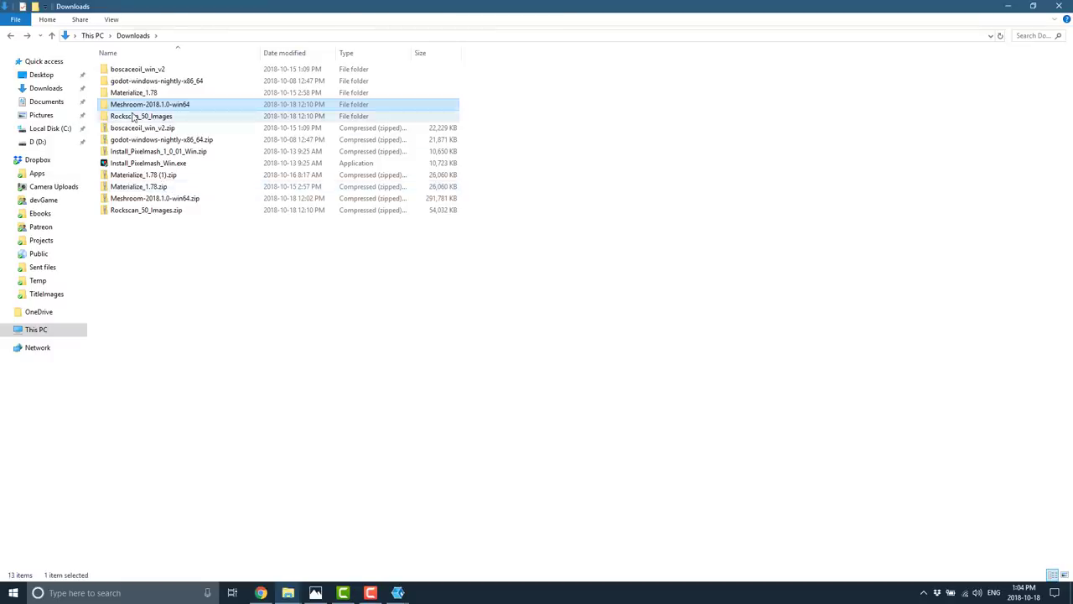
{"action": "double_click", "coordinate": [141, 116]}
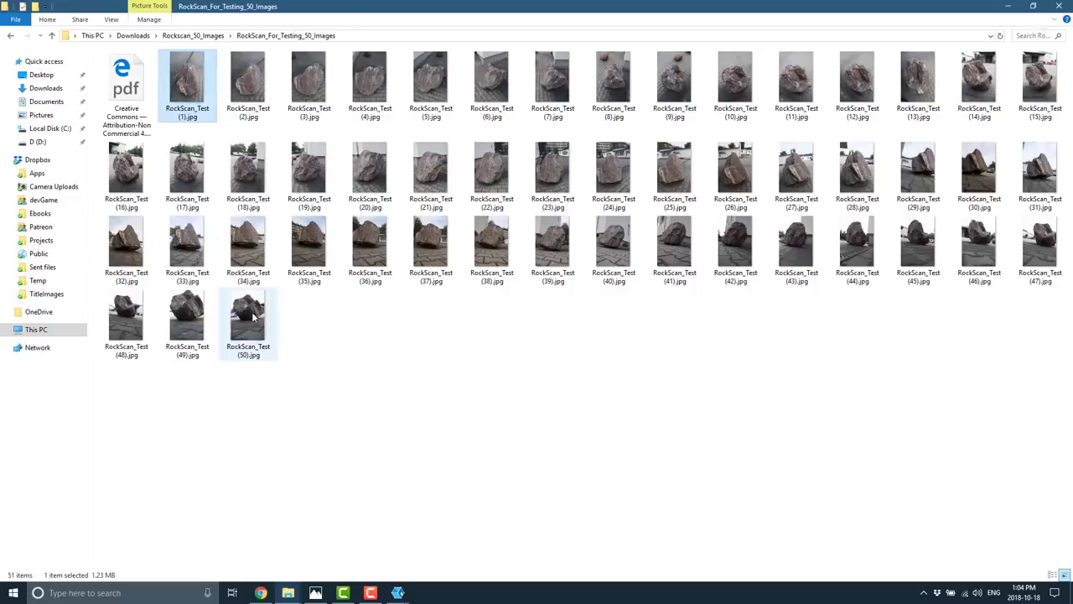
{"action": "key", "text": "ctrl+a"}
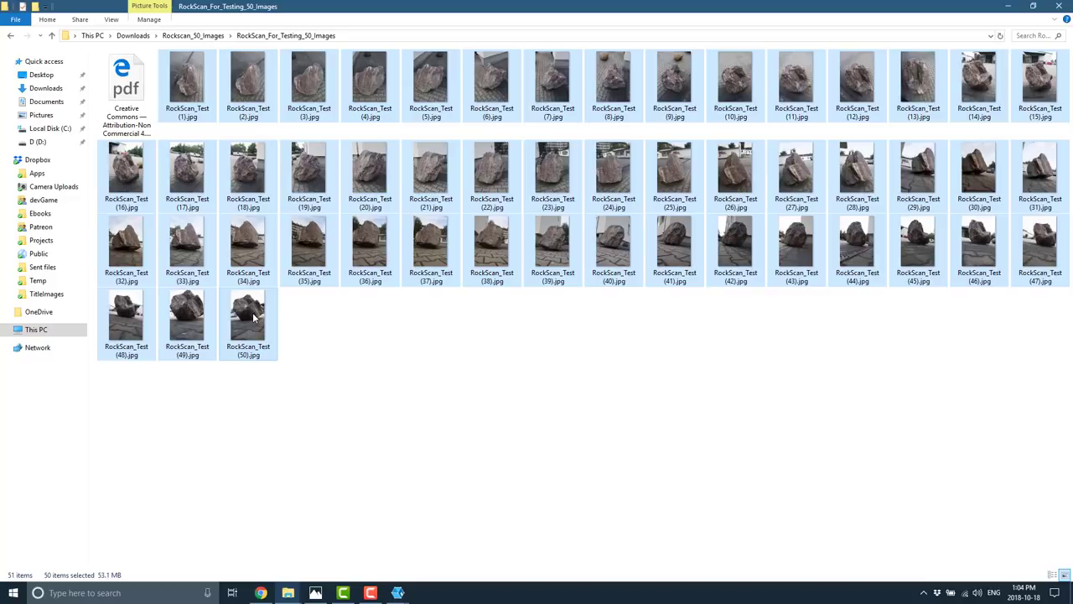
{"action": "key", "text": "alt+tab"}
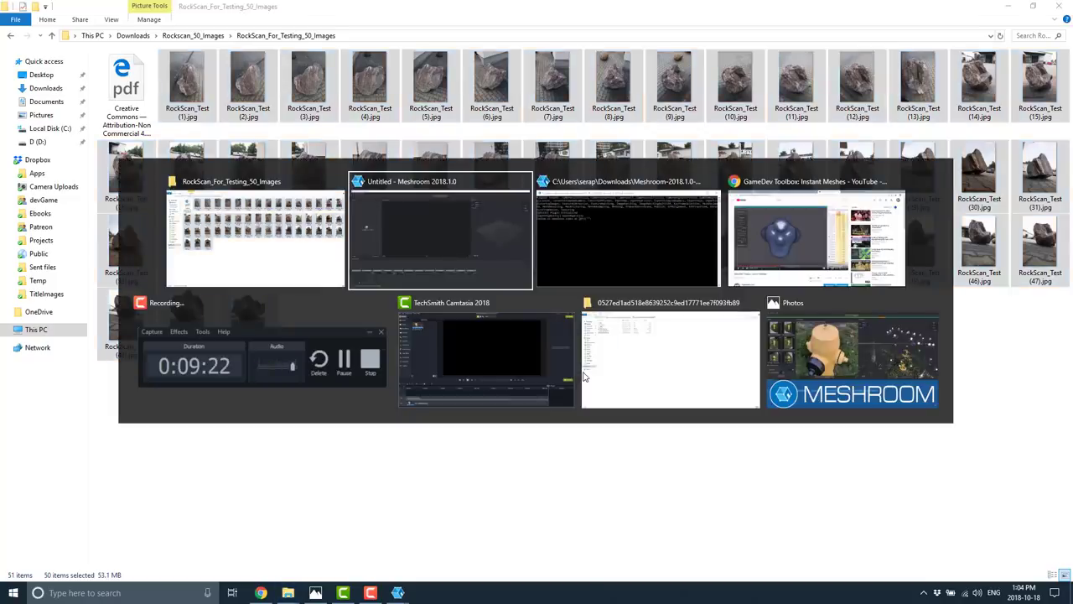
{"action": "left_click", "coordinate": [439, 226]}
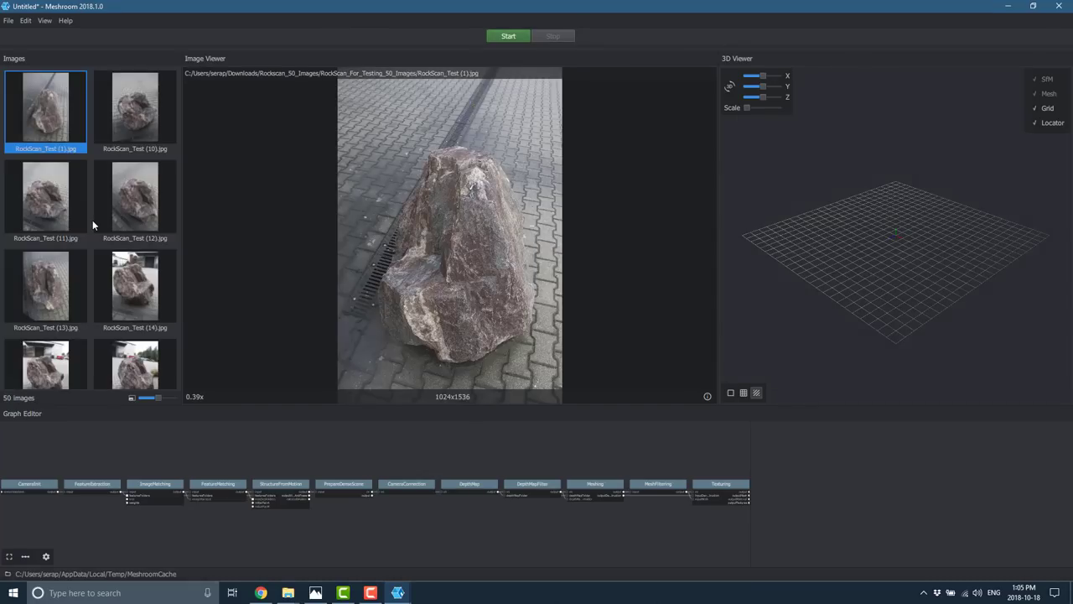
{"action": "mouse_move", "coordinate": [134, 198]}
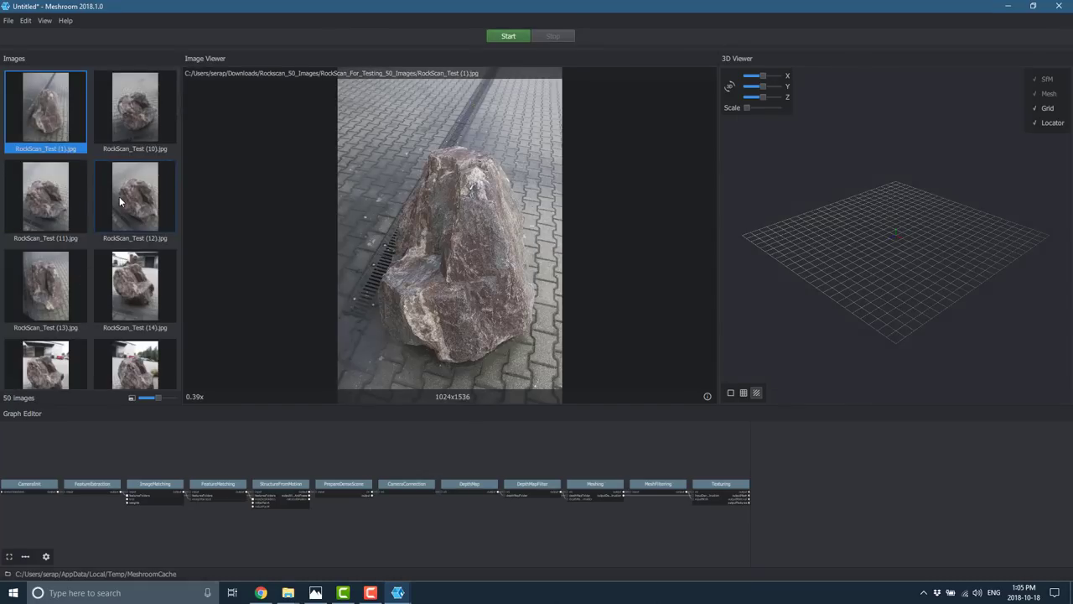
{"action": "mouse_move", "coordinate": [241, 443]}
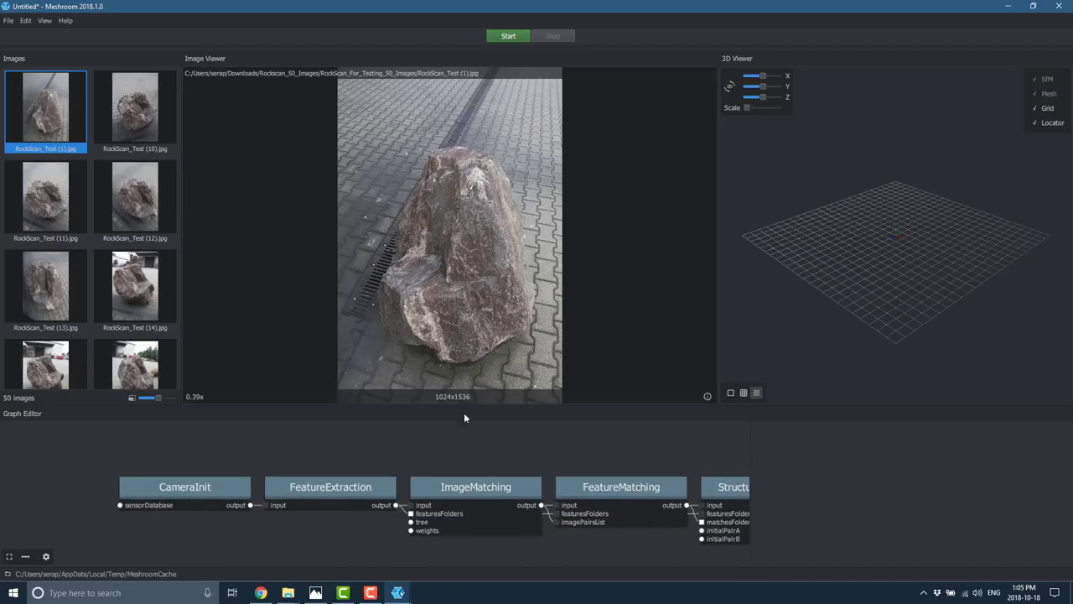
- Inspect CameraInit's 50 viewpoints, then show the ImageMatching node's settings
{"action": "left_click", "coordinate": [184, 487]}
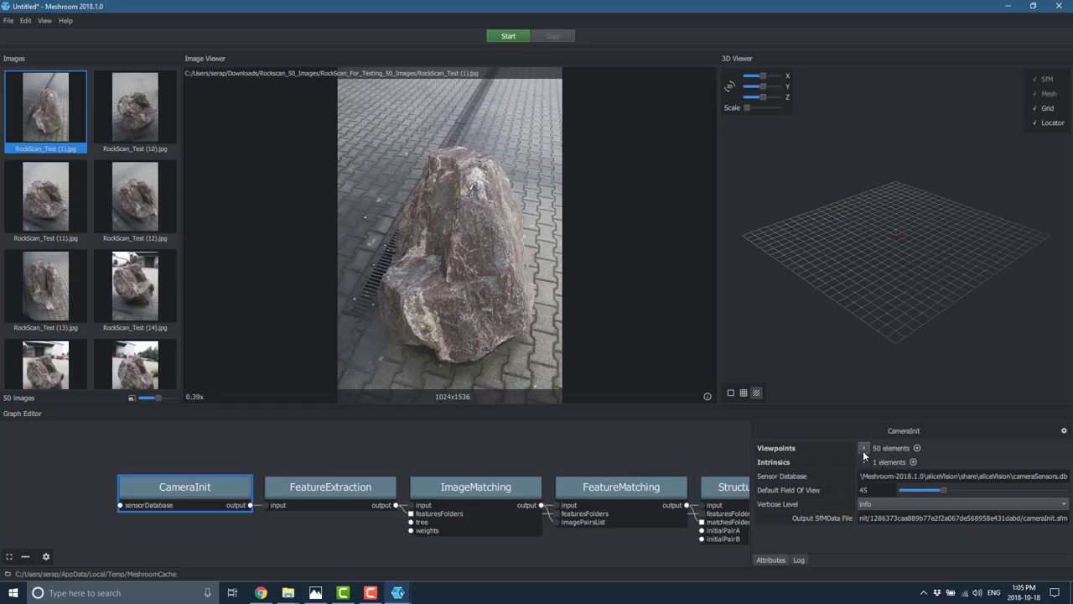
{"action": "left_click", "coordinate": [866, 448]}
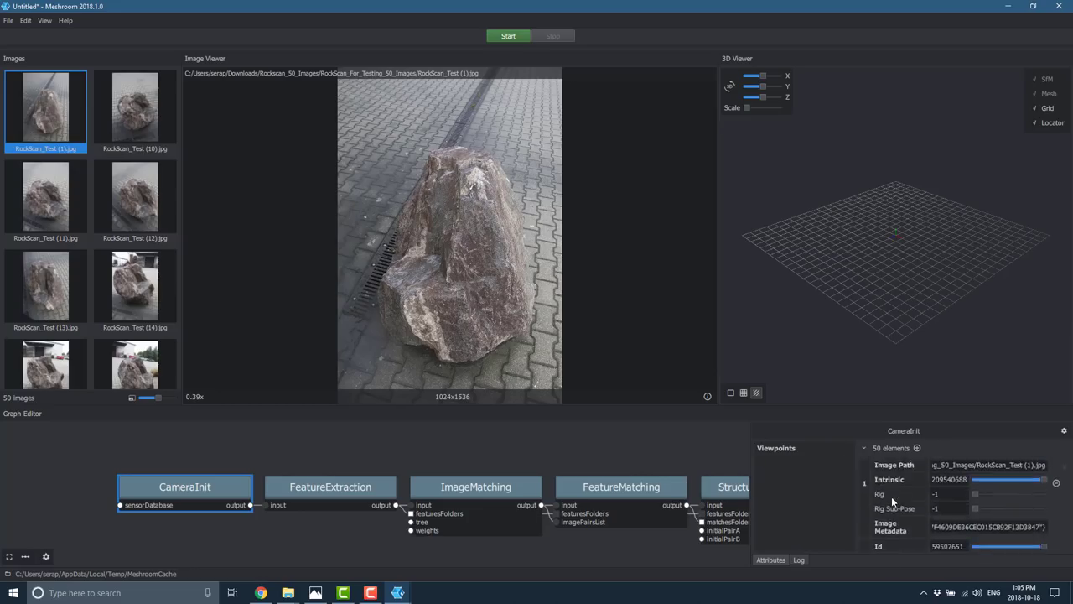
{"action": "scroll", "scroll_direction": "down", "scroll_amount": 3}
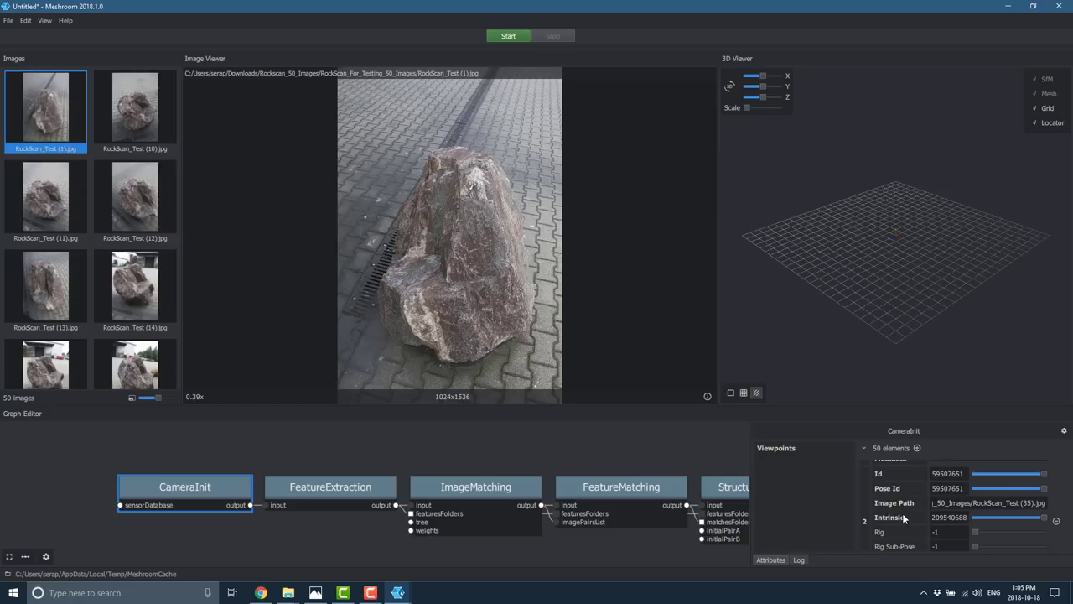
{"action": "scroll", "scroll_direction": "down", "scroll_amount": 3}
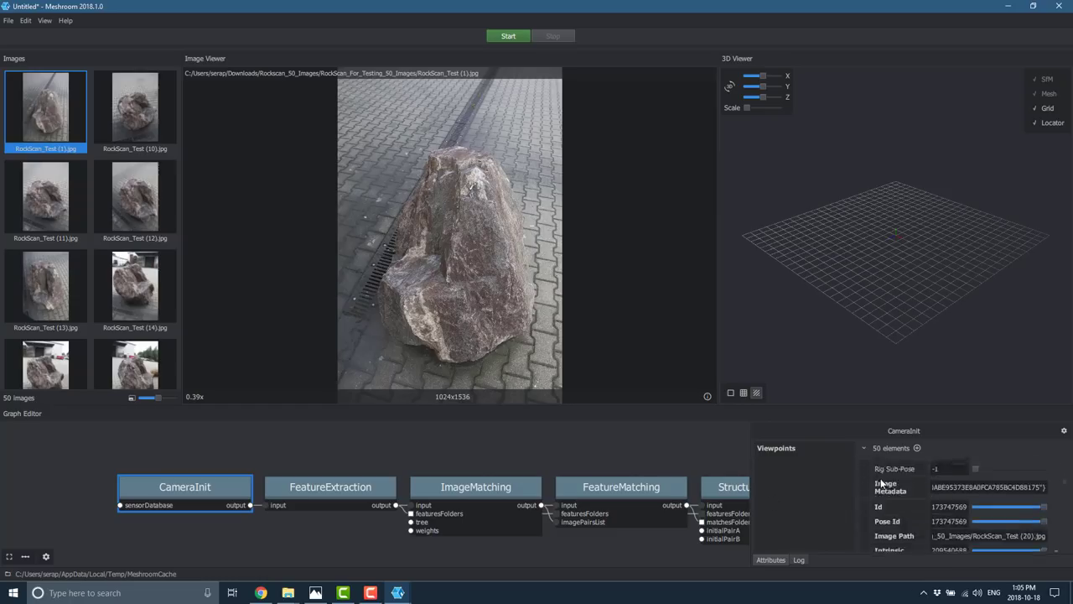
{"action": "left_click", "coordinate": [328, 486]}
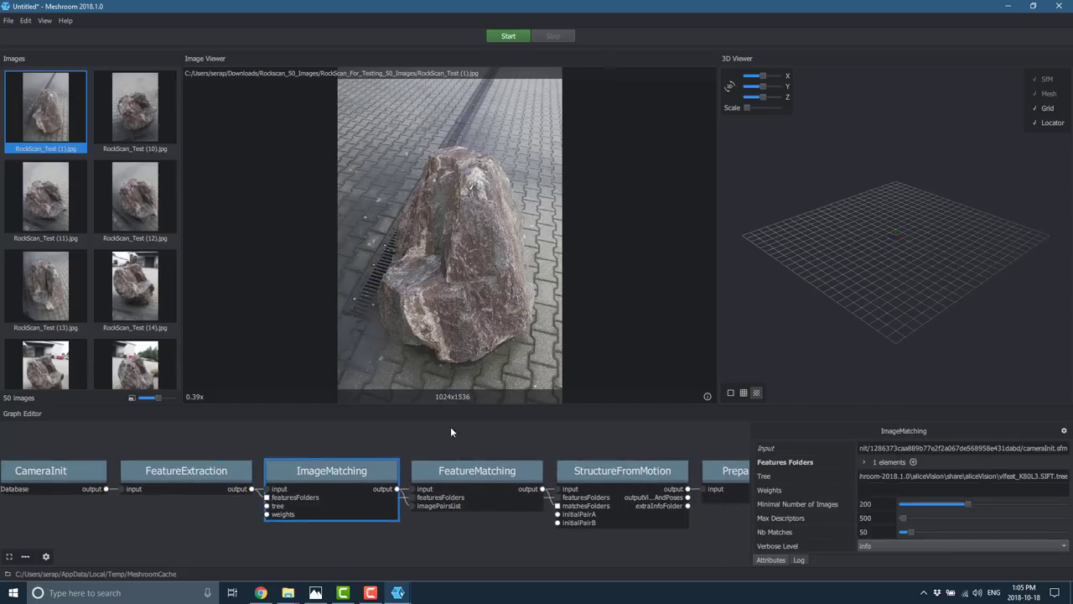
{"action": "mouse_move", "coordinate": [541, 439]}
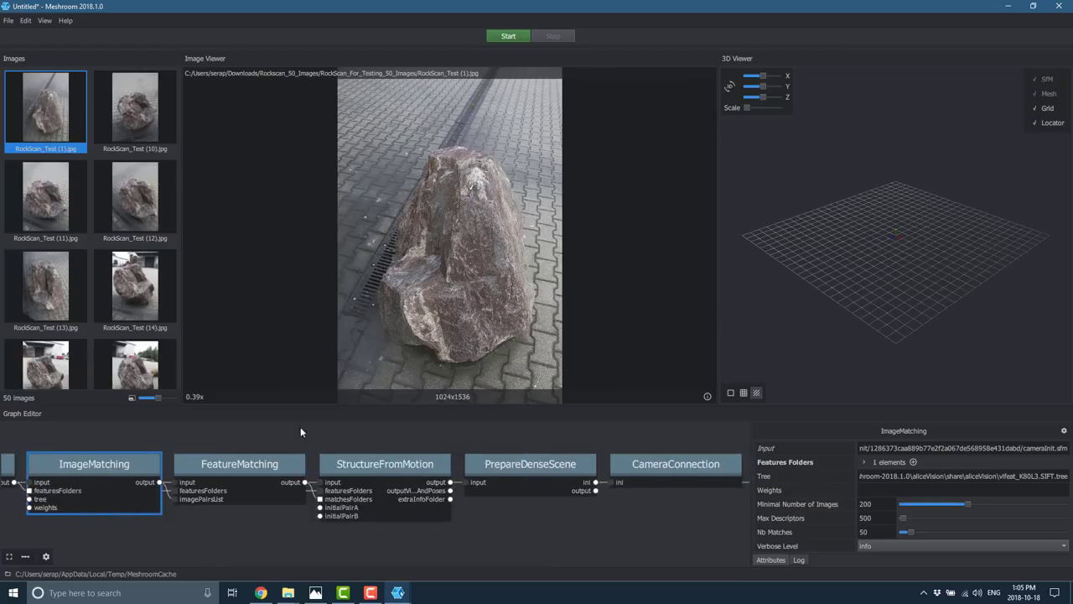
{"action": "mouse_move", "coordinate": [238, 373]}
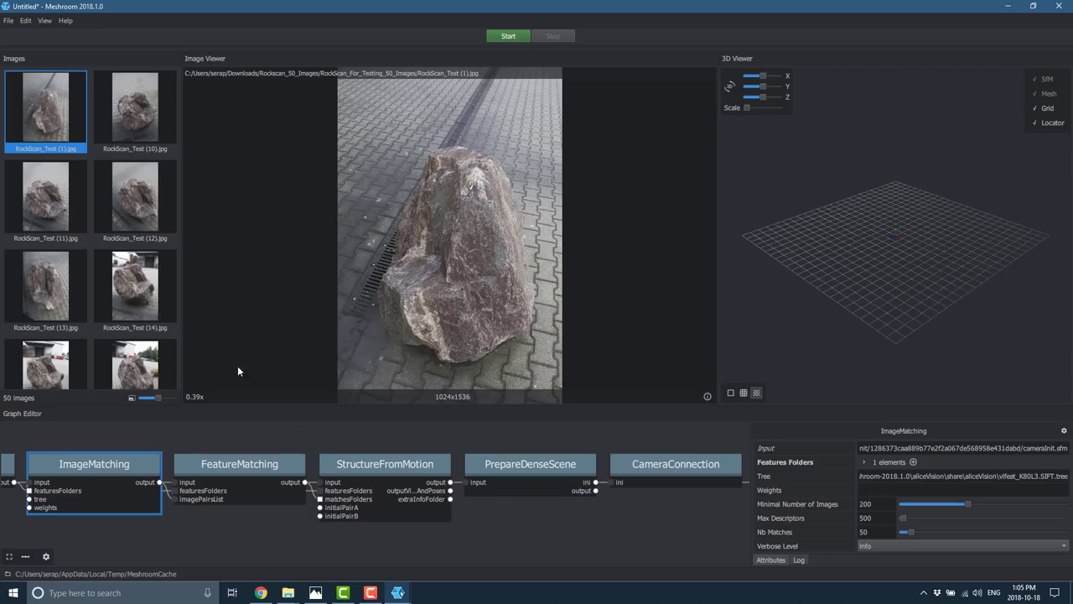
- Save the project as Cooking.mg in a new Rock2 folder under temp on D:
{"action": "left_click", "coordinate": [8, 20]}
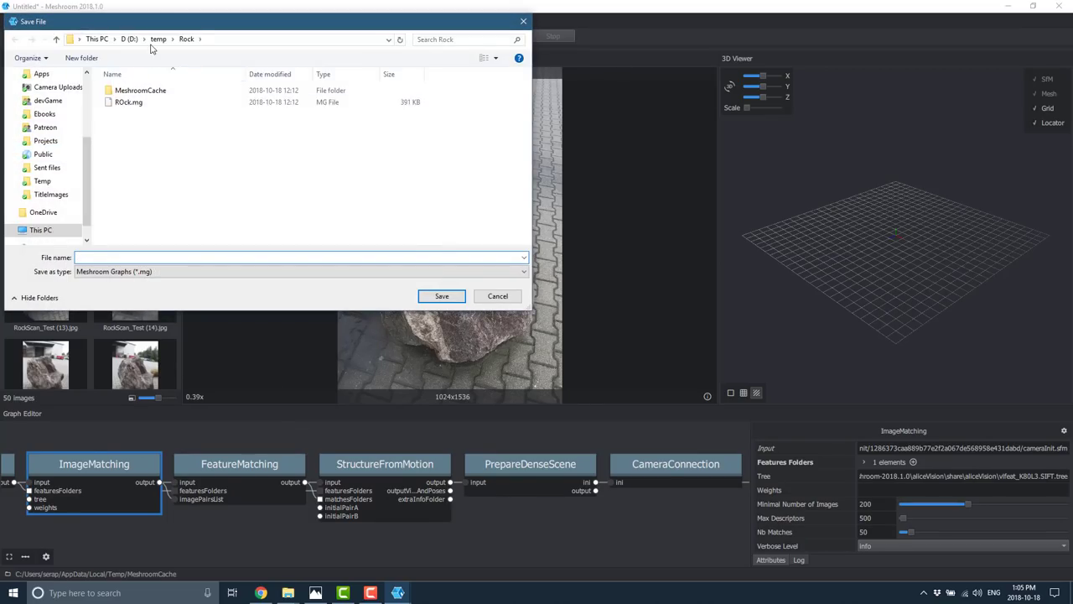
{"action": "left_click", "coordinate": [81, 57]}
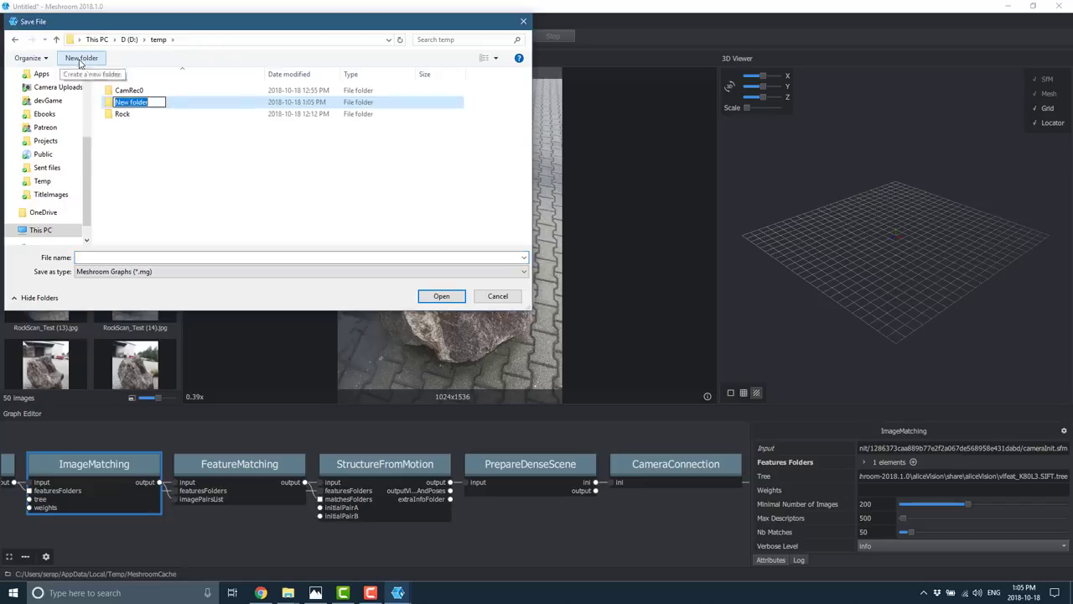
{"action": "type", "text": "Rock"}
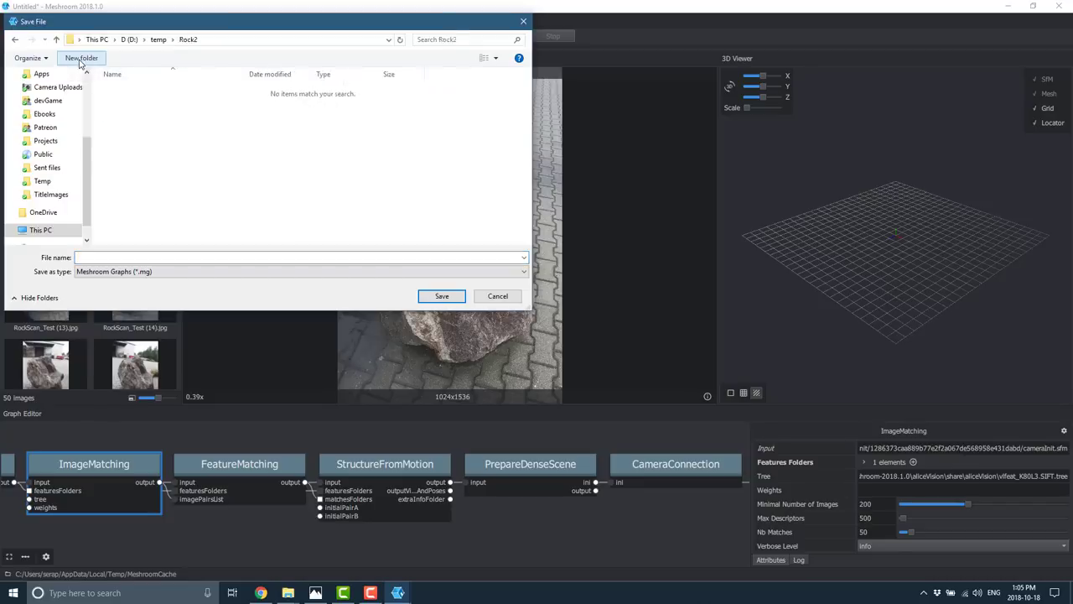
{"action": "type", "text": "Co"}
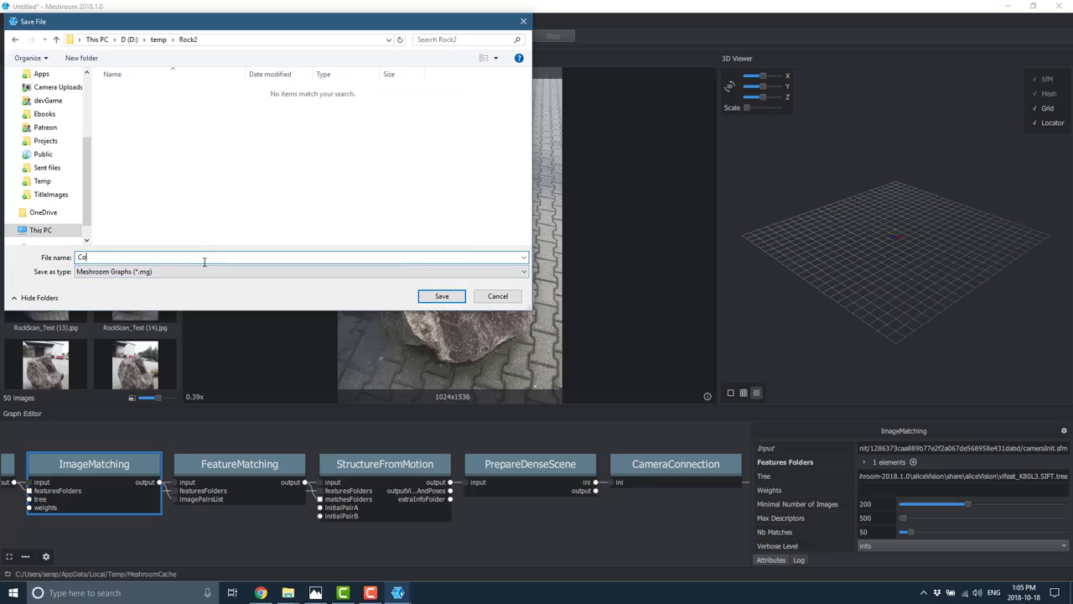
{"action": "left_click", "coordinate": [441, 295]}
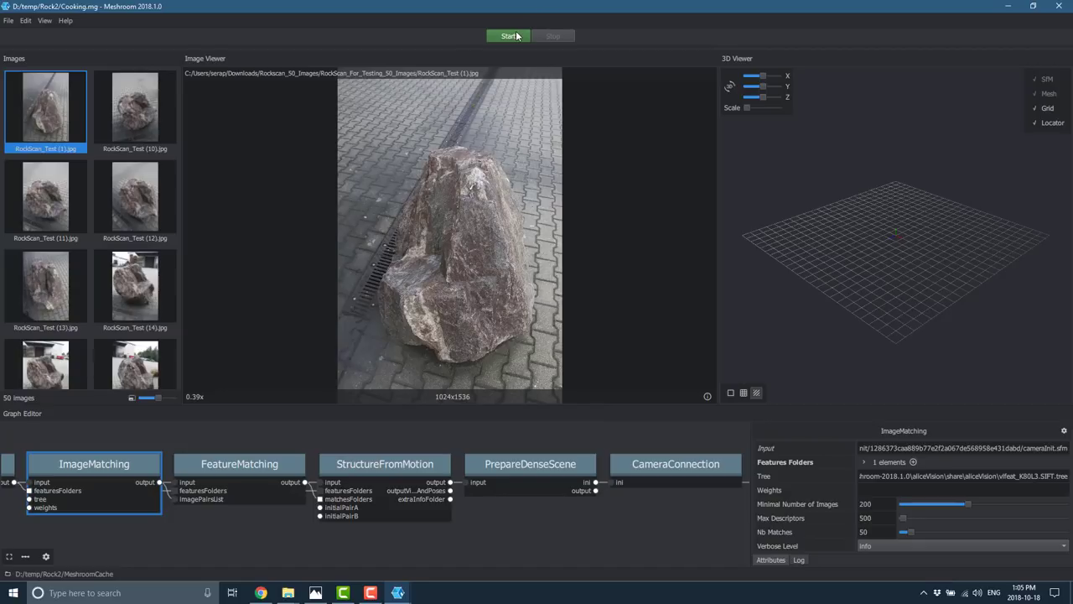
{"action": "mouse_move", "coordinate": [345, 415]}
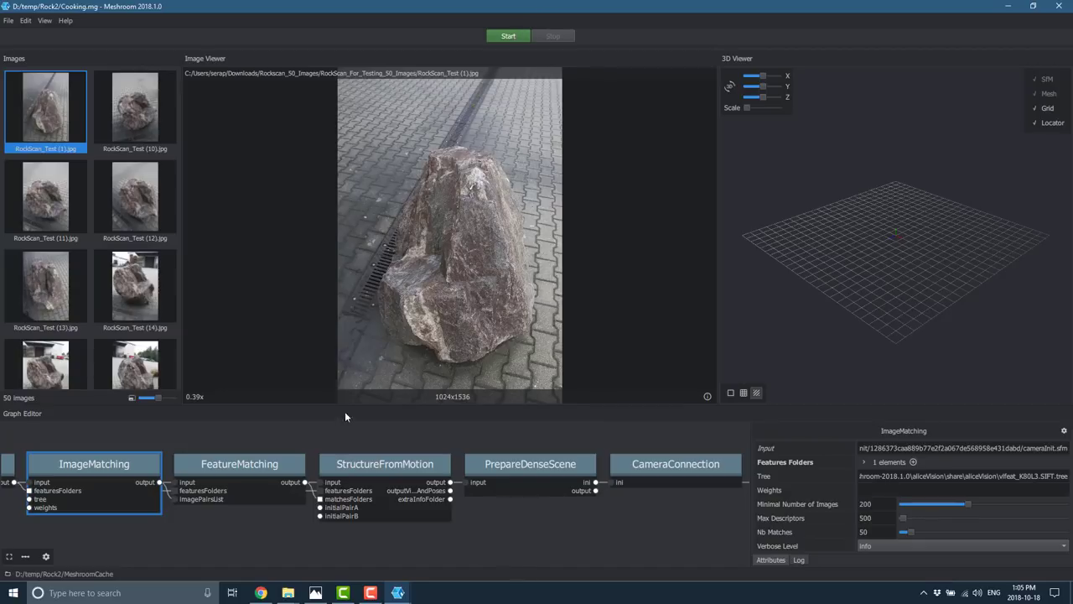
{"action": "mouse_move", "coordinate": [443, 547]}
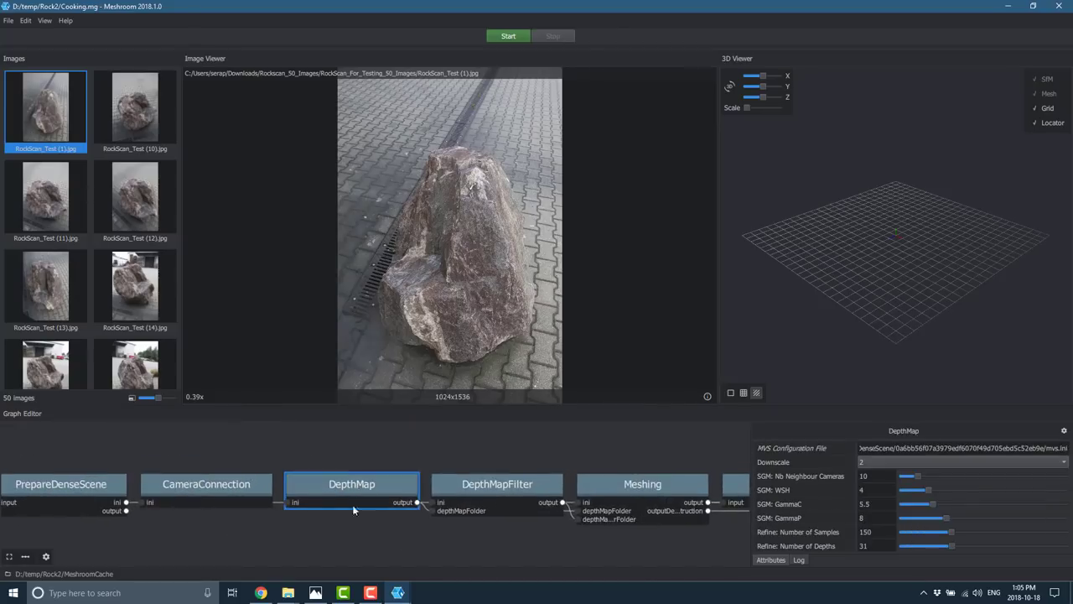
{"action": "mouse_move", "coordinate": [462, 514]}
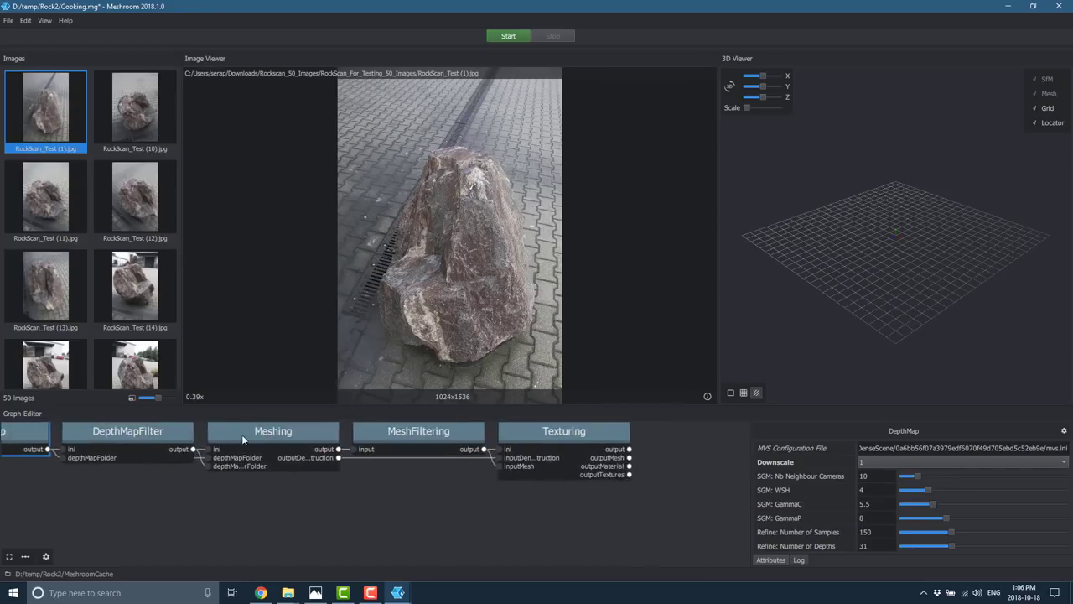
- Show the Meshing node's settings and bring up the list of node types to add
{"action": "left_click", "coordinate": [272, 429]}
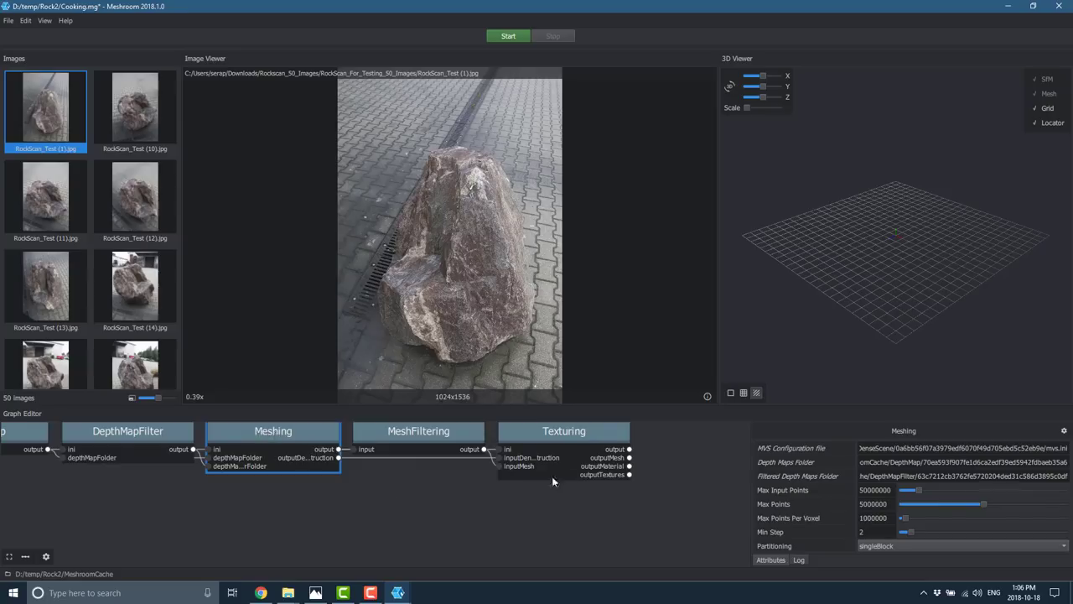
{"action": "left_click", "coordinate": [564, 429]}
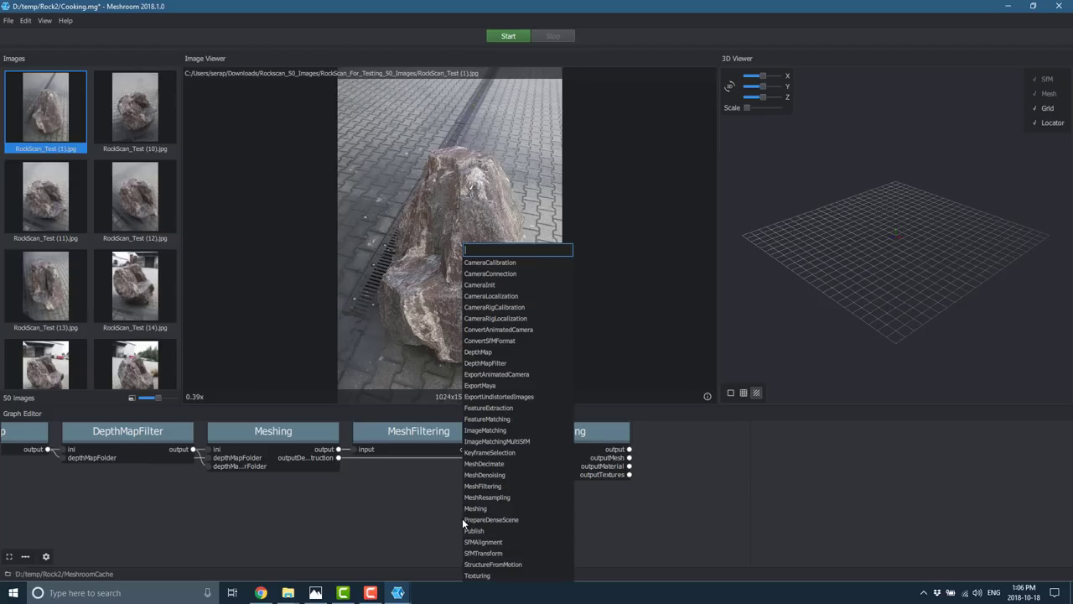
- Add a second Texturing node with texture side 1024 and a different texture file type
{"action": "left_click", "coordinate": [477, 576]}
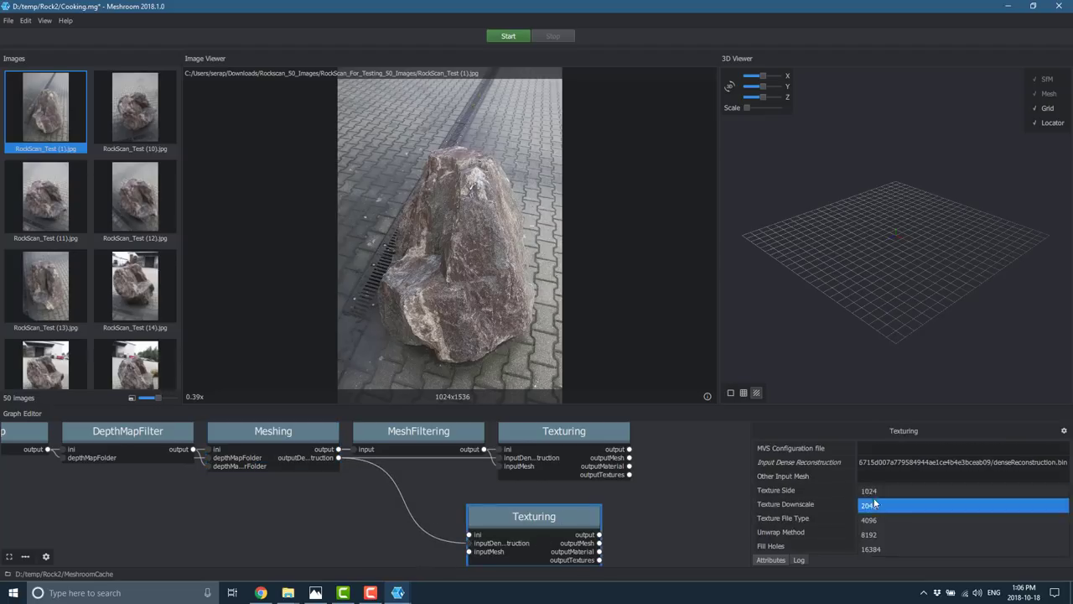
{"action": "left_click", "coordinate": [872, 503]}
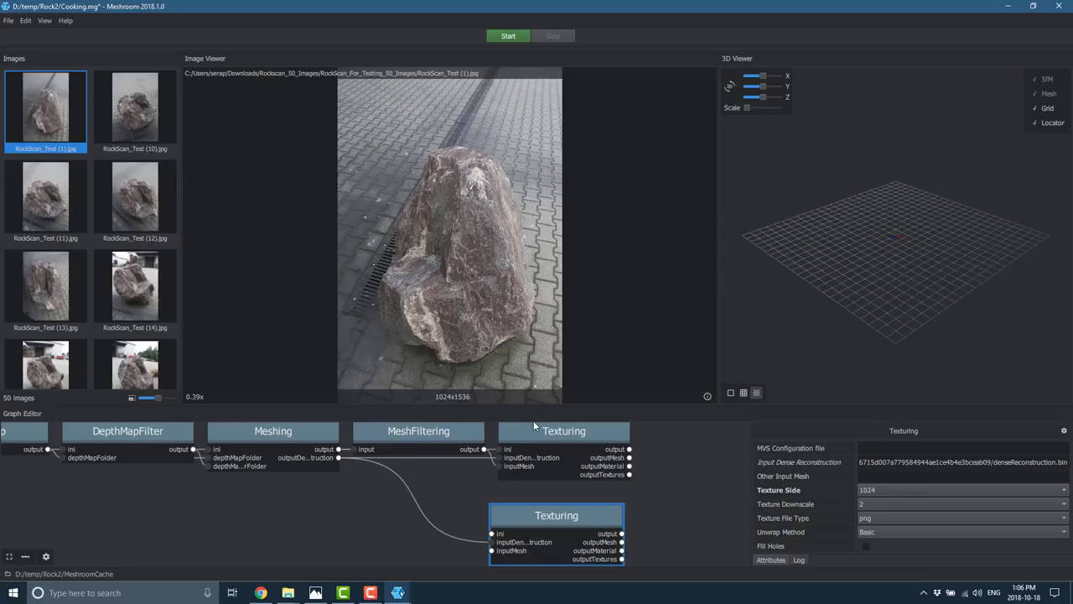
{"action": "mouse_move", "coordinate": [579, 517]}
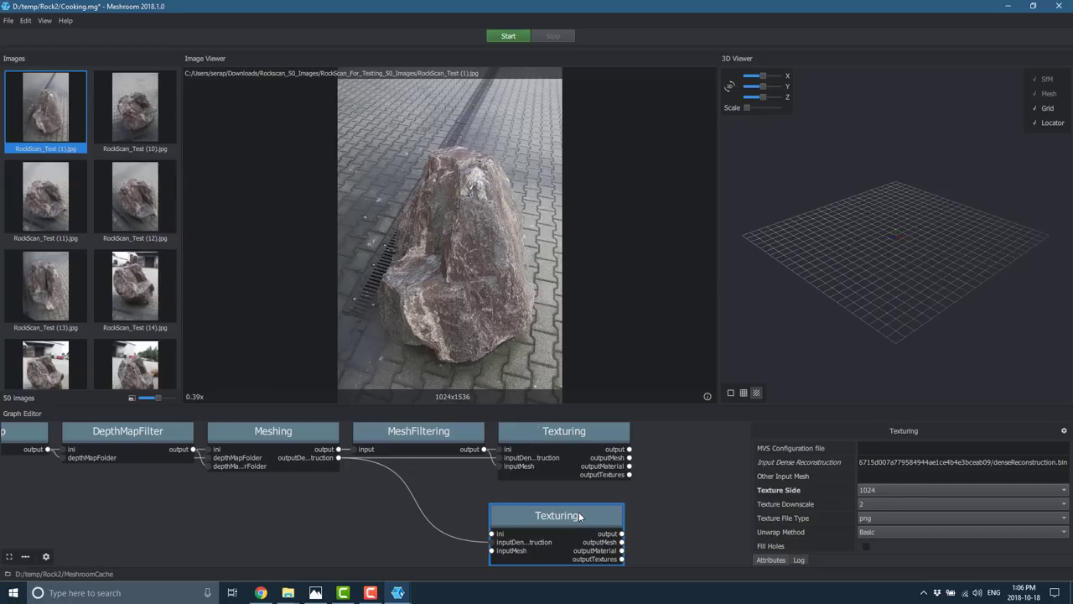
{"action": "mouse_move", "coordinate": [608, 493]}
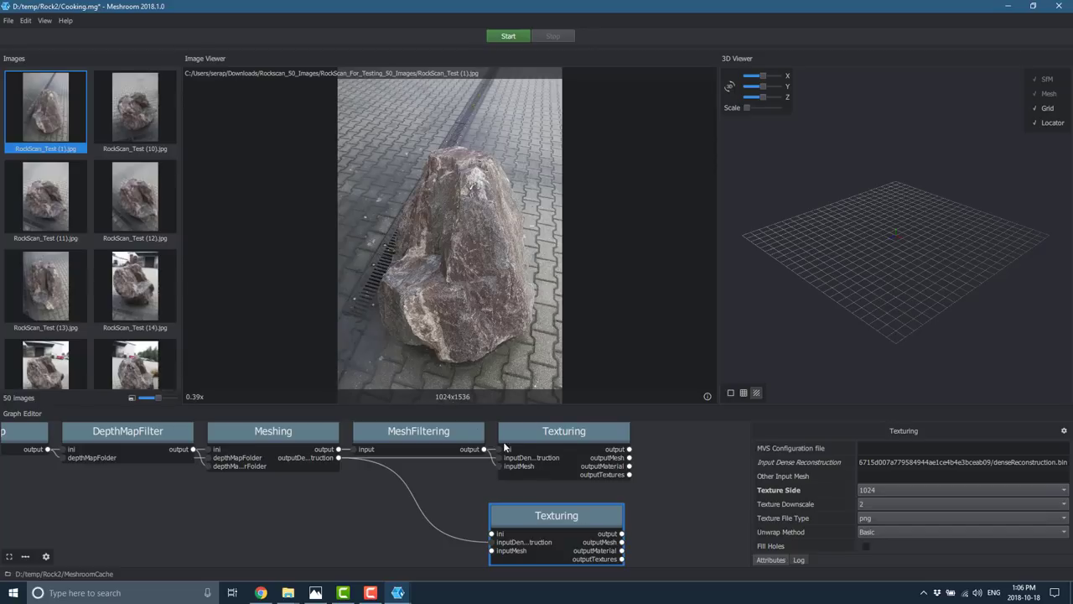
{"action": "left_click", "coordinate": [963, 519]}
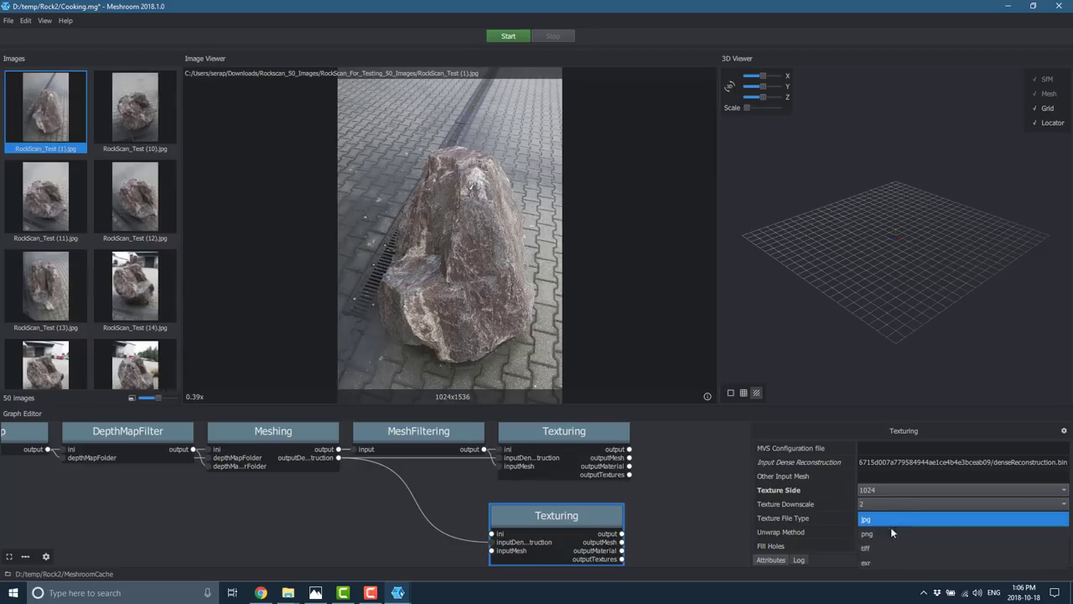
{"action": "left_click", "coordinate": [866, 547]}
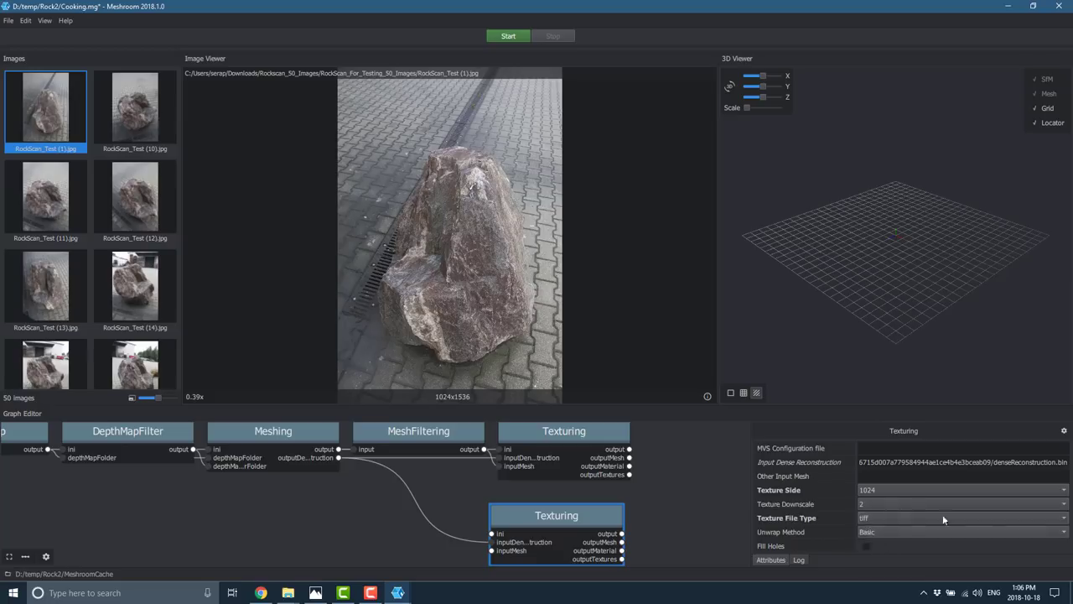
{"action": "left_click", "coordinate": [962, 532]}
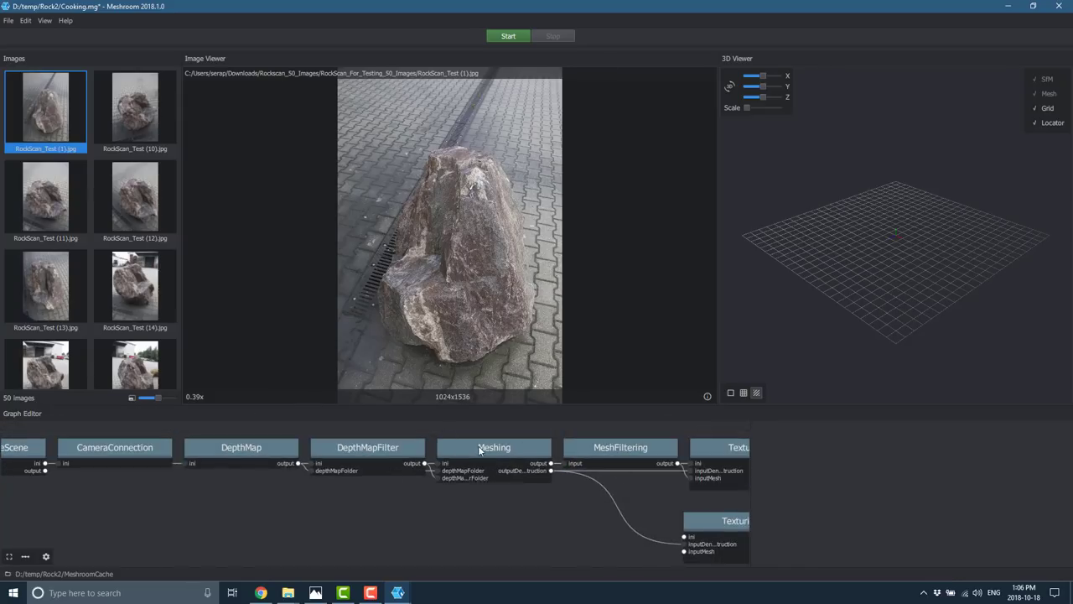
- Add a MeshDecimate node beneath Meshing and wire Meshing's output mesh into its input
{"action": "left_click", "coordinate": [493, 446]}
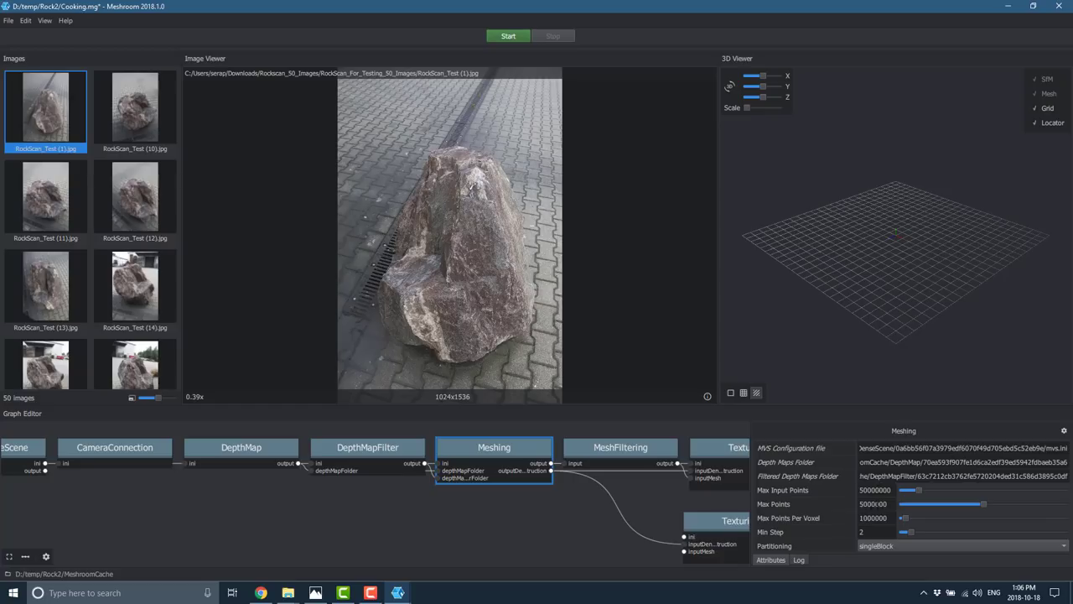
{"action": "triple_click", "coordinate": [876, 504]}
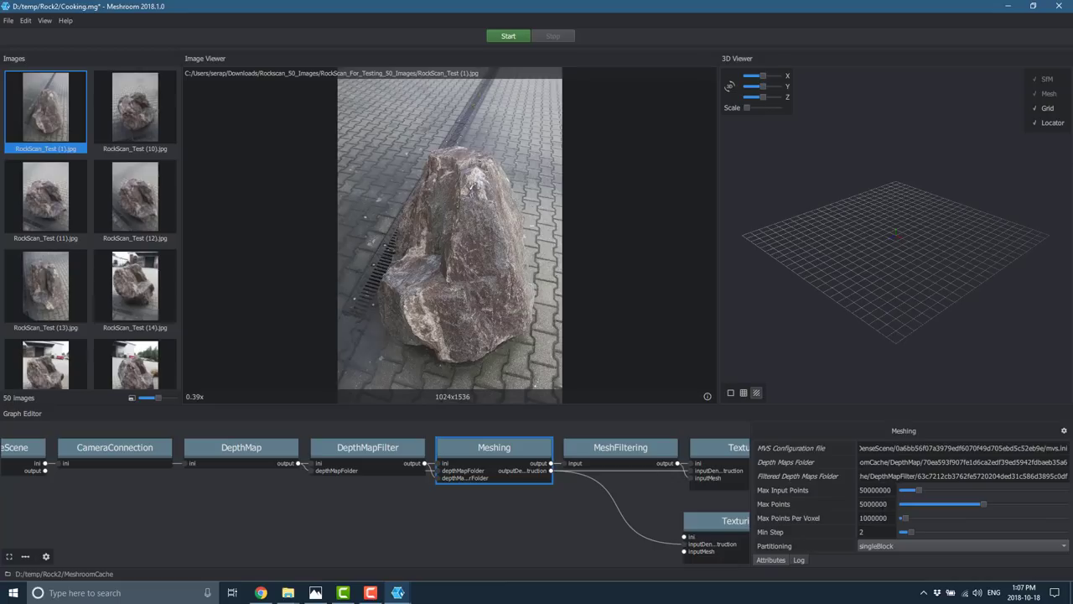
{"action": "mouse_move", "coordinate": [919, 510]}
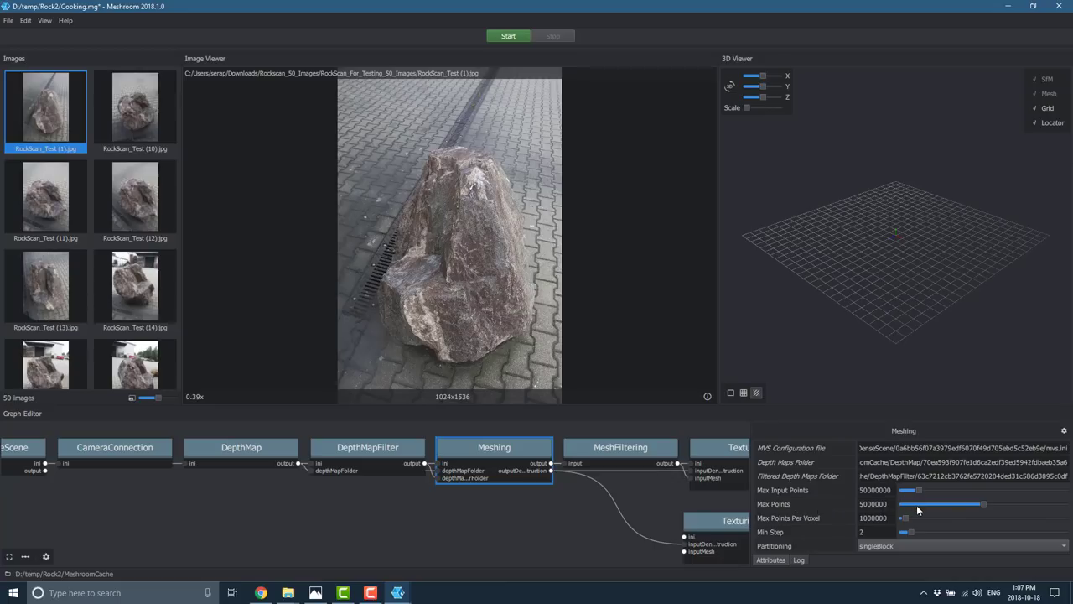
{"action": "mouse_move", "coordinate": [655, 363]}
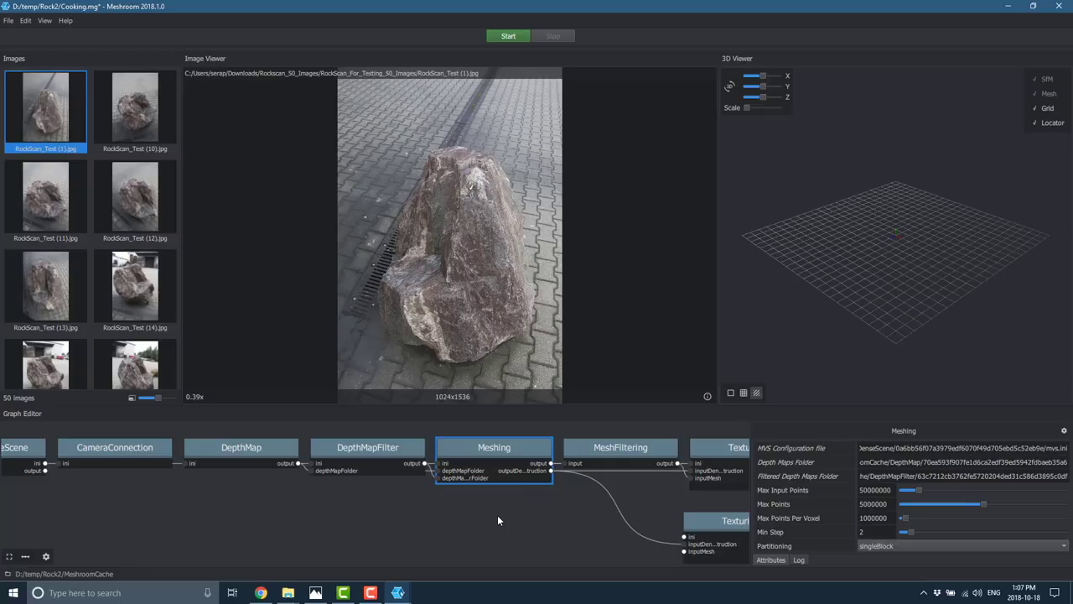
{"action": "mouse_move", "coordinate": [433, 537]}
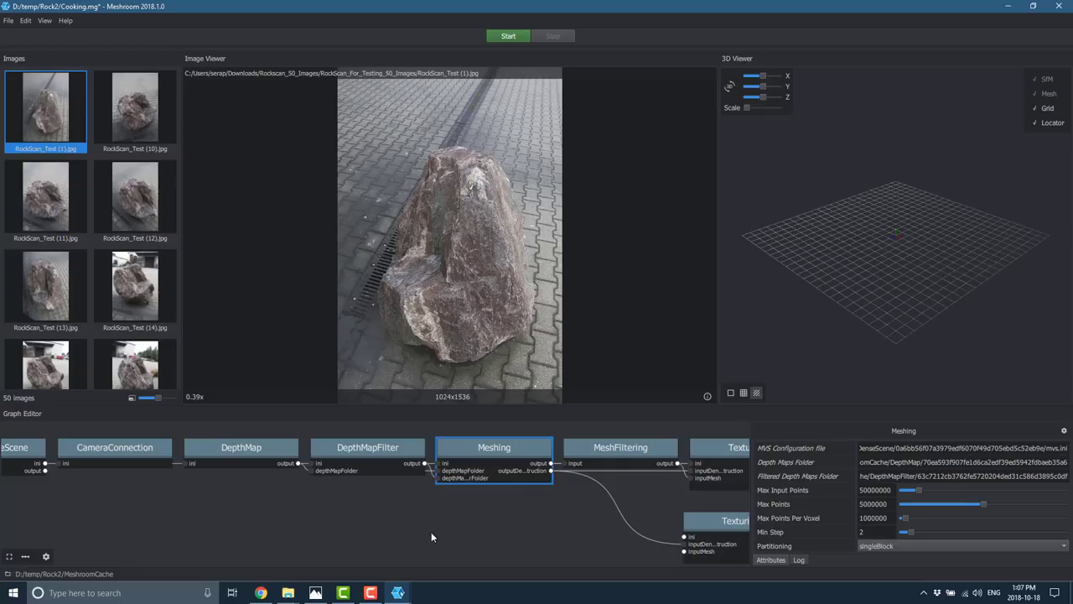
{"action": "mouse_move", "coordinate": [411, 456]}
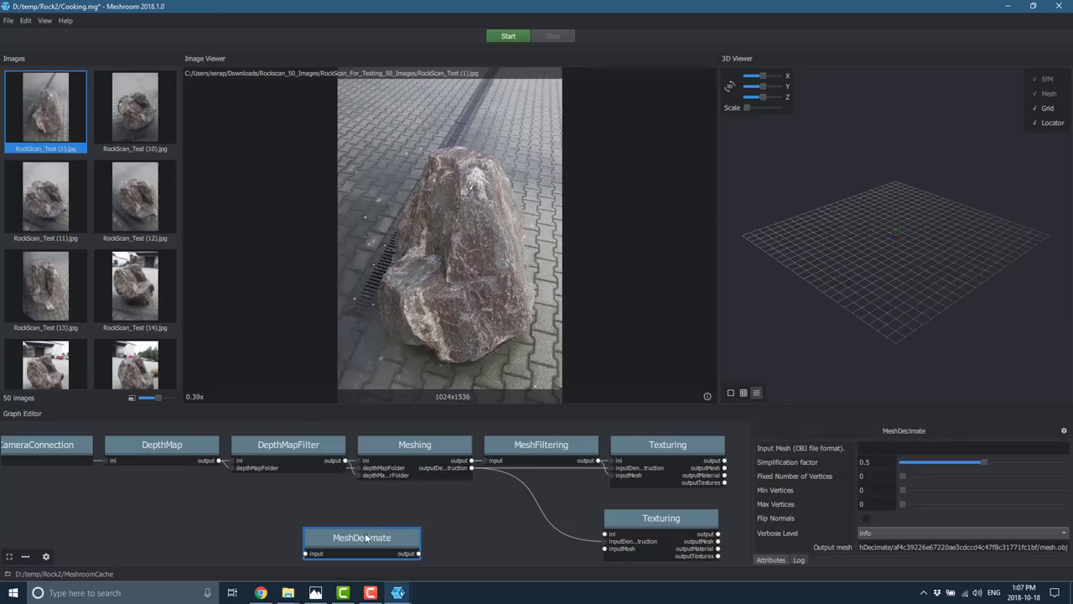
{"action": "left_click_drag", "start_coordinate": [362, 537], "coordinate": [420, 528]}
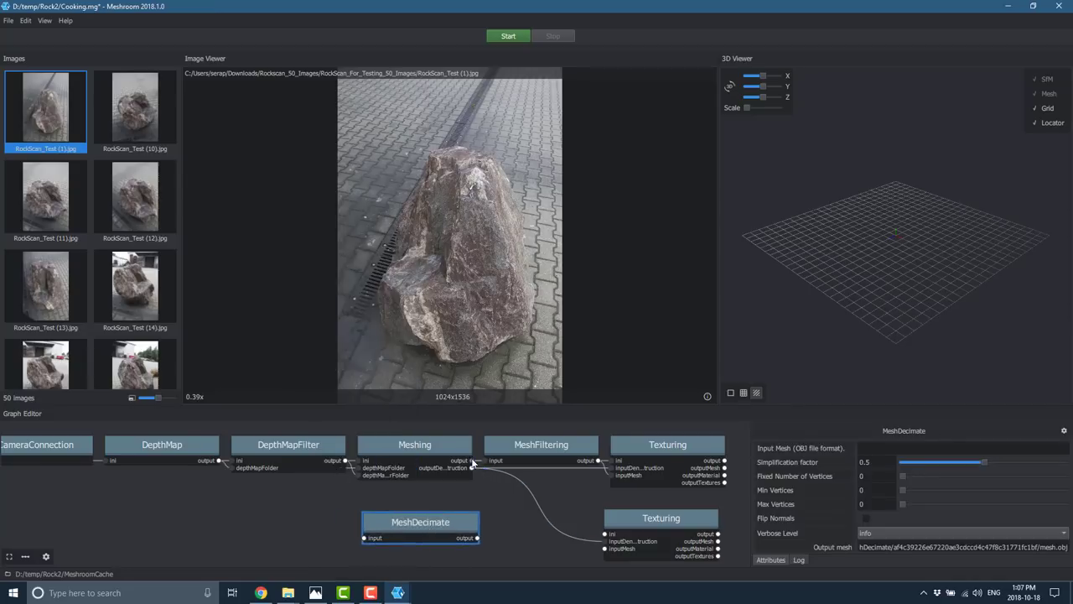
{"action": "left_click", "coordinate": [414, 444]}
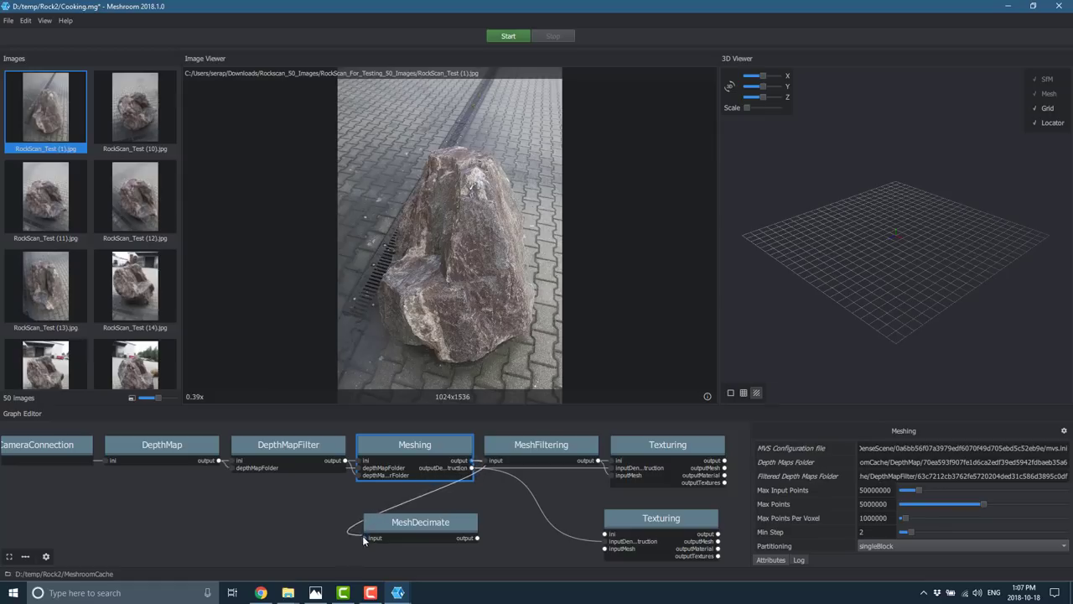
{"action": "left_click", "coordinate": [419, 522]}
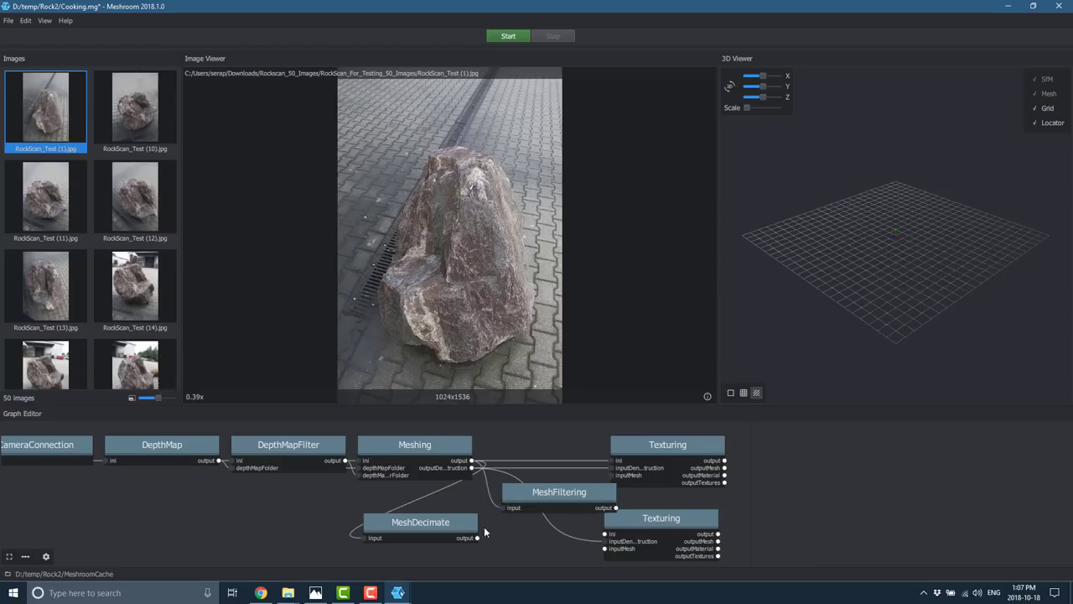
- Select MeshDecimate to review its attributes before removing it and the duplicate Texturing
{"action": "left_click", "coordinate": [419, 522]}
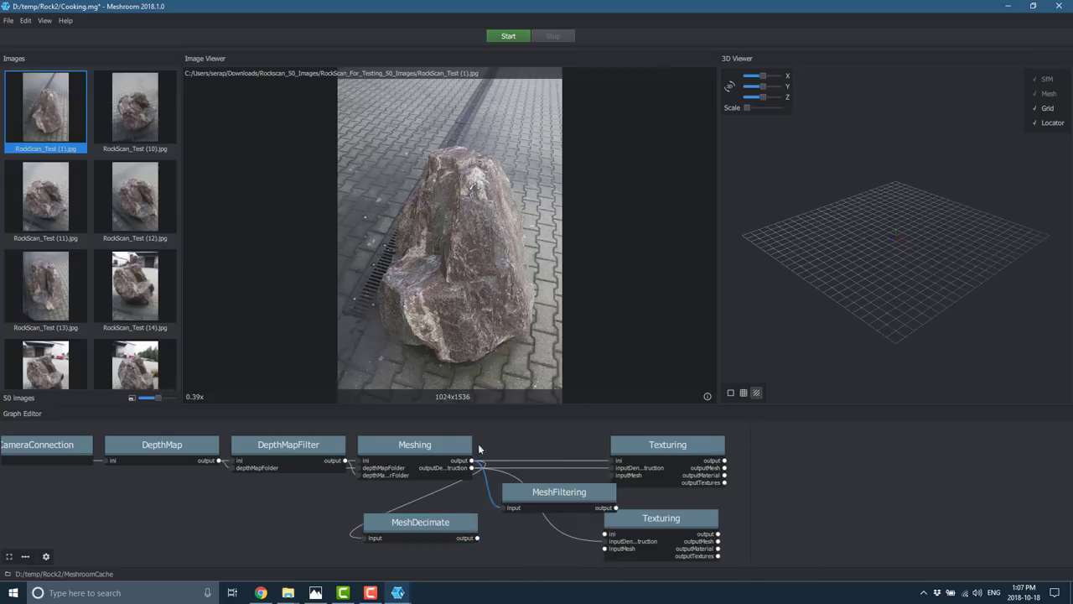
{"action": "left_click", "coordinate": [420, 522]}
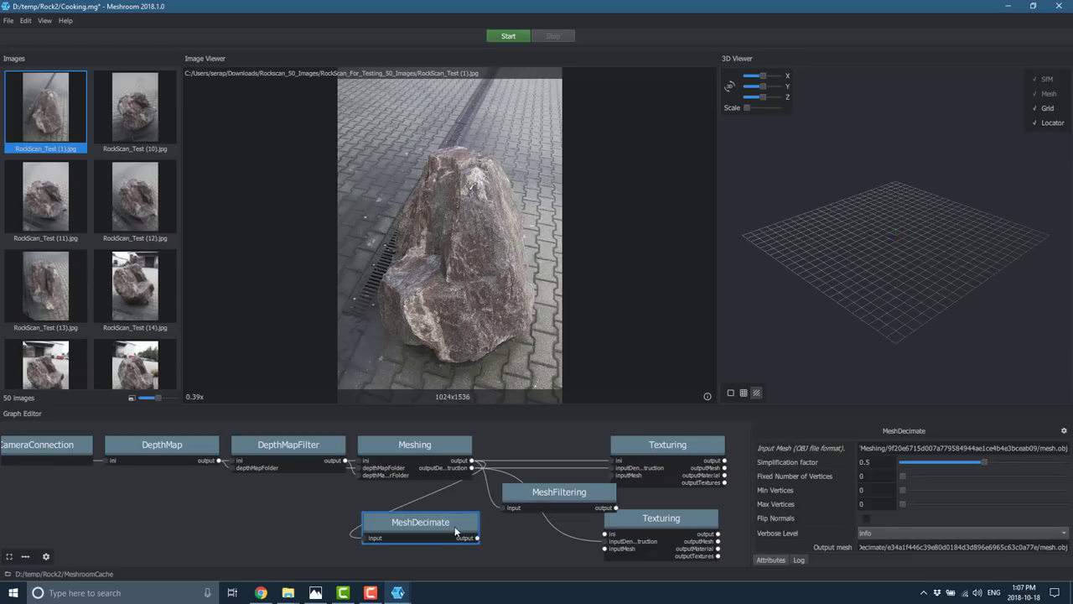
{"action": "mouse_move", "coordinate": [859, 483]}
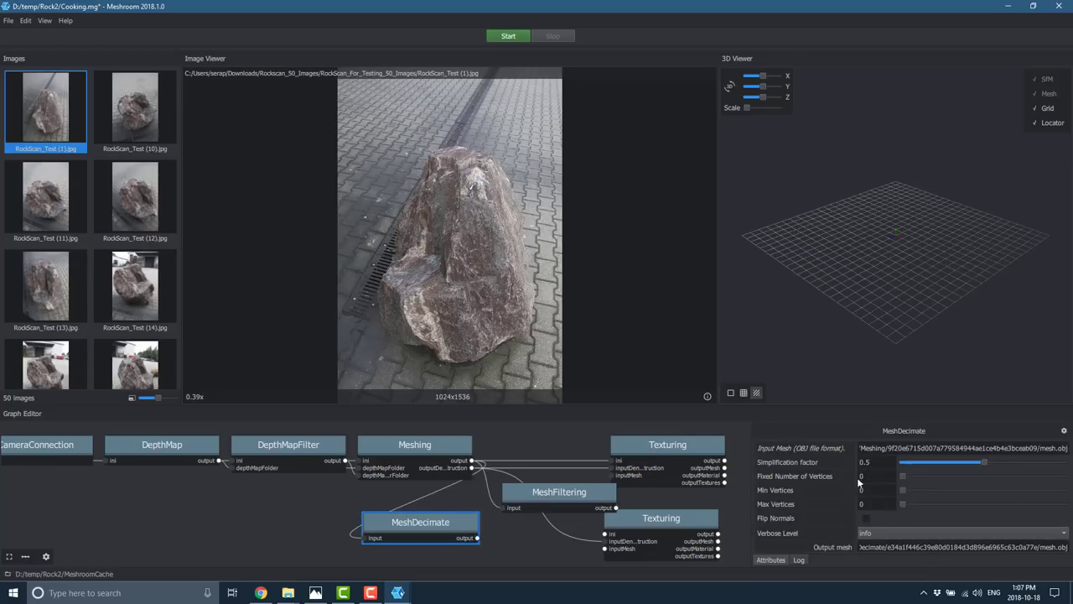
{"action": "mouse_move", "coordinate": [871, 518]}
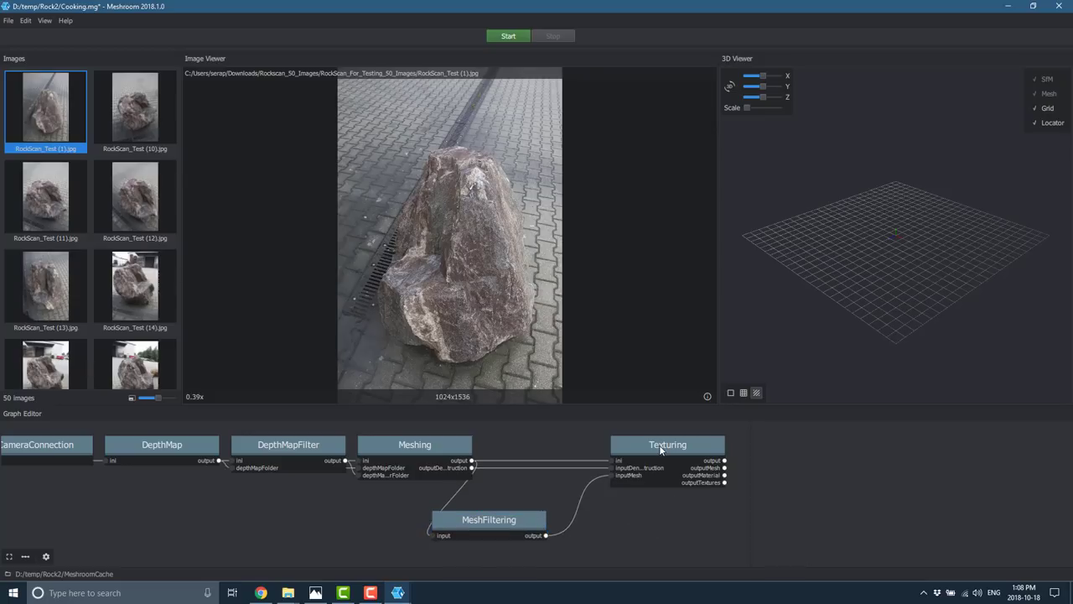
{"action": "mouse_move", "coordinate": [578, 496]}
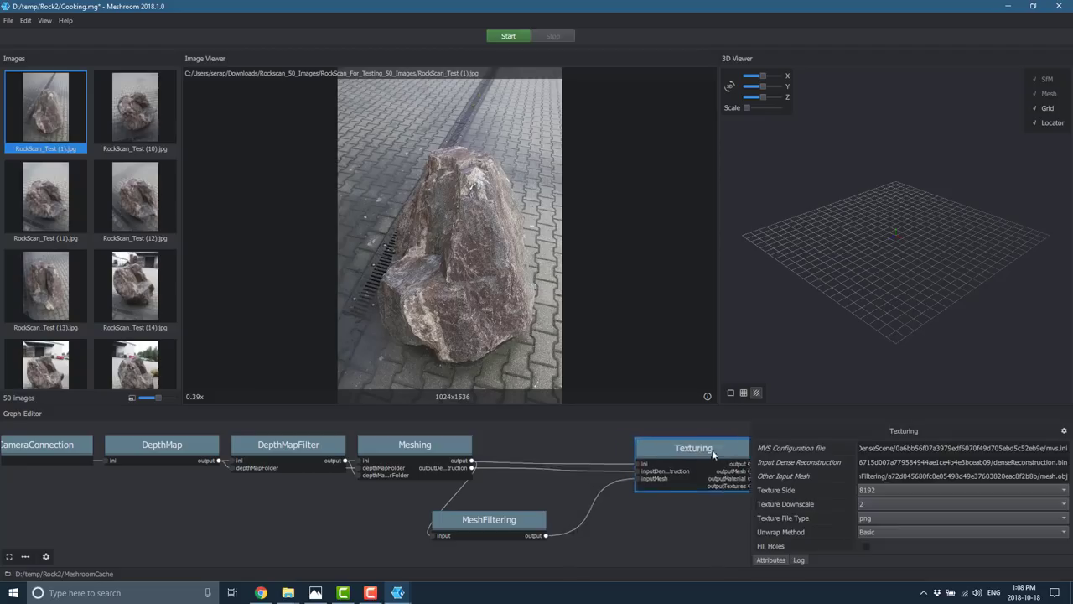
- Restore MeshFiltering between Meshing and Texturing, browsing the node list toward MeshDenoising
{"action": "left_click", "coordinate": [544, 456]}
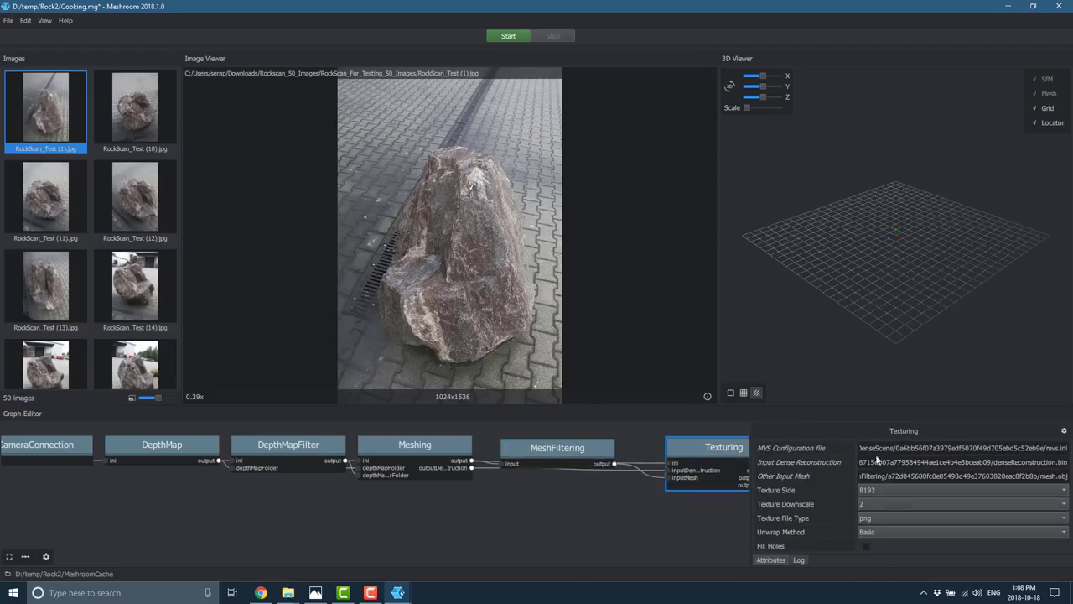
{"action": "left_click", "coordinate": [414, 445]}
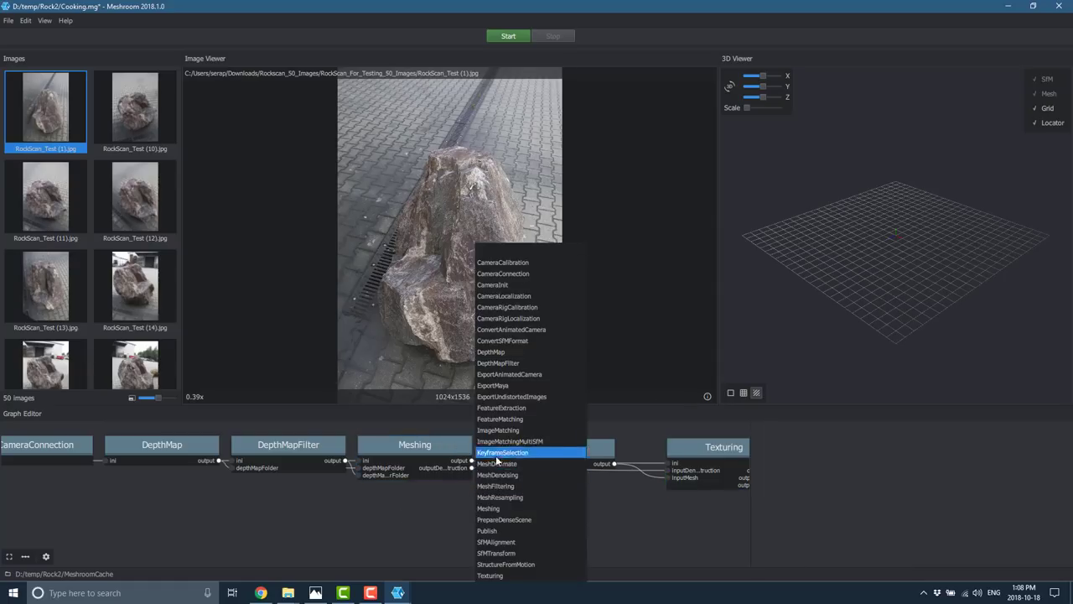
{"action": "mouse_move", "coordinate": [523, 486]}
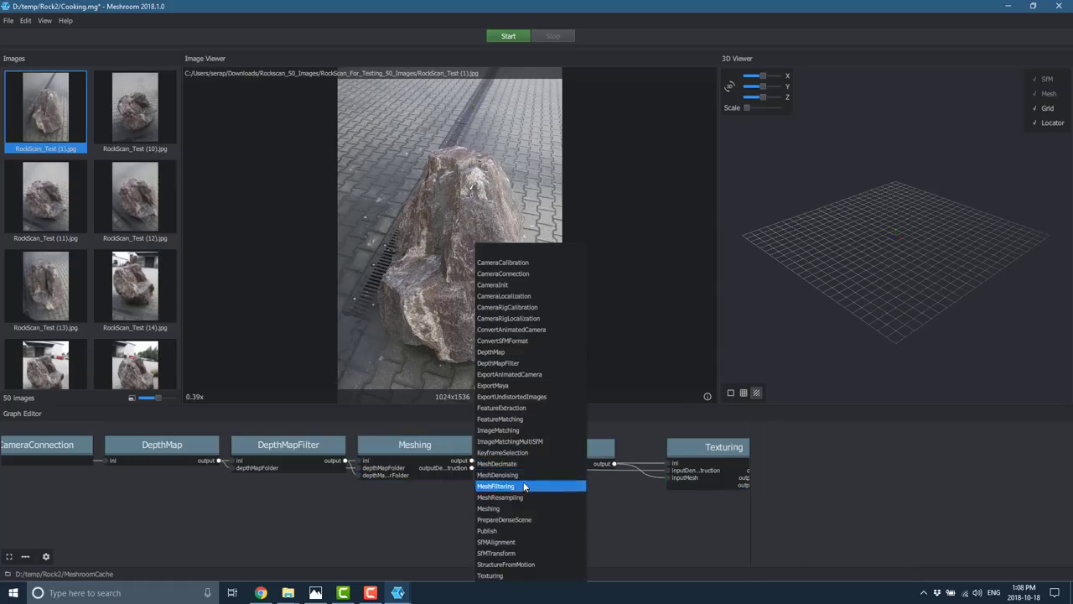
{"action": "left_click", "coordinate": [495, 487]}
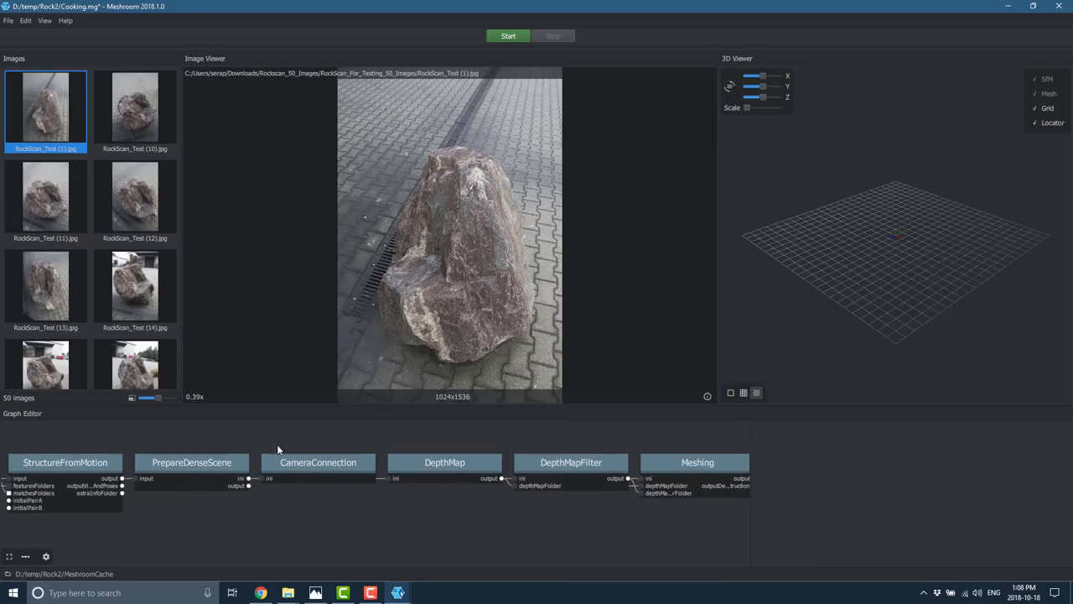
{"action": "mouse_move", "coordinate": [175, 480]}
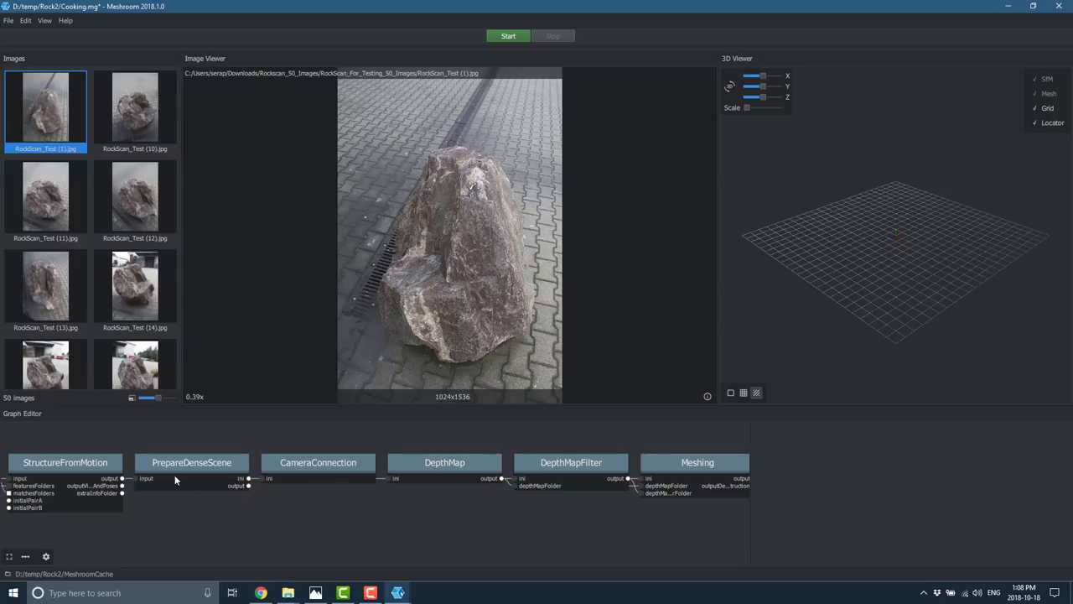
{"action": "mouse_move", "coordinate": [426, 377]}
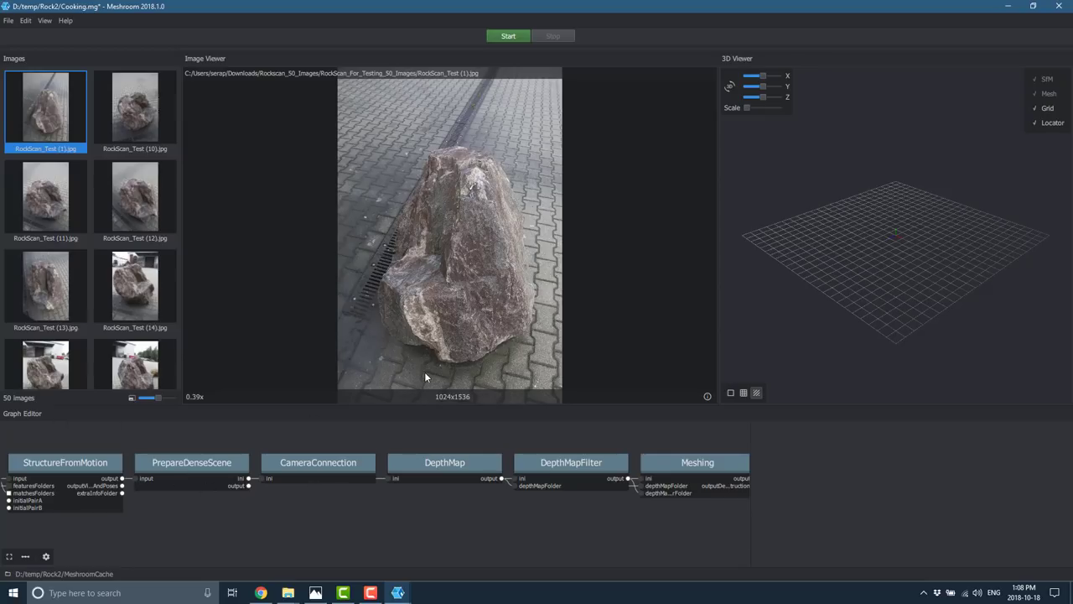
{"action": "mouse_move", "coordinate": [469, 72]}
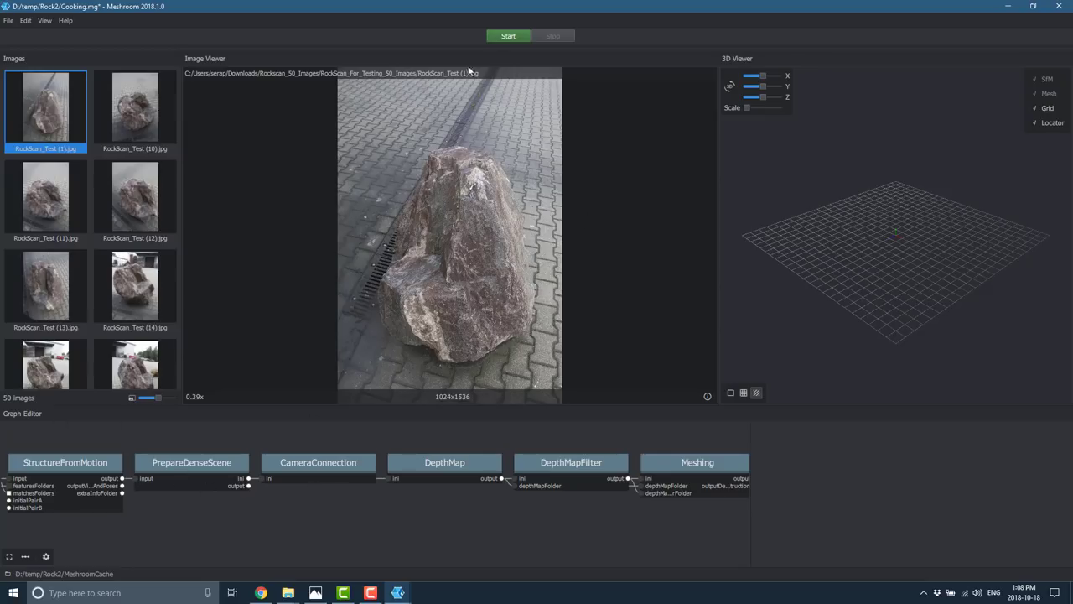
- Launch computation of the pipeline on the 50 loaded rock photos via Start
{"action": "left_click", "coordinate": [509, 36]}
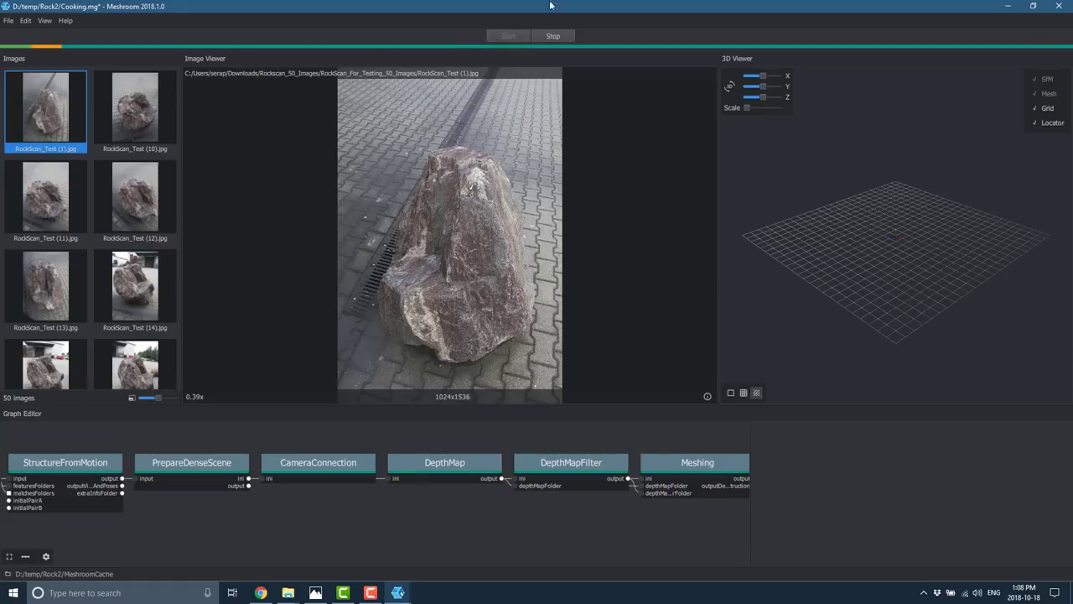
{"action": "mouse_move", "coordinate": [238, 540]}
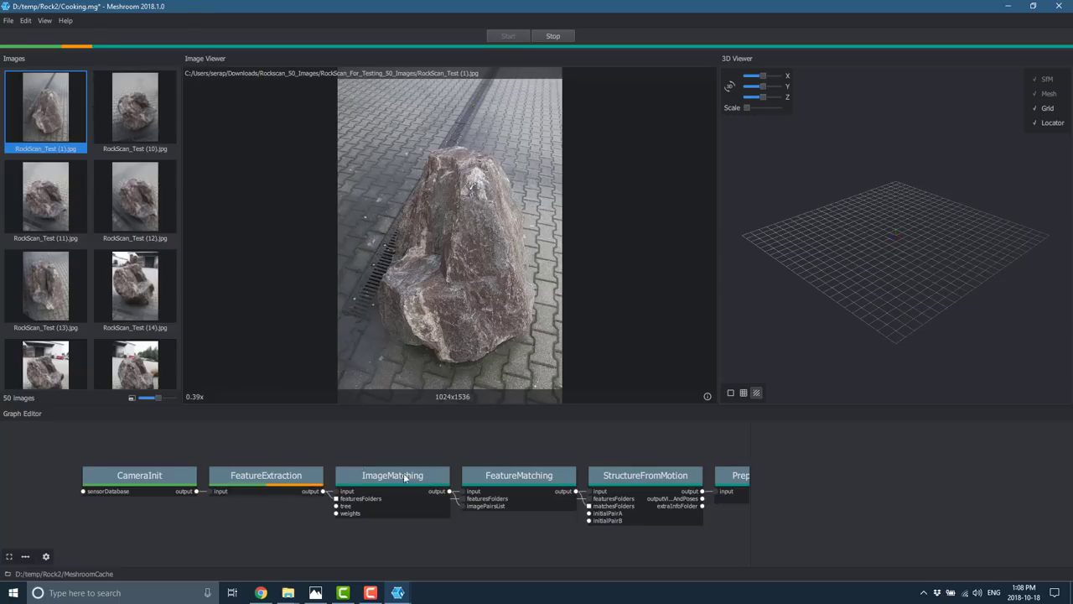
{"action": "mouse_move", "coordinate": [490, 429]}
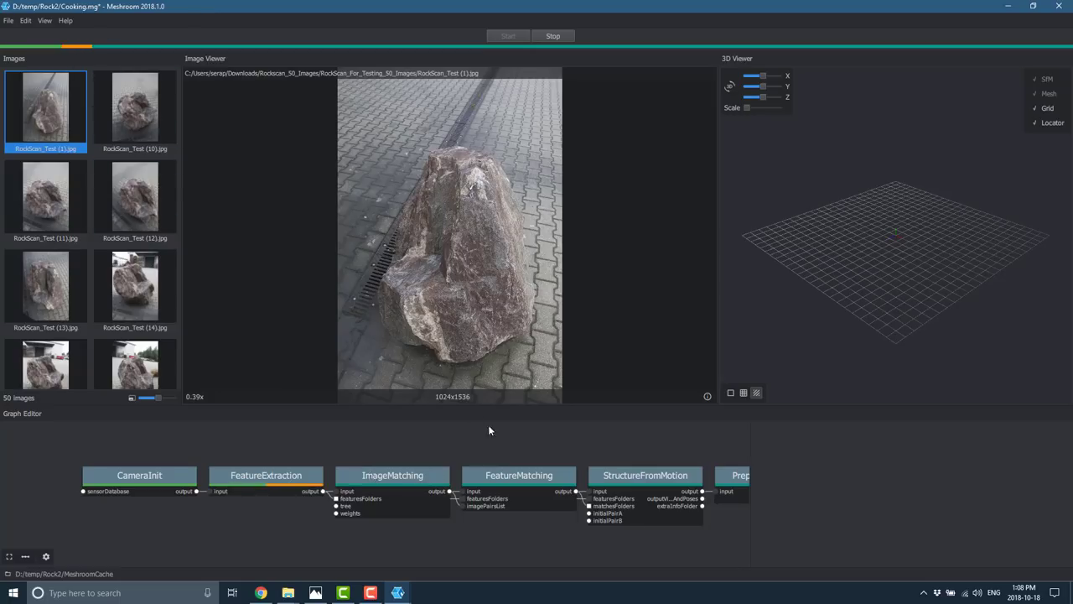
- Check the FeatureExtraction log, then follow FeatureMatching's log as it computes image pairs
{"action": "left_click", "coordinate": [265, 477]}
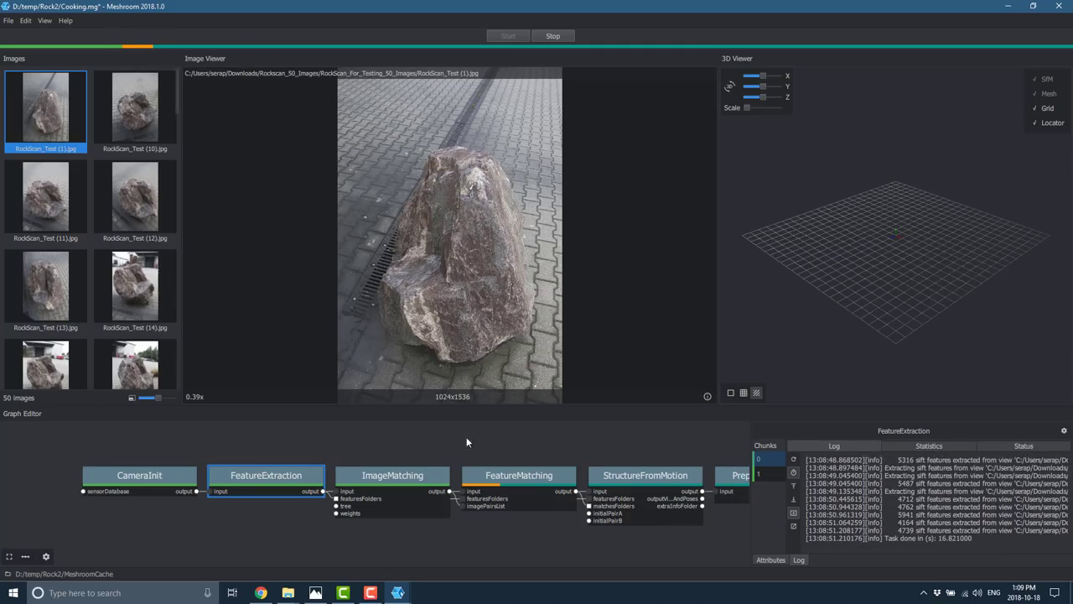
{"action": "mouse_move", "coordinate": [468, 483]}
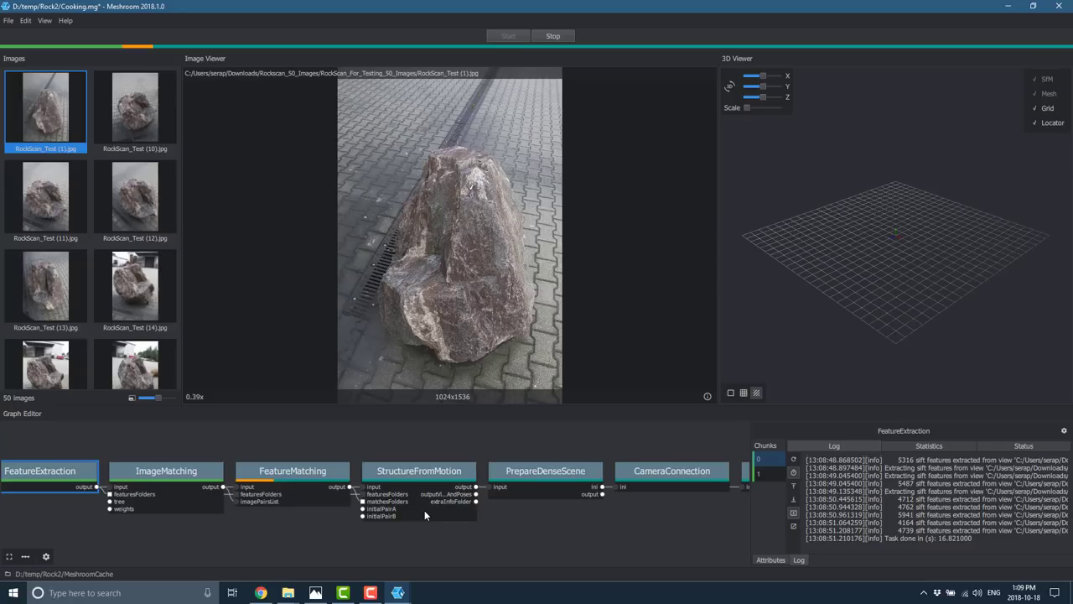
{"action": "mouse_move", "coordinate": [389, 557]}
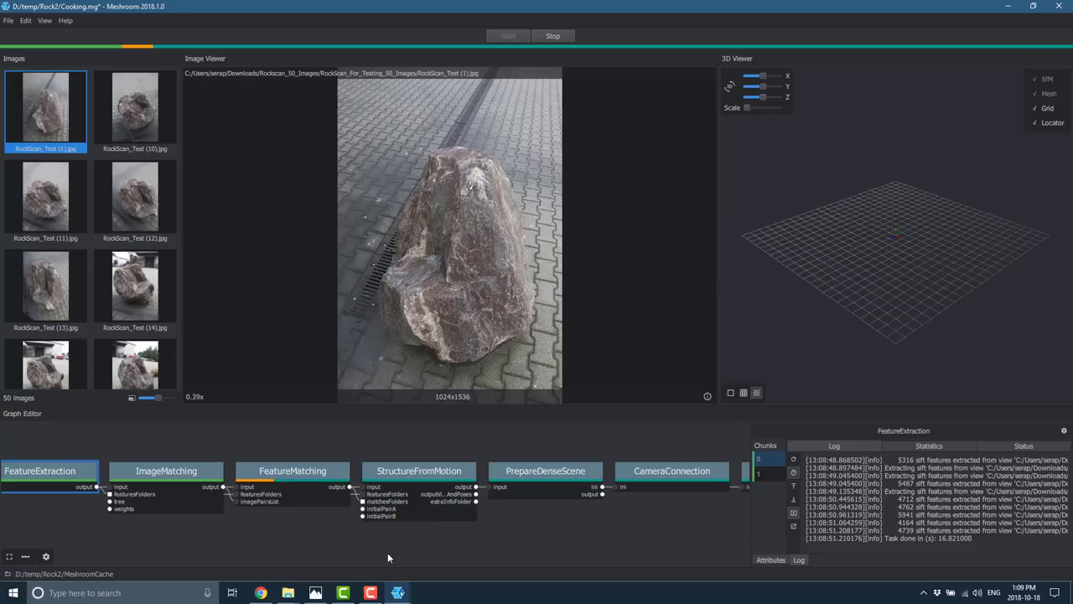
{"action": "left_click", "coordinate": [292, 470]}
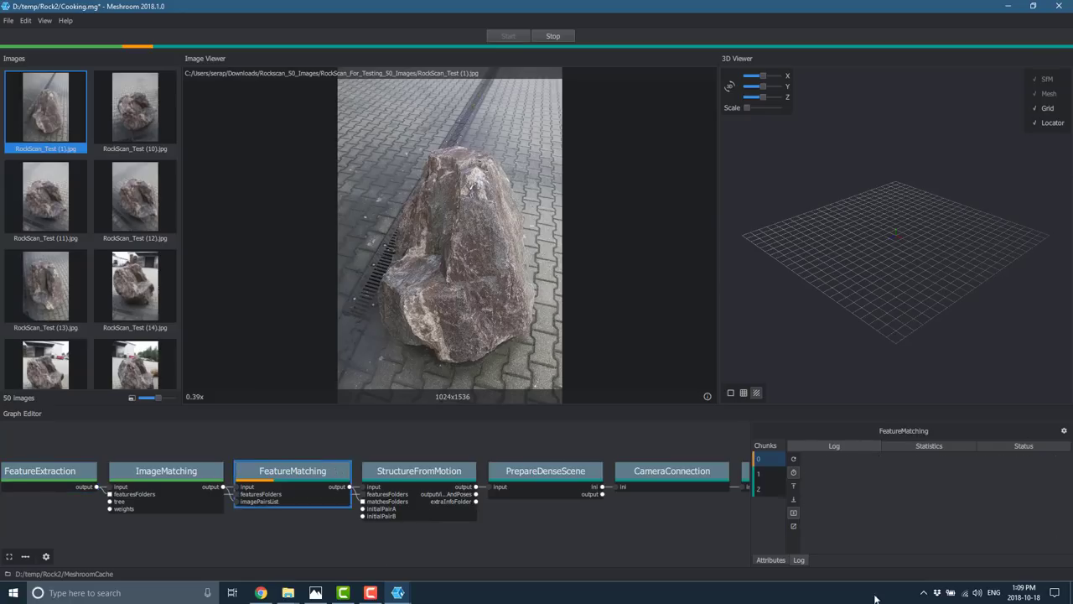
{"action": "left_click", "coordinate": [798, 560]}
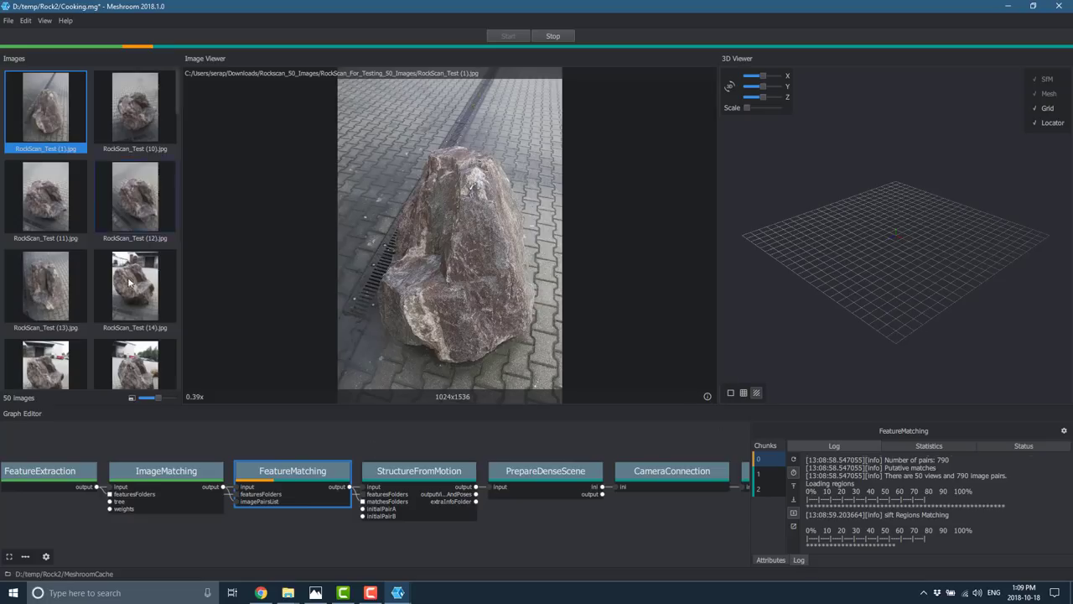
{"action": "mouse_move", "coordinate": [99, 241]}
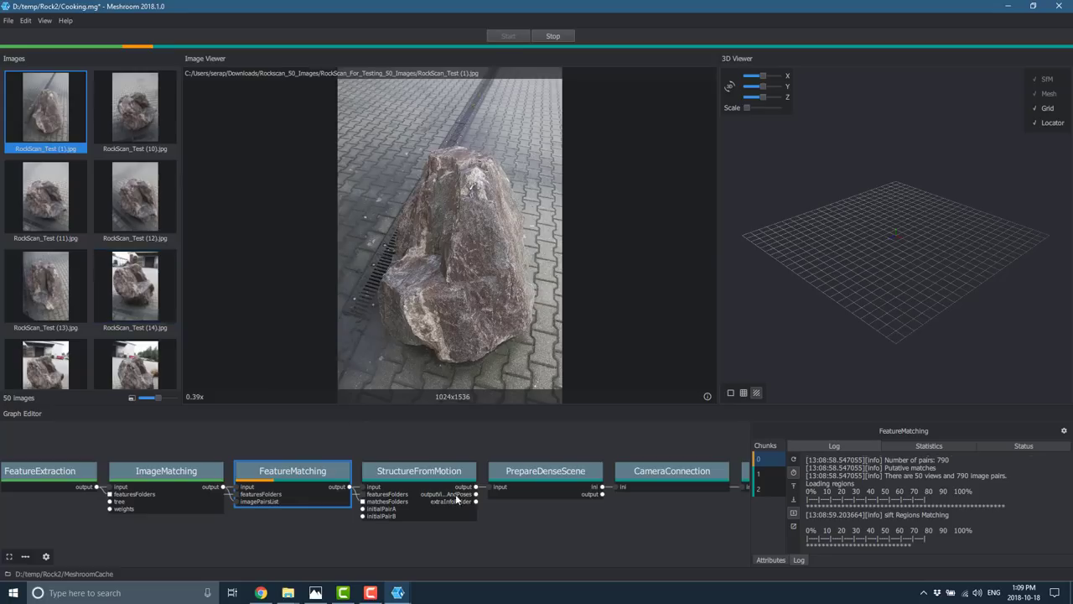
{"action": "mouse_move", "coordinate": [269, 456]}
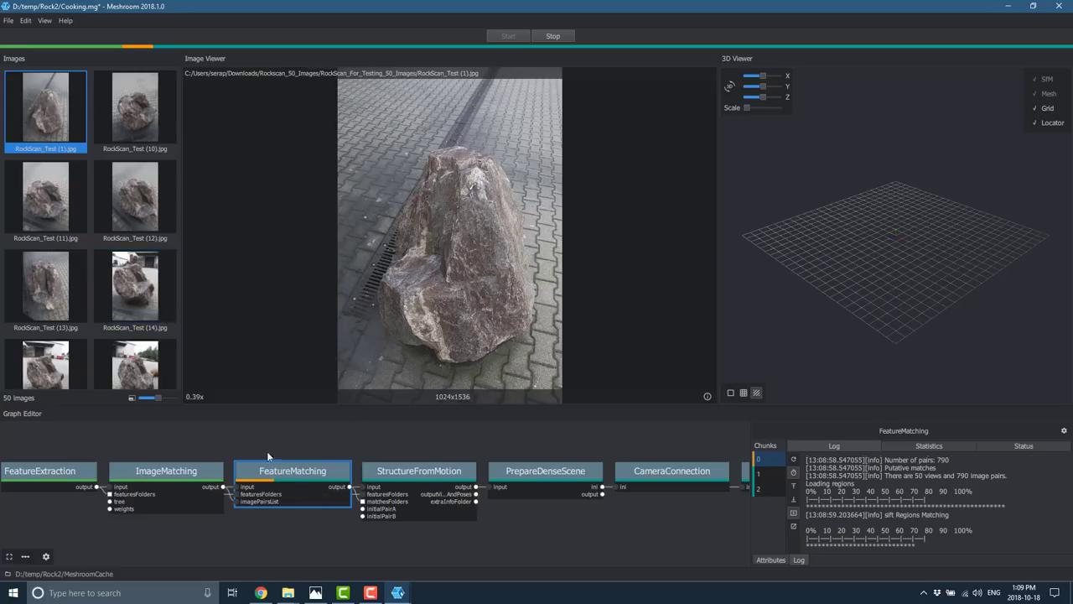
{"action": "mouse_move", "coordinate": [272, 477]}
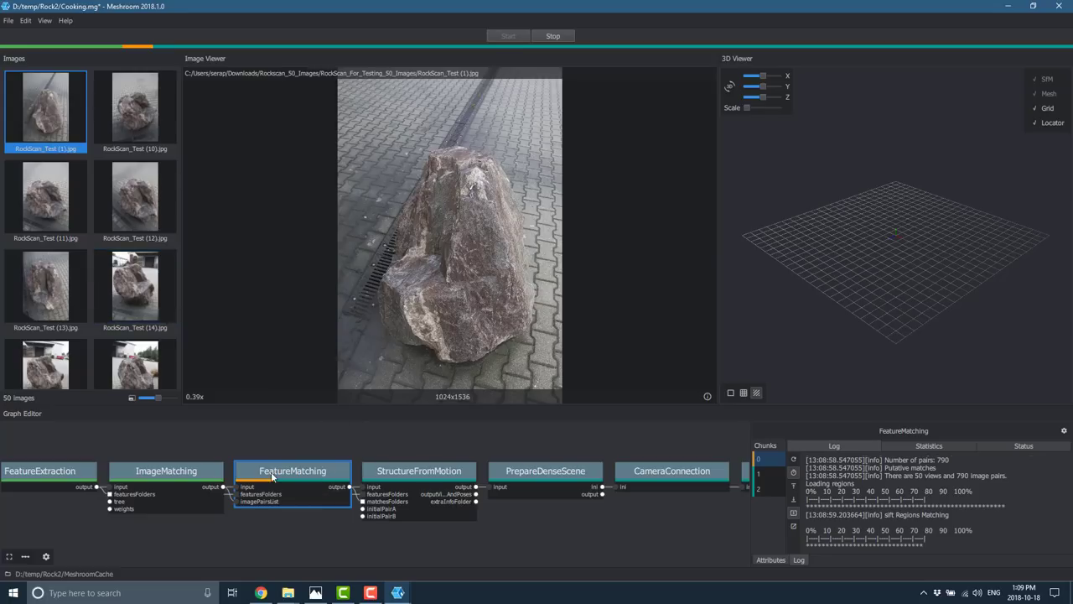
{"action": "mouse_move", "coordinate": [298, 470]}
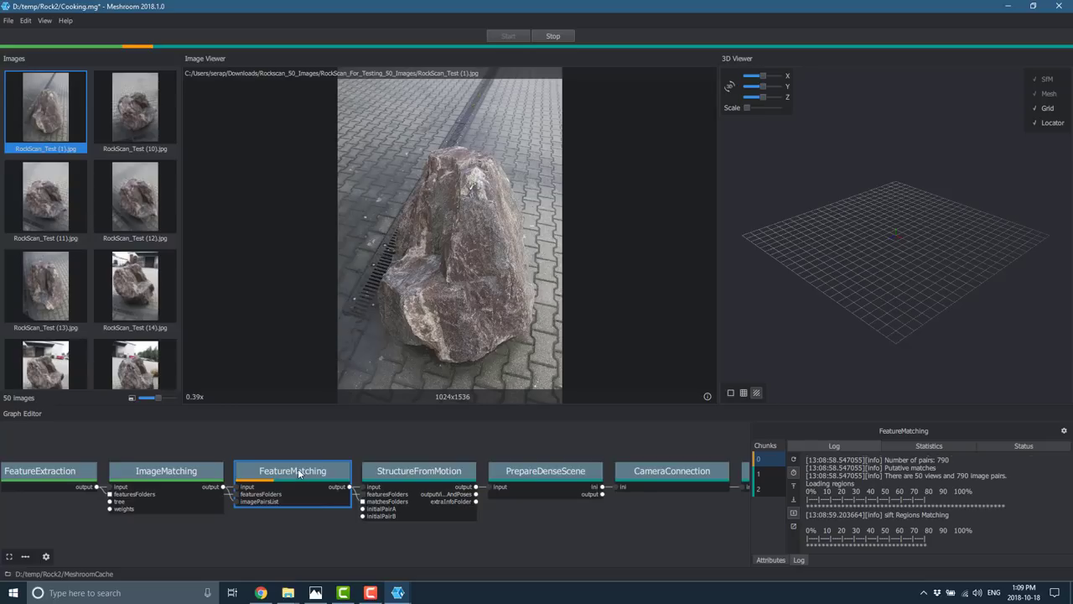
{"action": "mouse_move", "coordinate": [887, 574]}
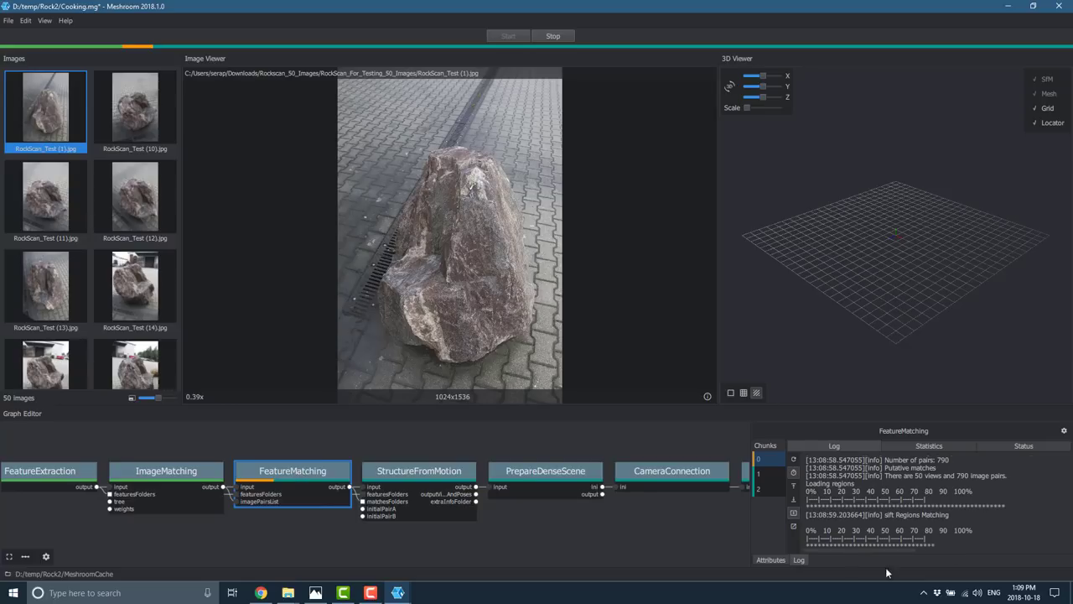
{"action": "mouse_move", "coordinate": [938, 551]}
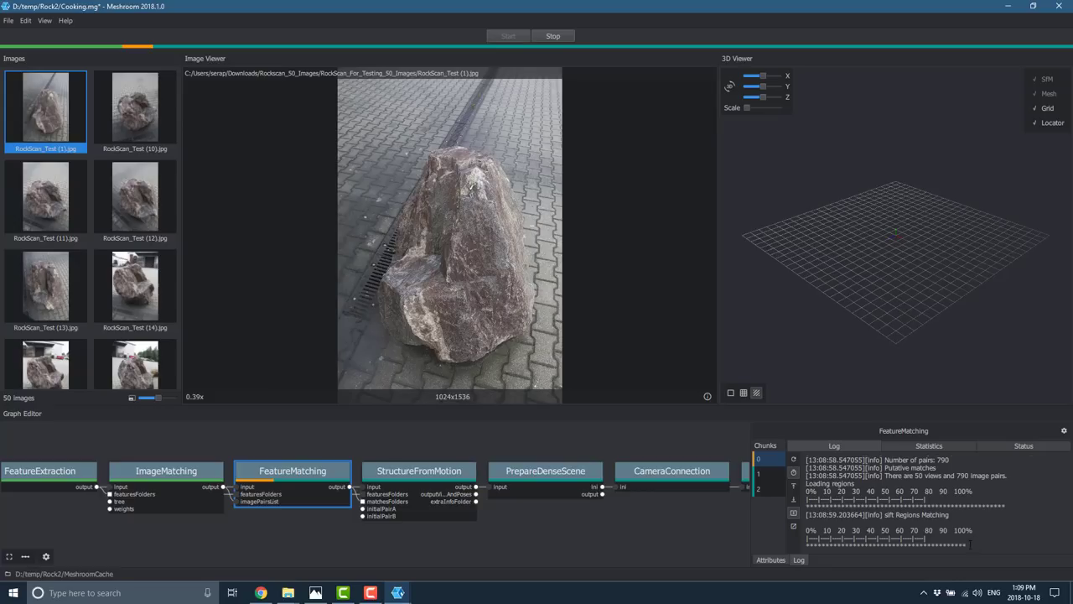
{"action": "mouse_move", "coordinate": [994, 553]}
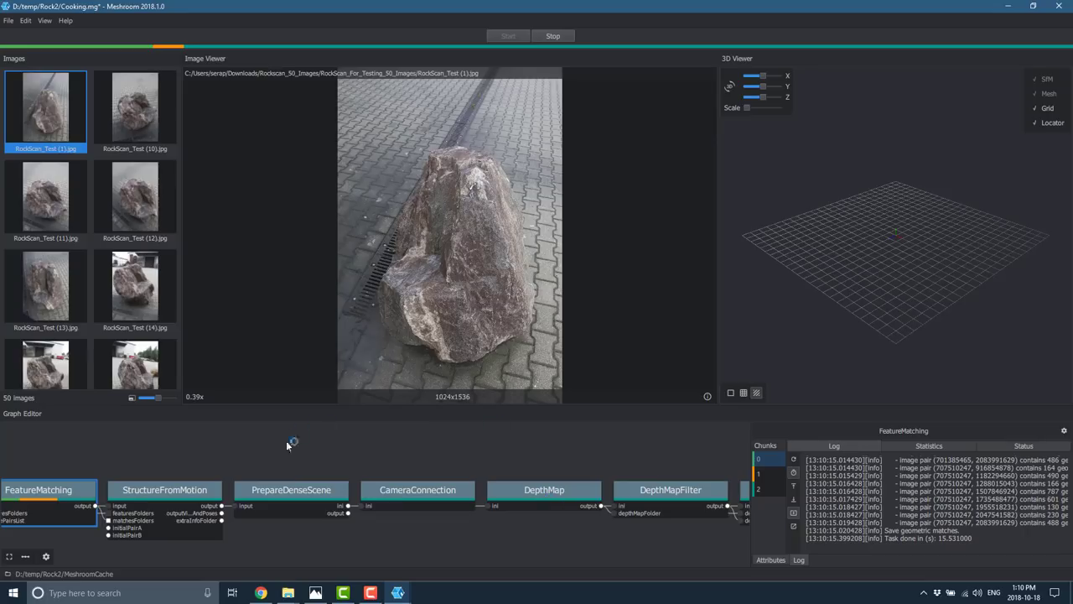
{"action": "mouse_move", "coordinate": [452, 494]}
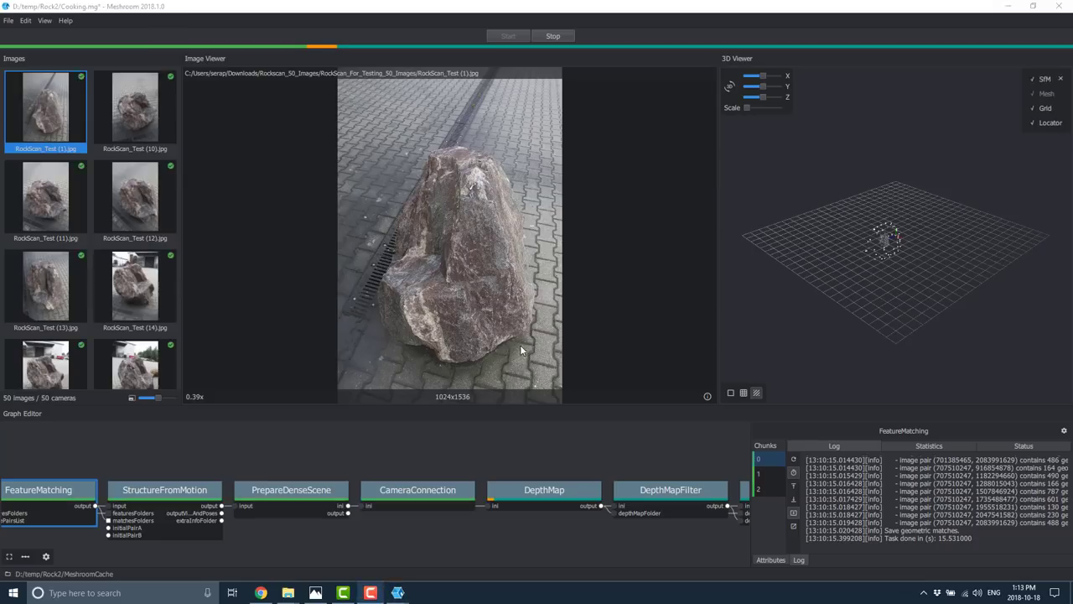
{"action": "mouse_move", "coordinate": [366, 494]}
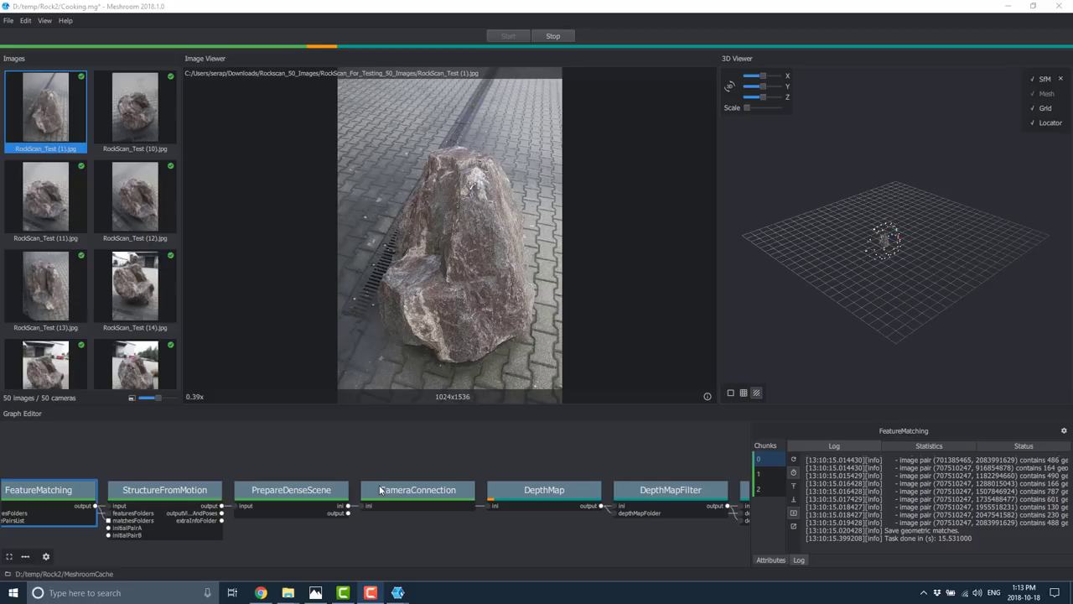
{"action": "mouse_move", "coordinate": [544, 494]}
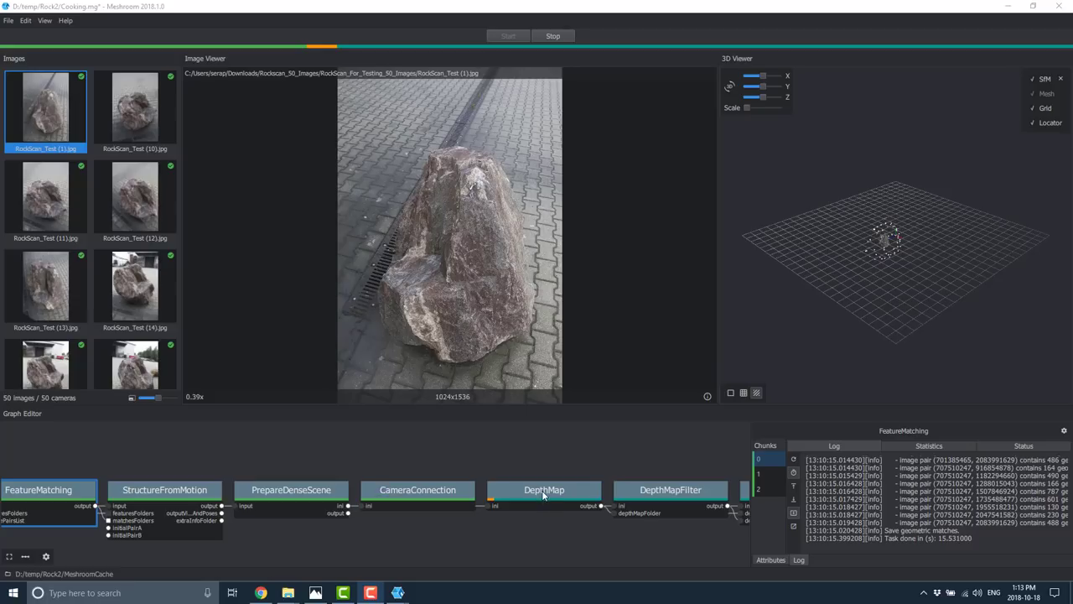
{"action": "mouse_move", "coordinate": [479, 473]}
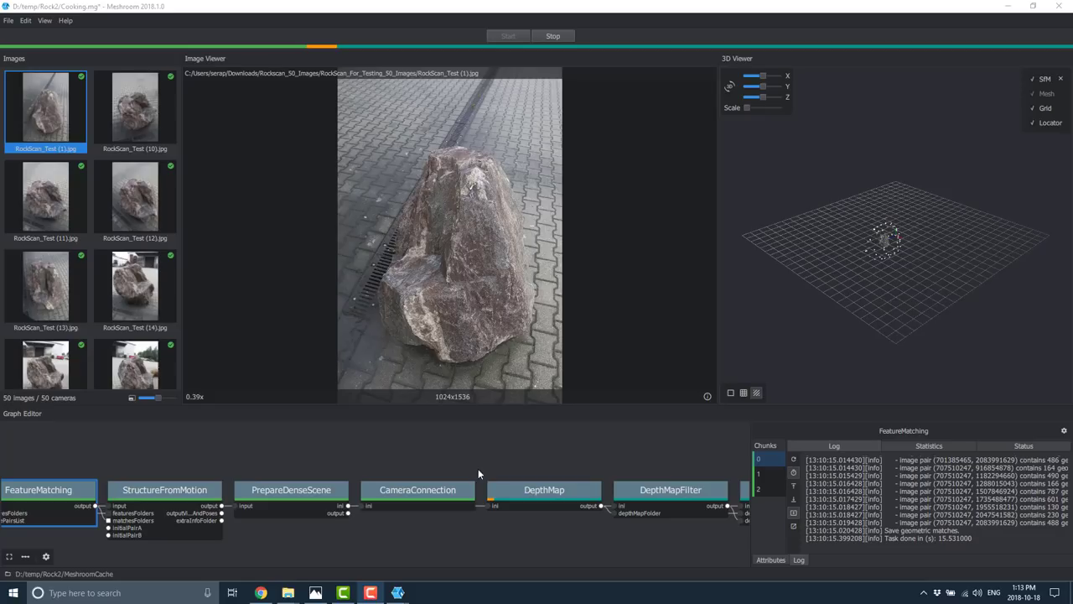
{"action": "mouse_move", "coordinate": [401, 495]}
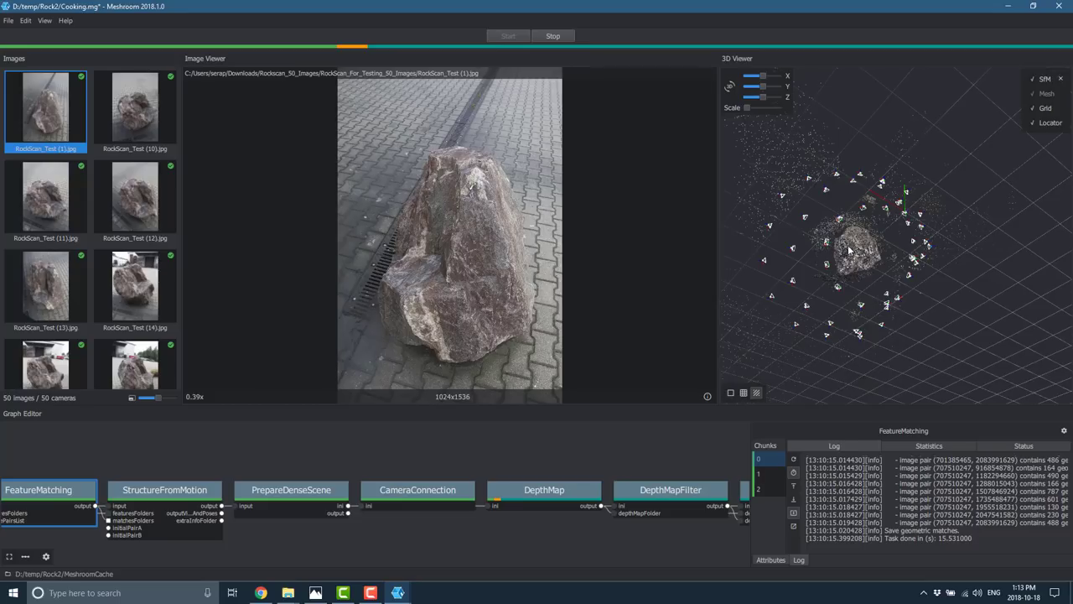
{"action": "mouse_move", "coordinate": [322, 39]}
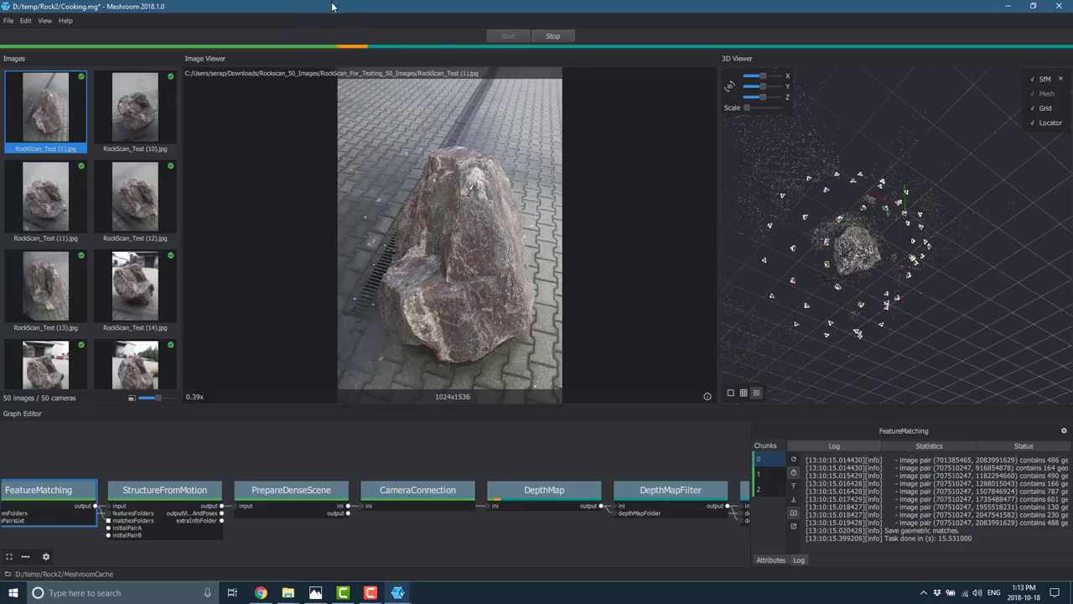
{"action": "mouse_move", "coordinate": [339, 40]}
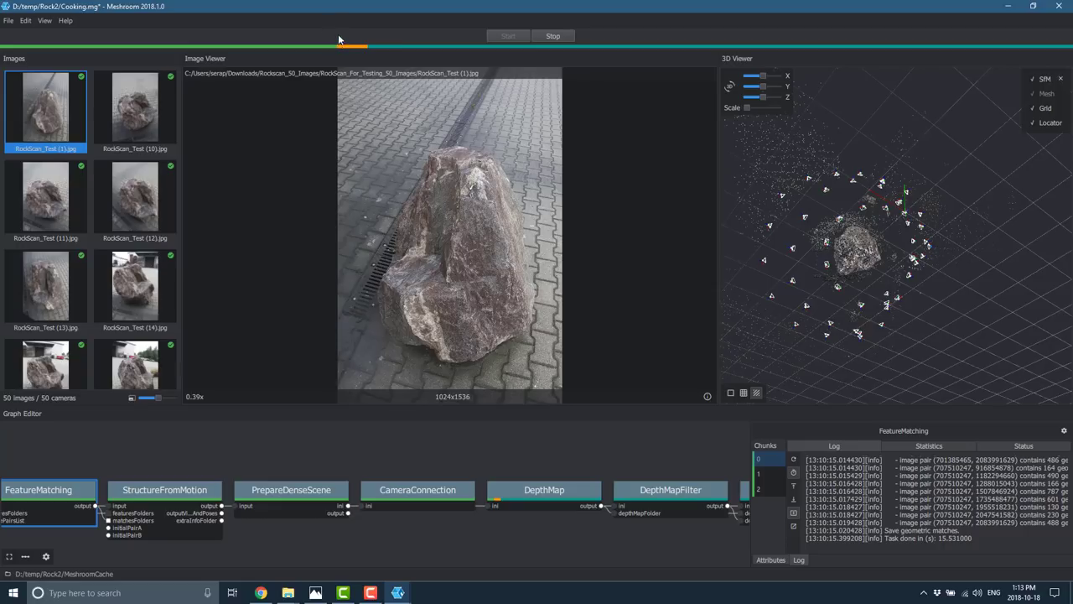
{"action": "mouse_move", "coordinate": [483, 54]}
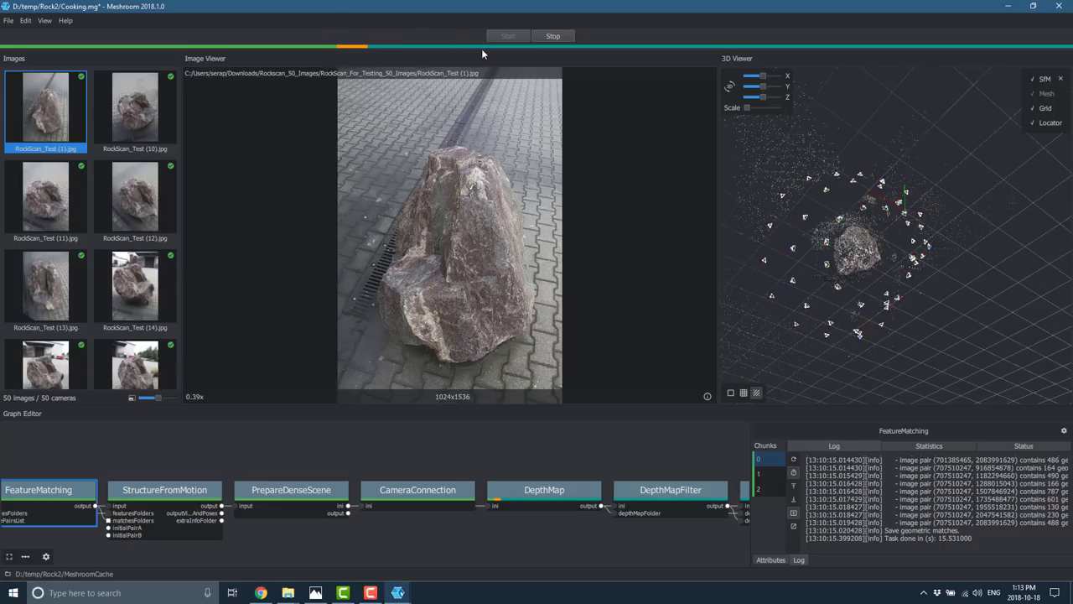
{"action": "mouse_move", "coordinate": [384, 57]}
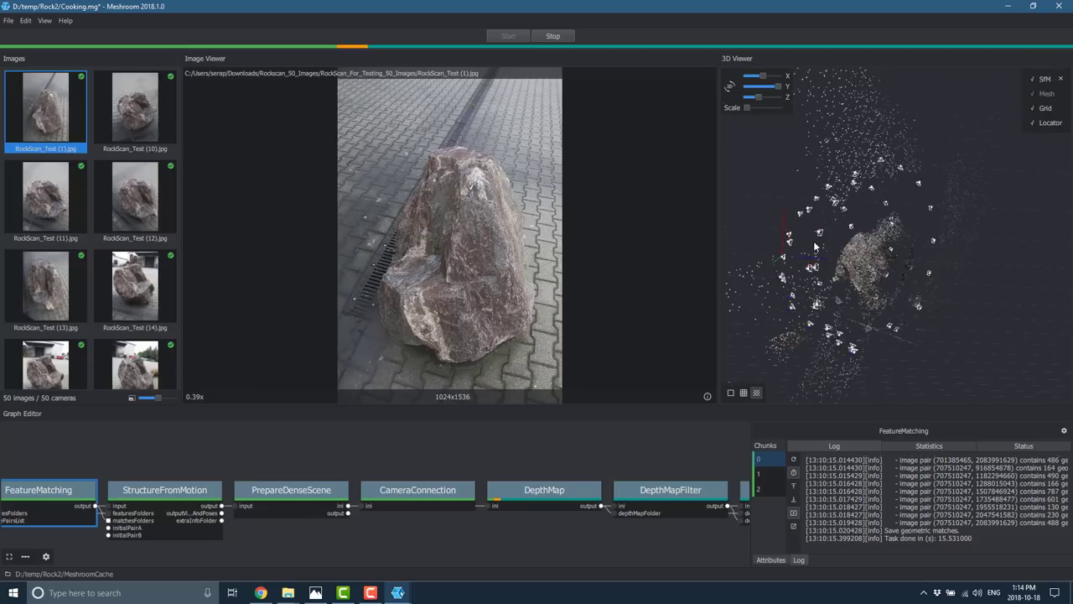
{"action": "mouse_move", "coordinate": [845, 245]}
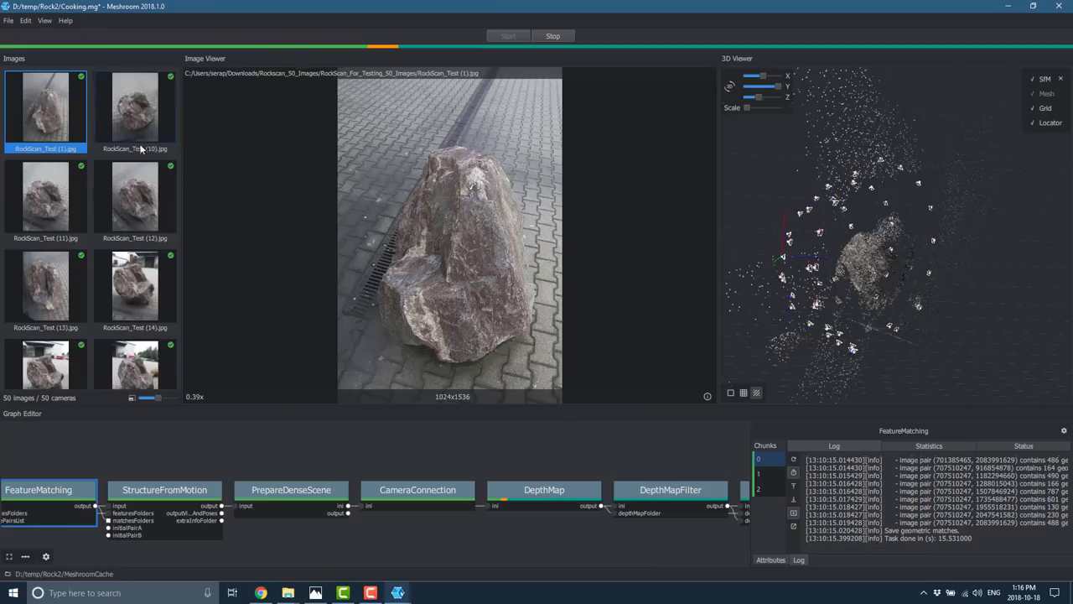
{"action": "scroll", "scroll_direction": "down", "scroll_amount": 3}
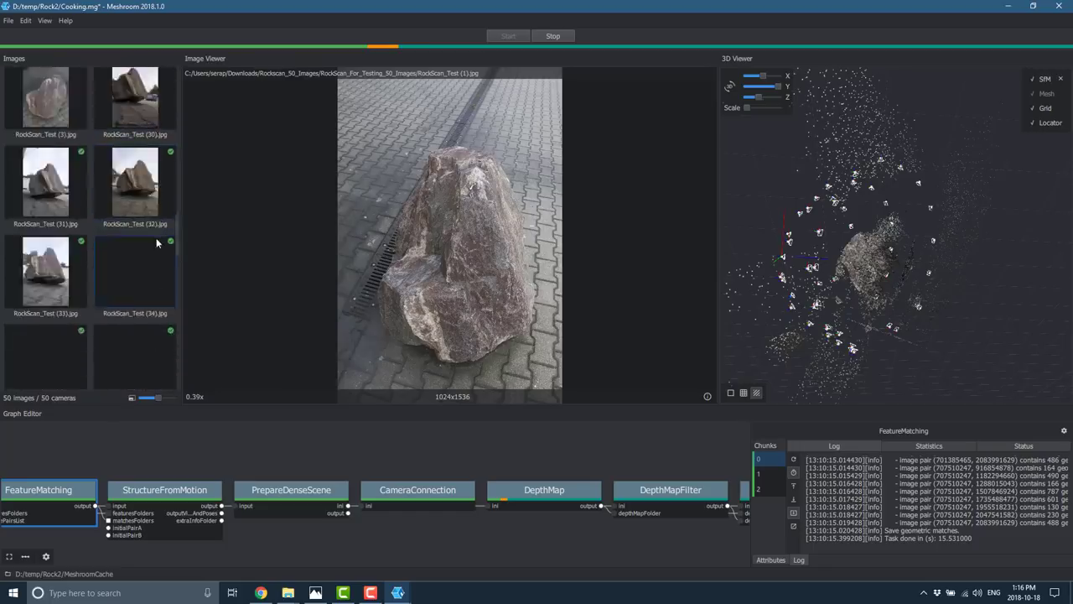